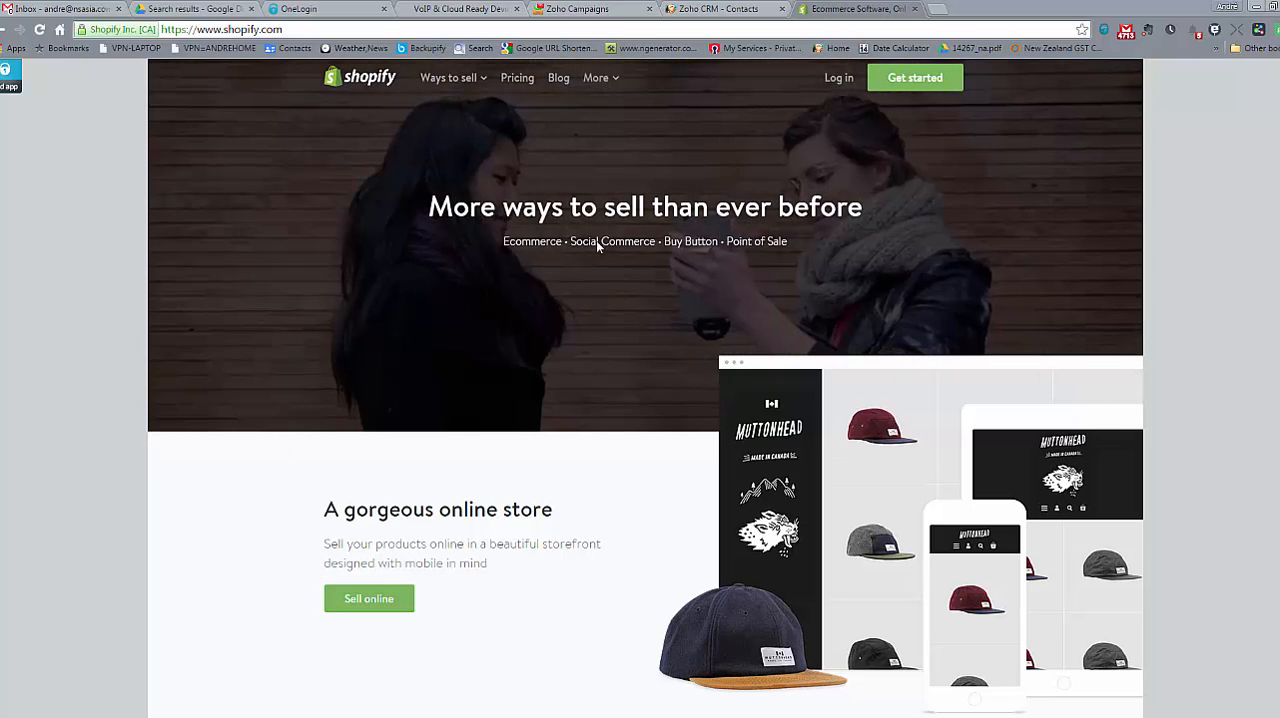
# - Switch to the store.cloudshop.com.hk tab and browse the Yealink IP Phones section
pyautogui.click(462, 8)
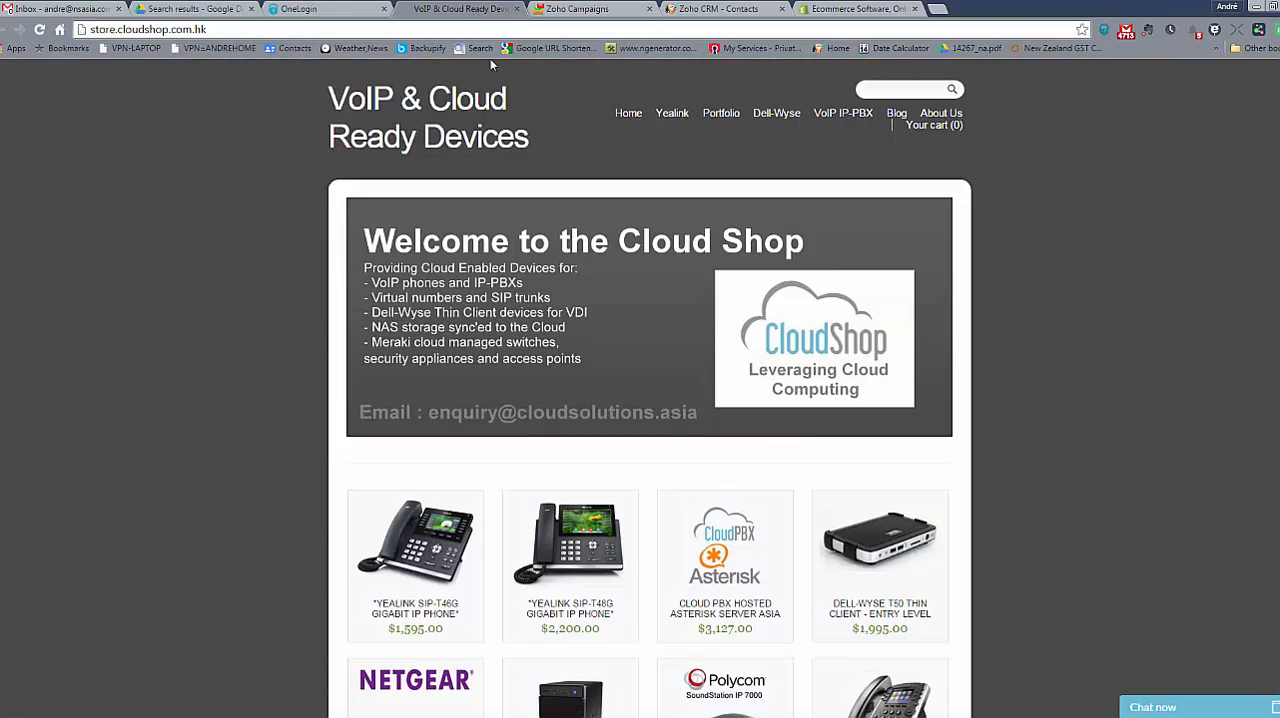
pyautogui.scroll(-3)
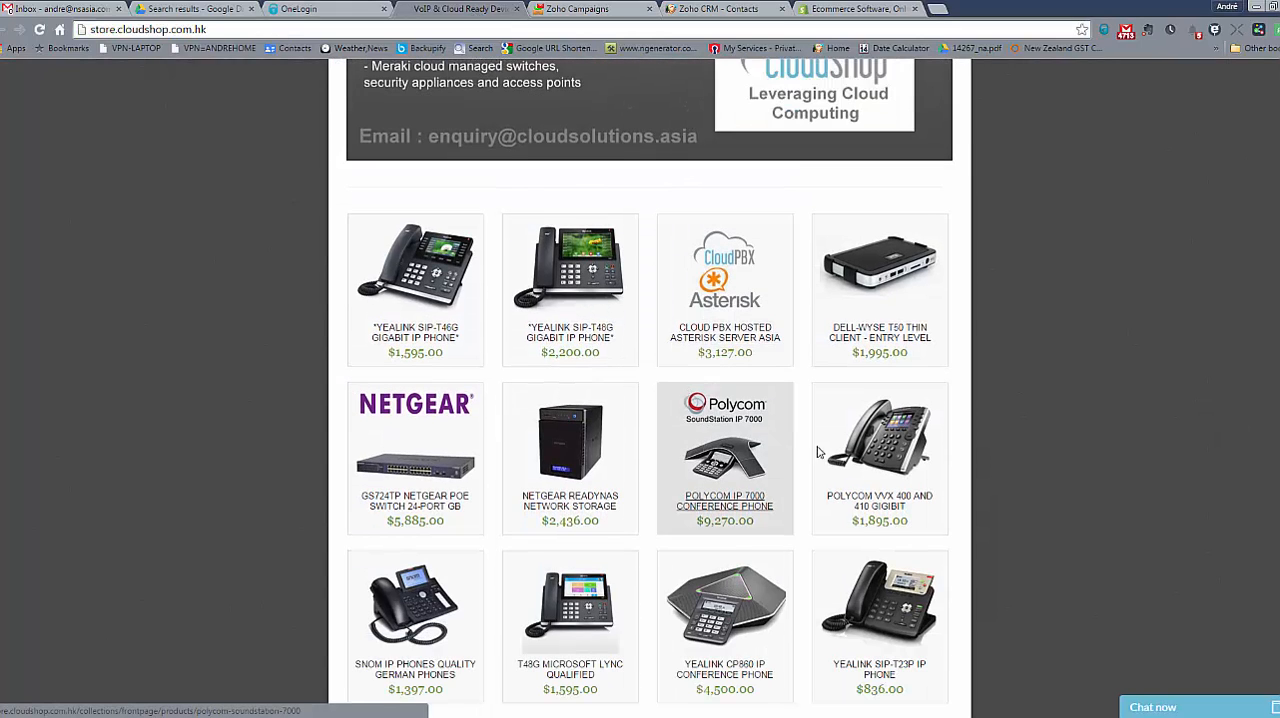
pyautogui.scroll(3)
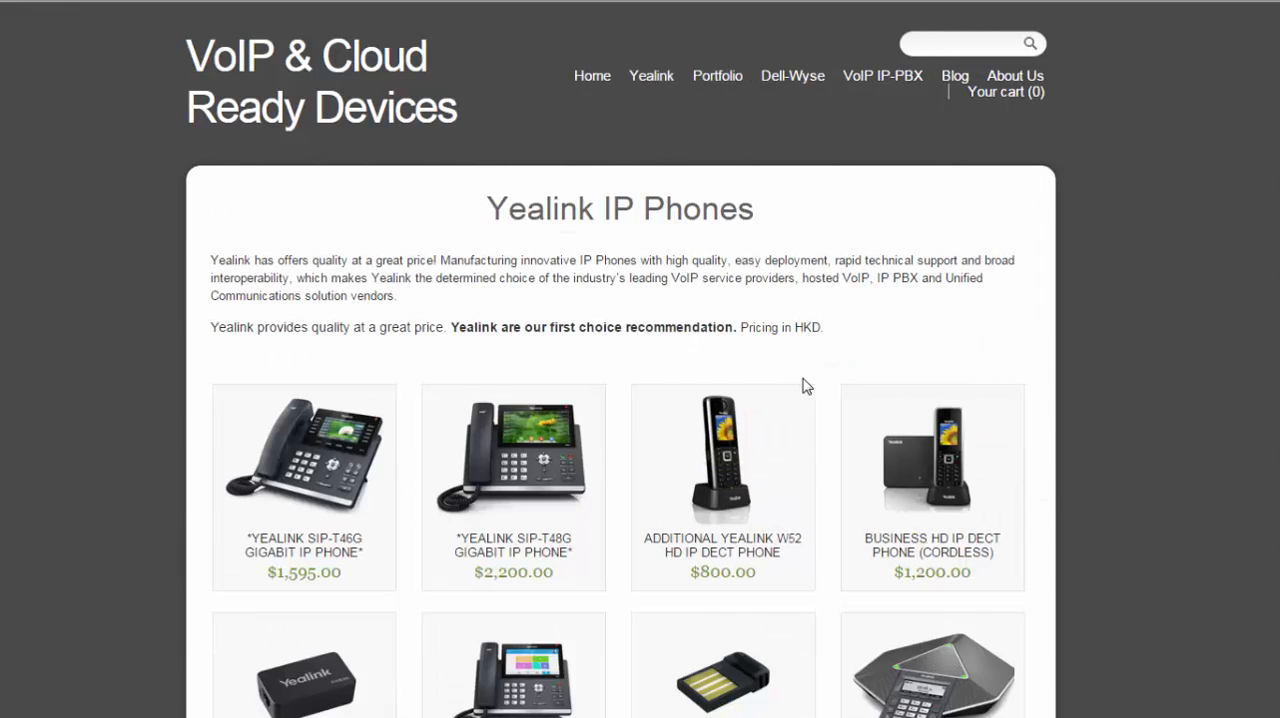
pyautogui.scroll(-3)
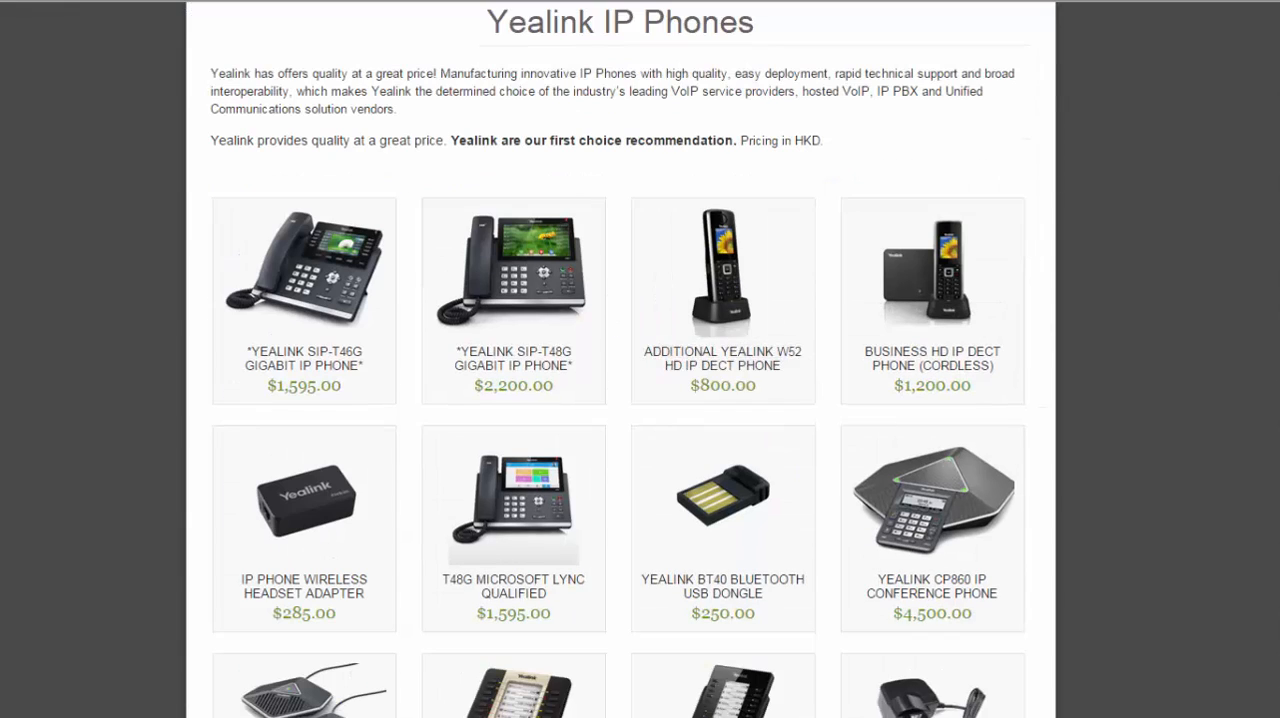
pyautogui.scroll(3)
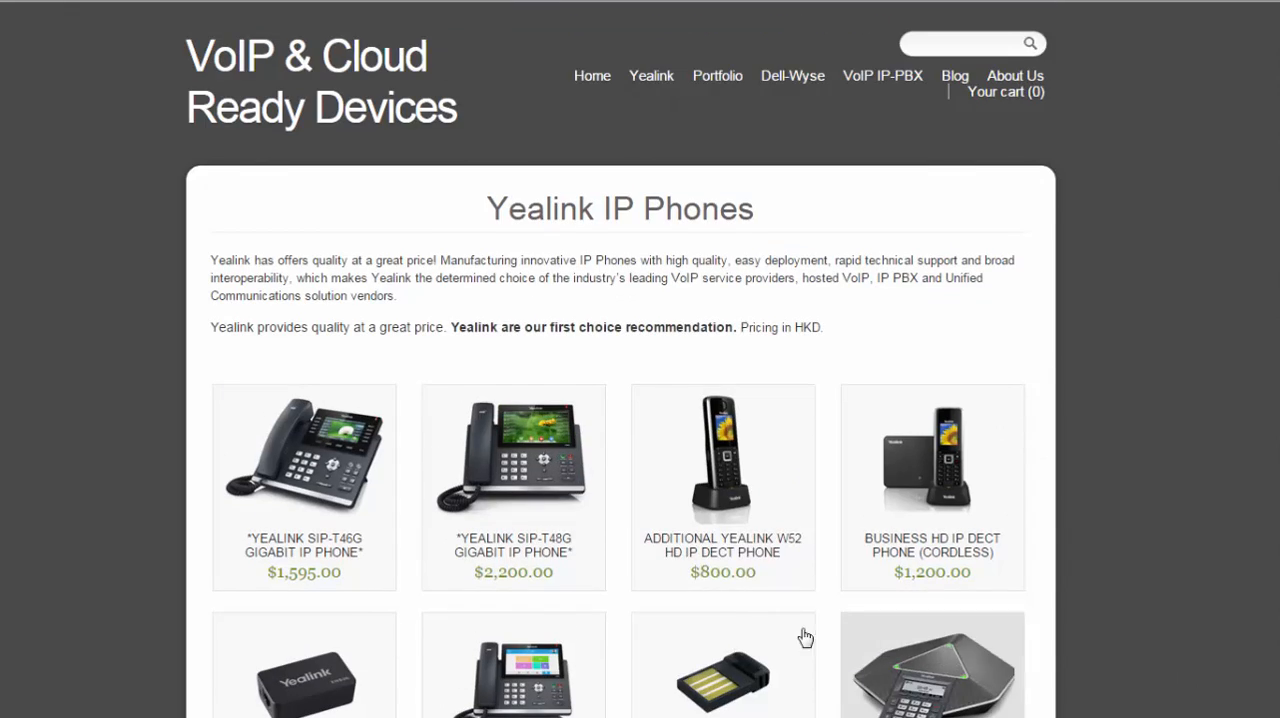
# - View the Yealink W52 HD IP DECT Phone product page, then return to the Yealink list
pyautogui.click(722, 460)
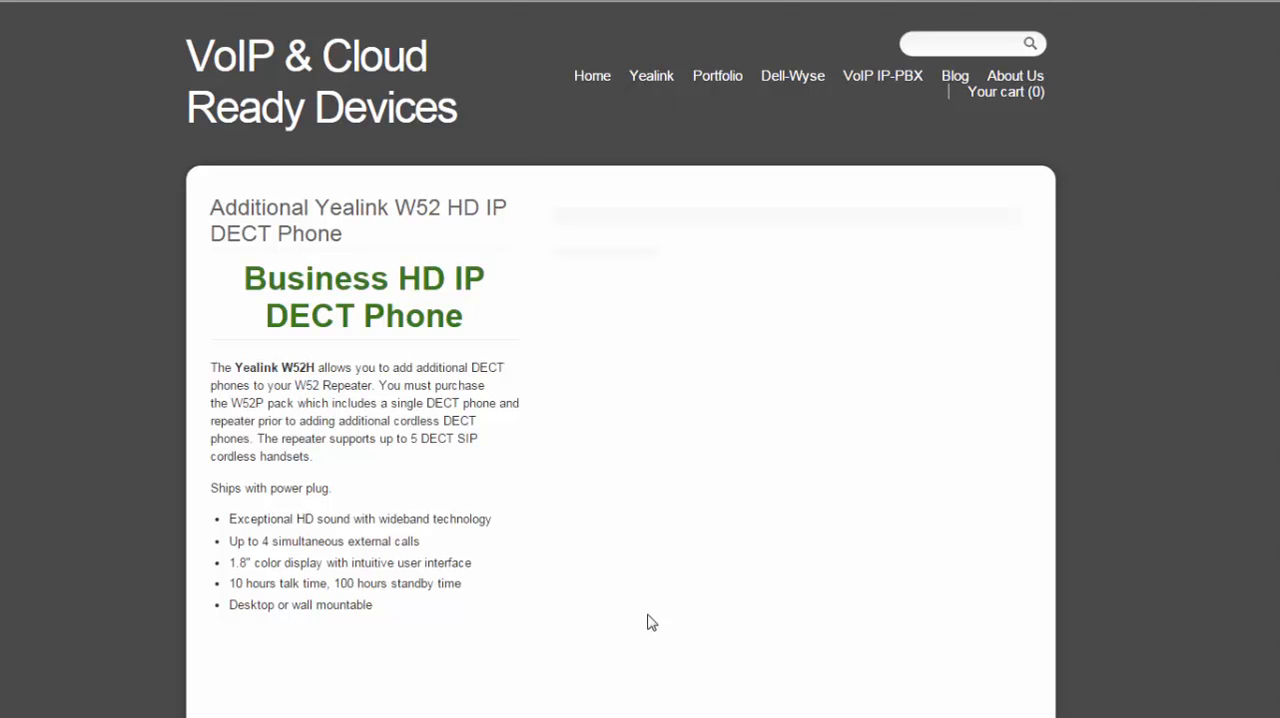
pyautogui.scroll(-3)
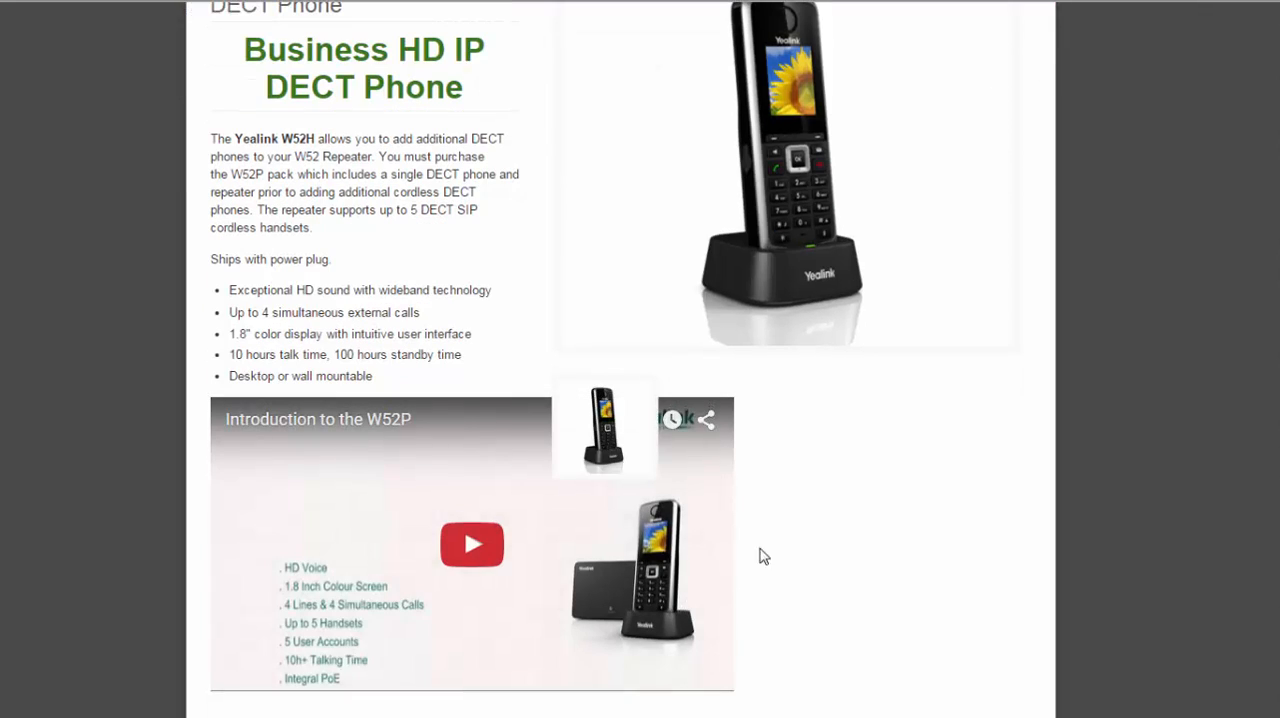
pyautogui.scroll(3)
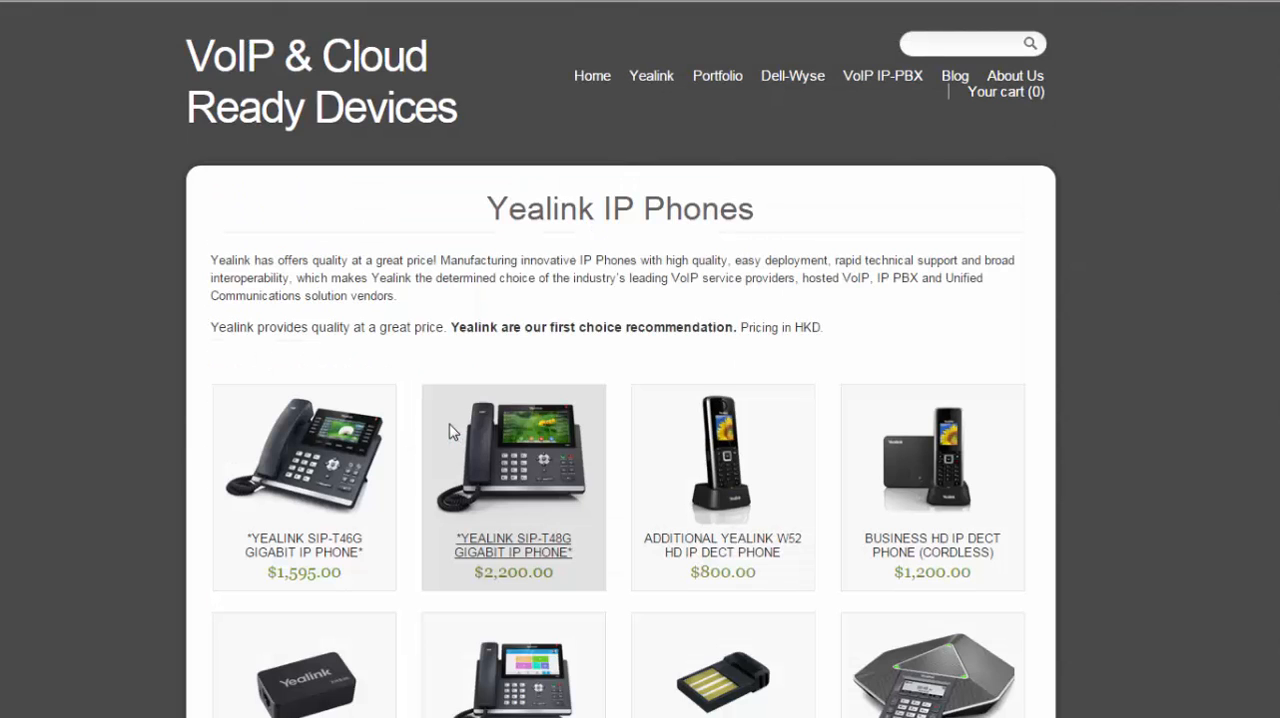
pyautogui.moveTo(744, 296)
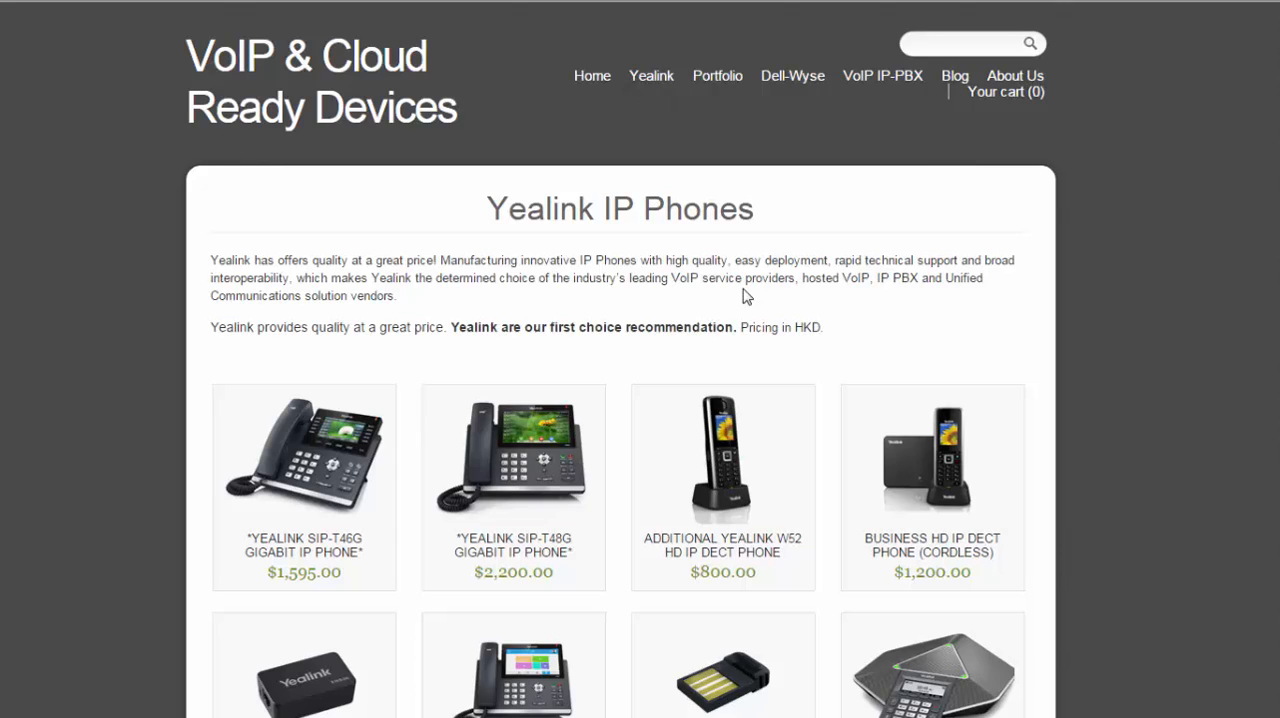
pyautogui.moveTo(744, 296)
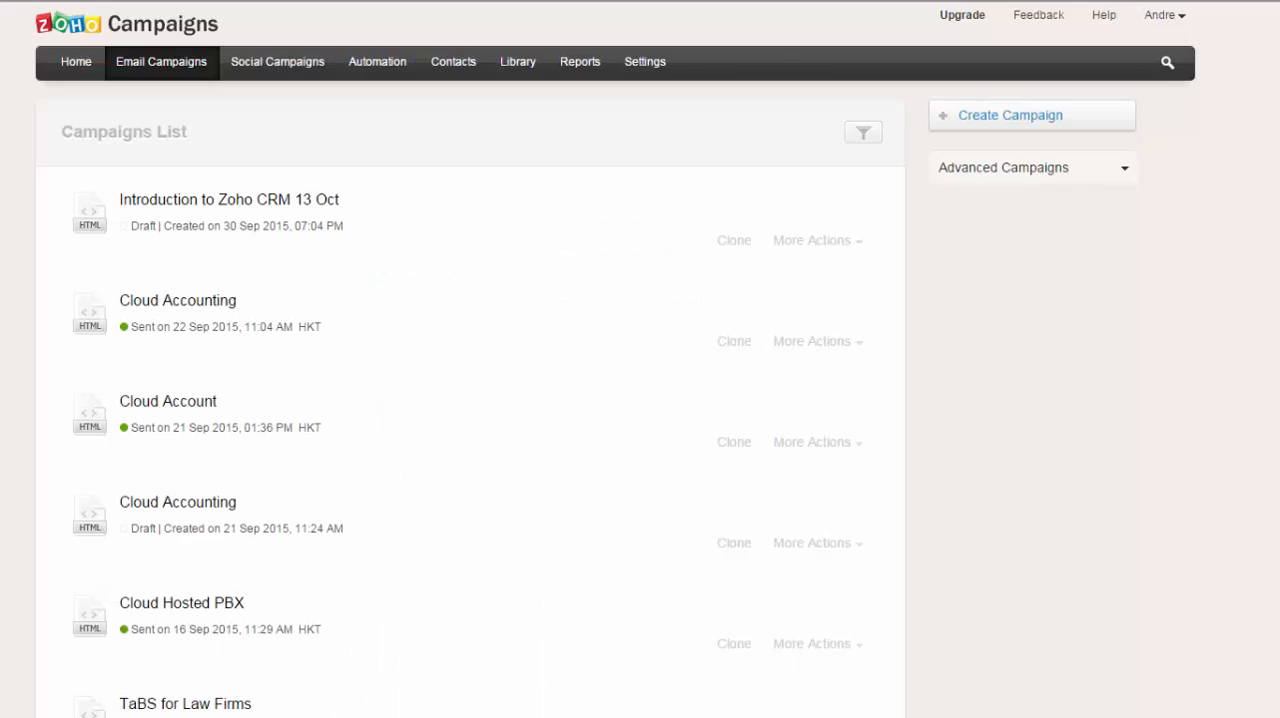
# - Start a new Shopify Campaign from Advanced Campaigns > E-commerce Campaigns
pyautogui.click(1032, 168)
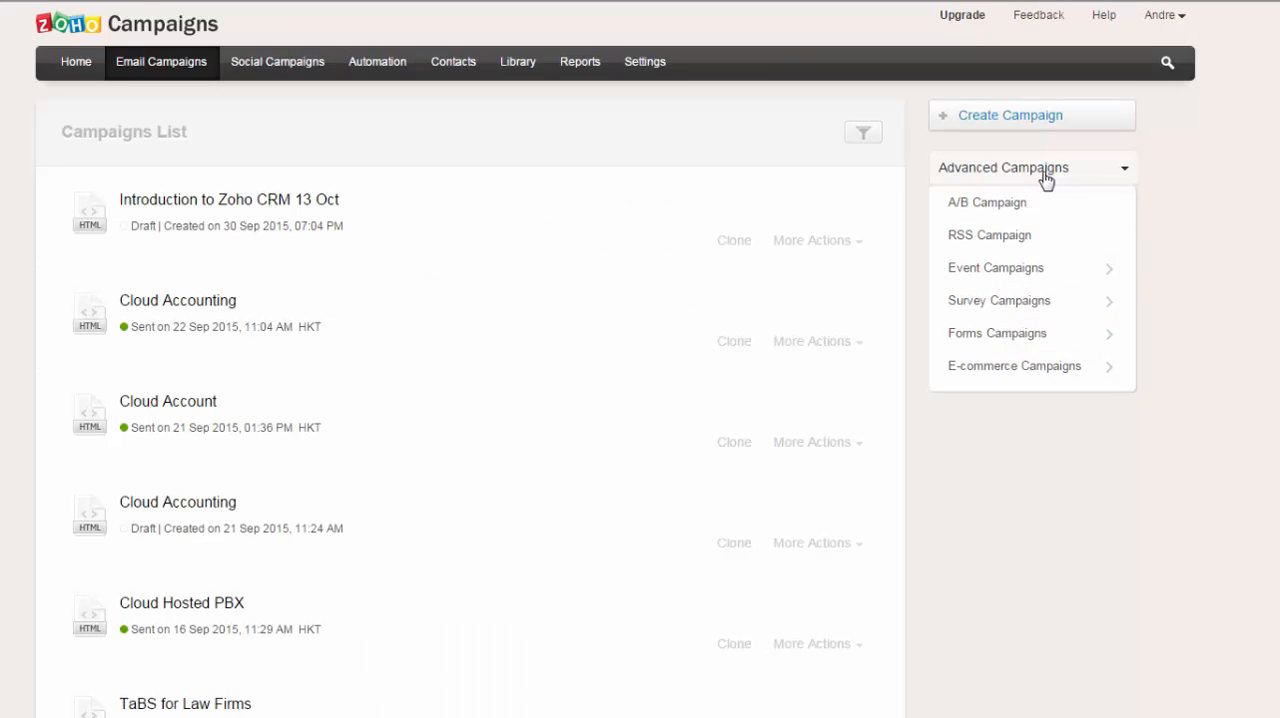
pyautogui.click(1014, 364)
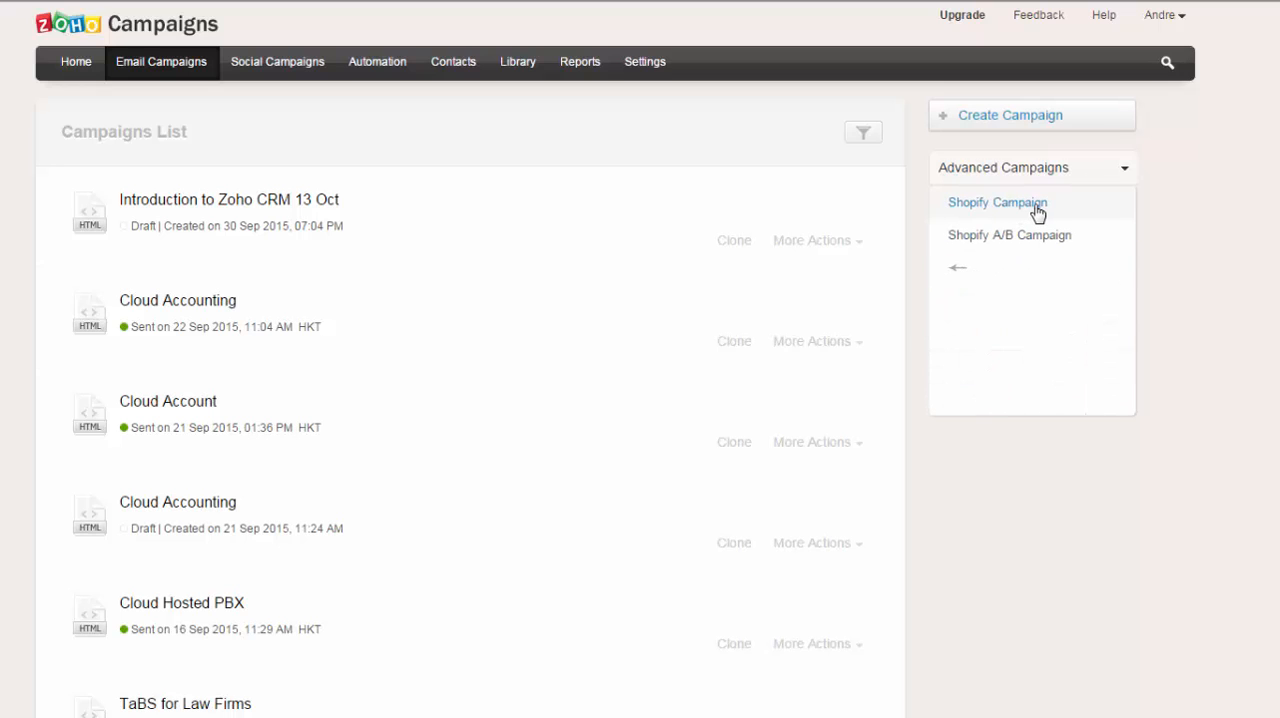
pyautogui.click(996, 202)
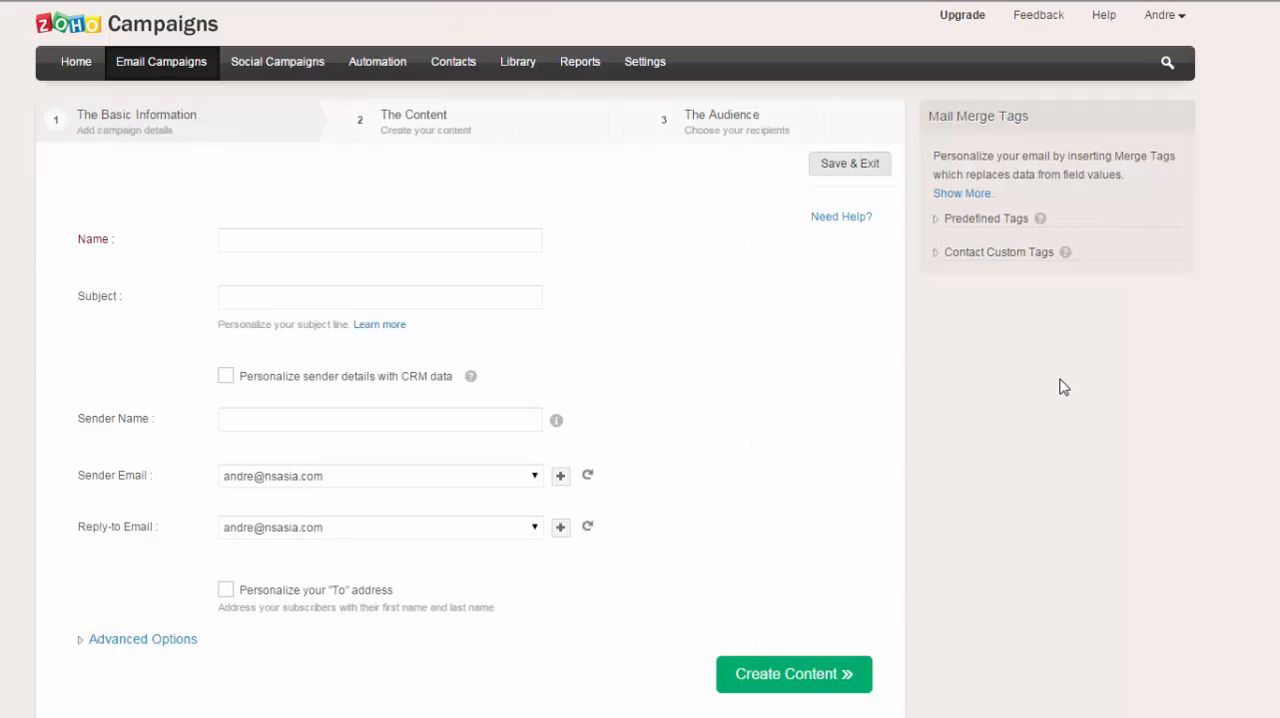
# - Name the campaign 'New Release of IP Phones'
pyautogui.click(380, 240)
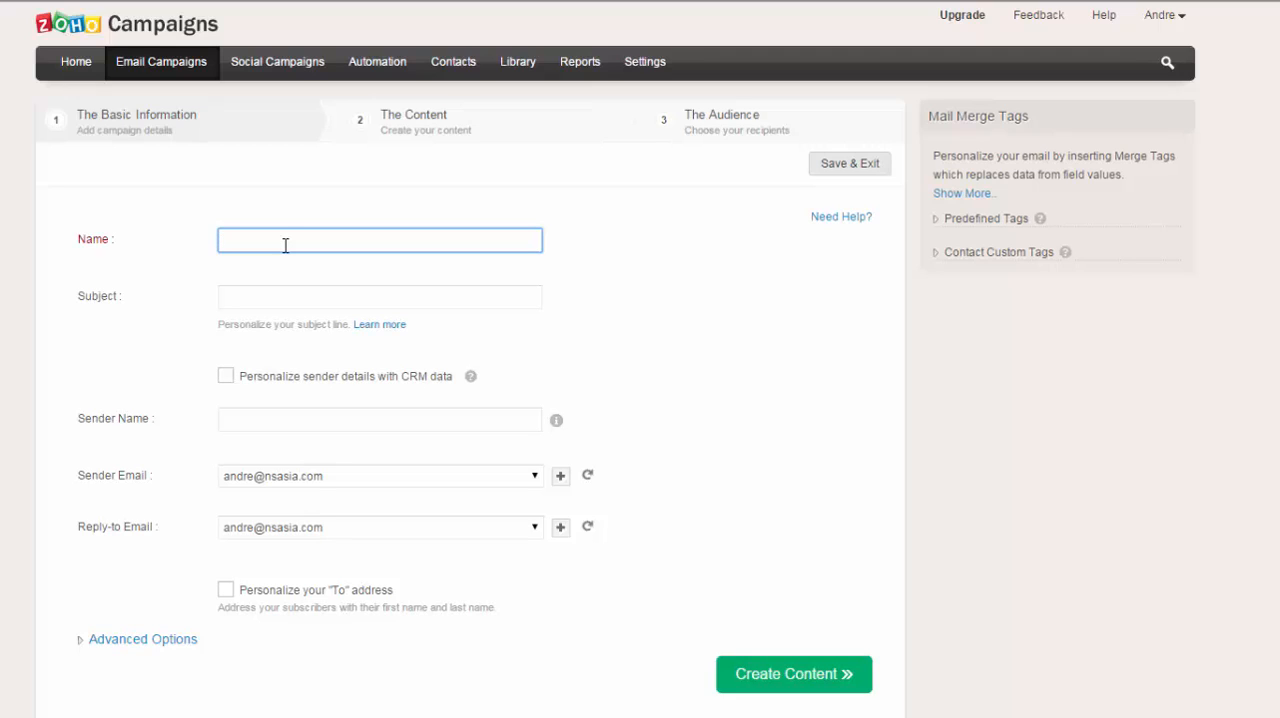
pyautogui.write('Nw Relea')
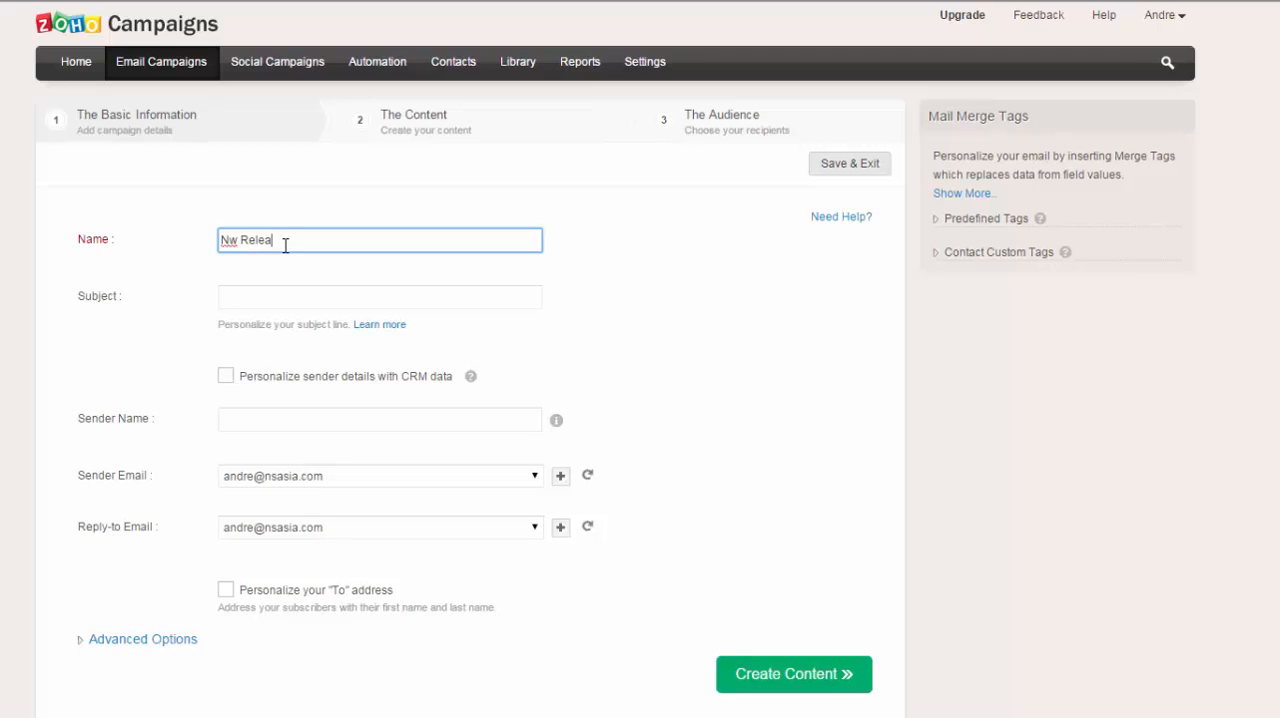
pyautogui.write('New of')
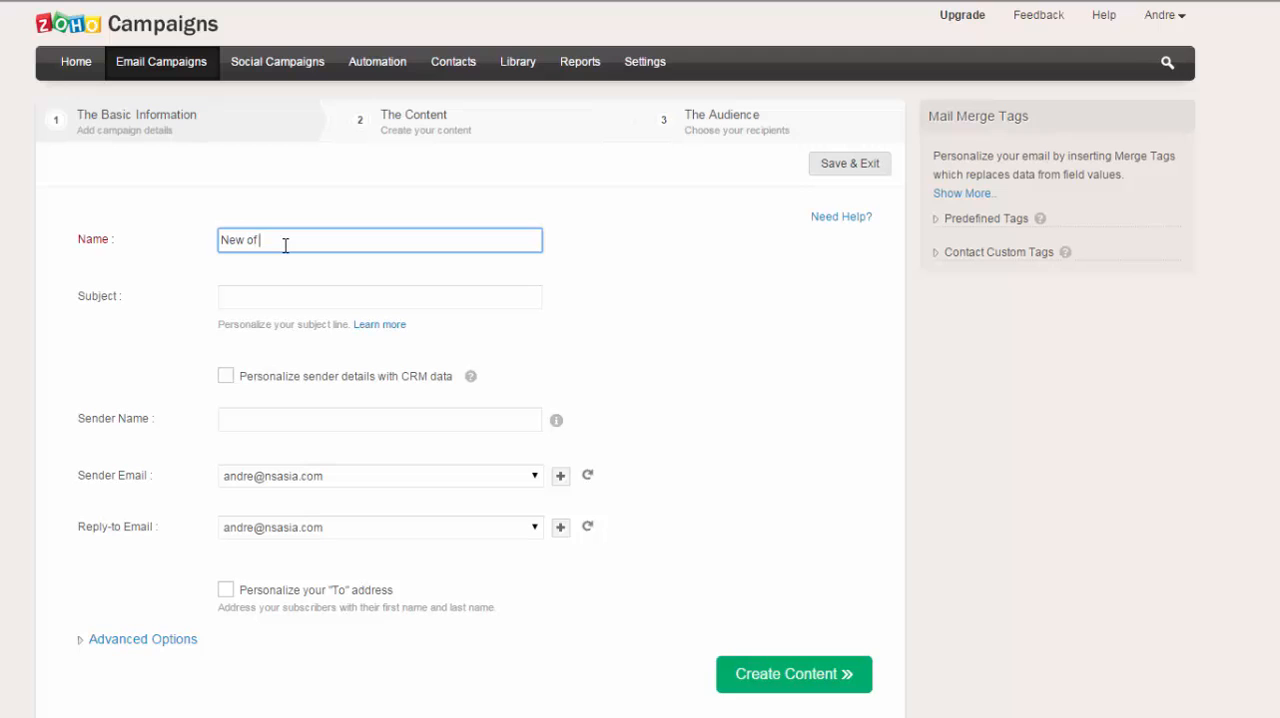
pyautogui.write('Release of')
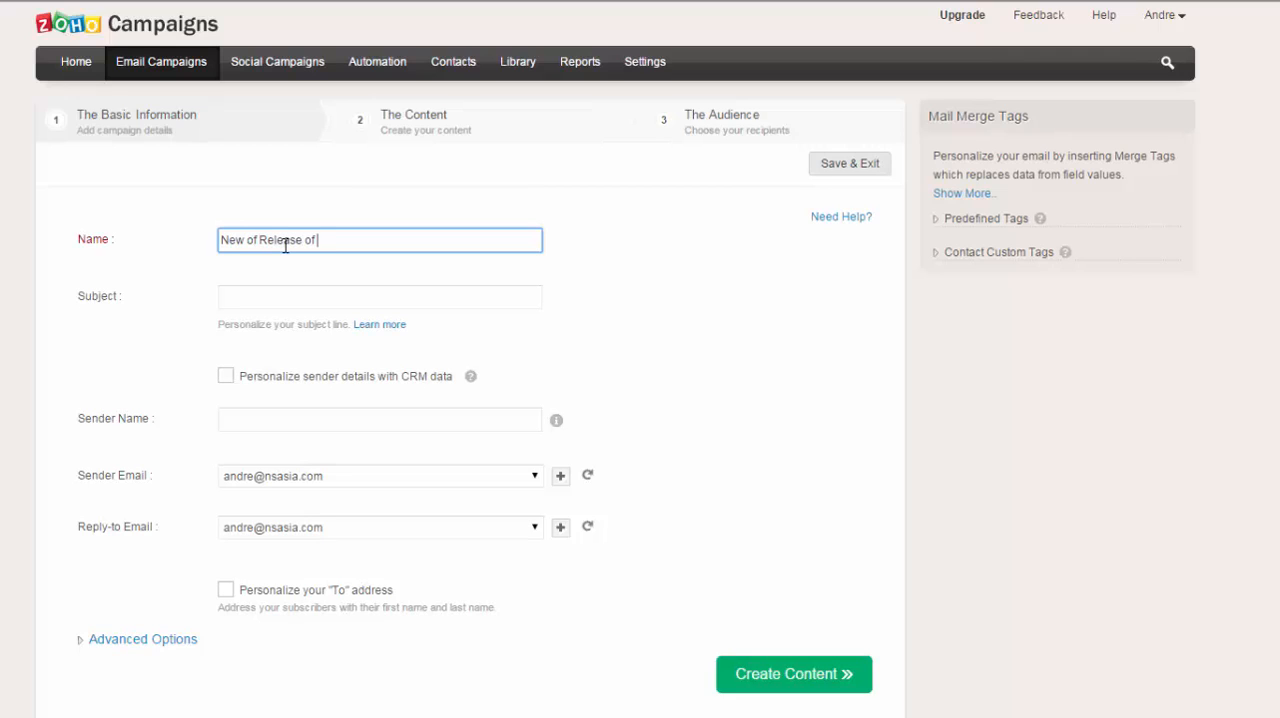
pyautogui.write('IP Phones Oct.')
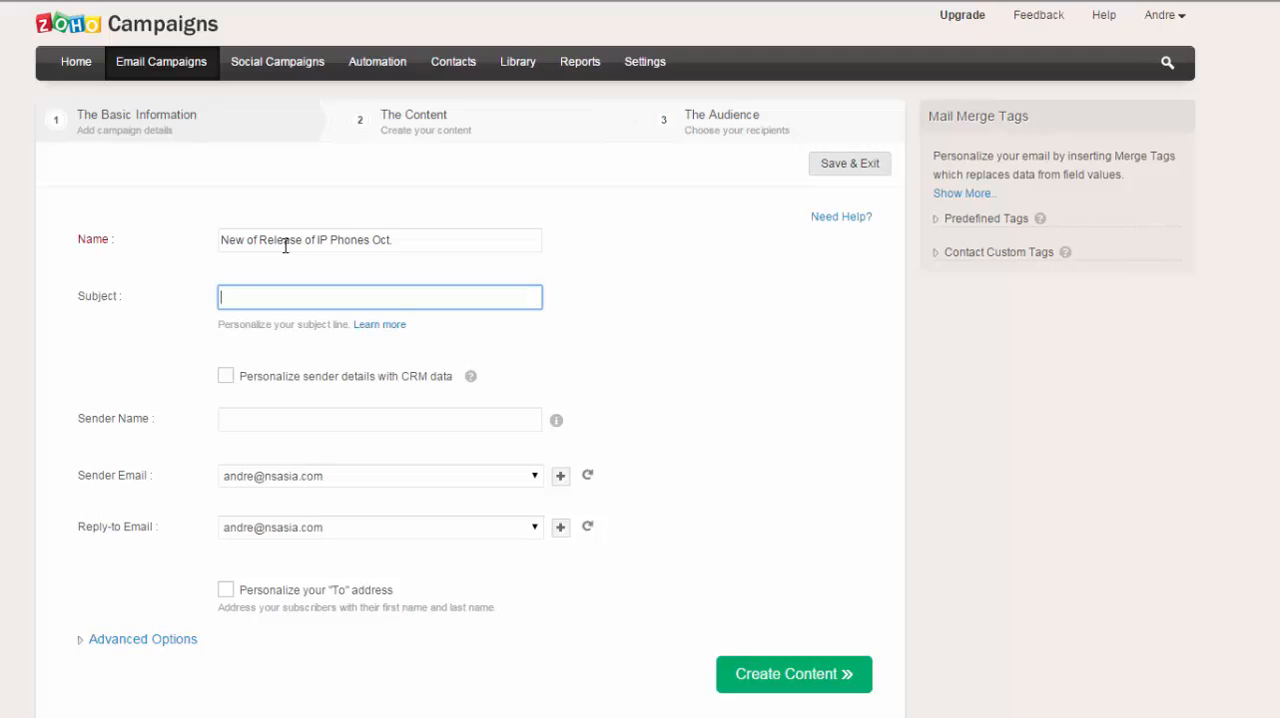
# - Enter the subject 'Check Out the New Range of Yealink IP Phone online'
pyautogui.write('Chekc')
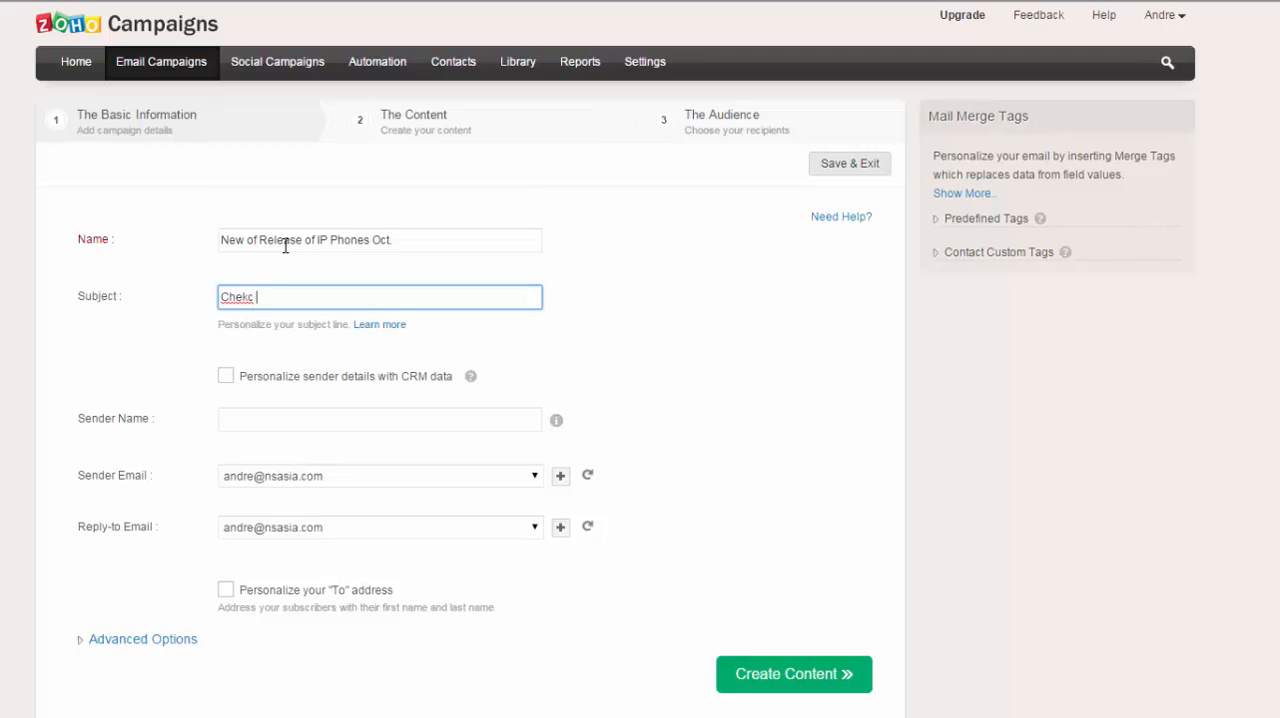
pyautogui.write('Check T')
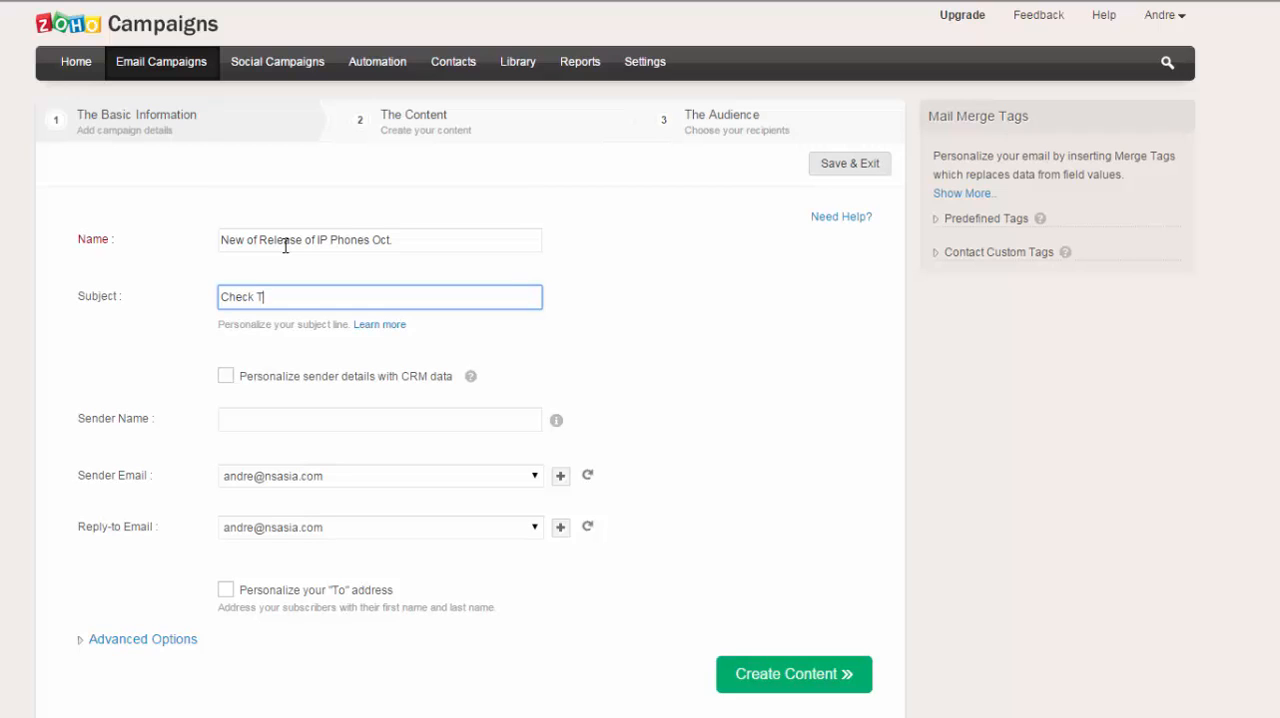
pyautogui.write('Out the New')
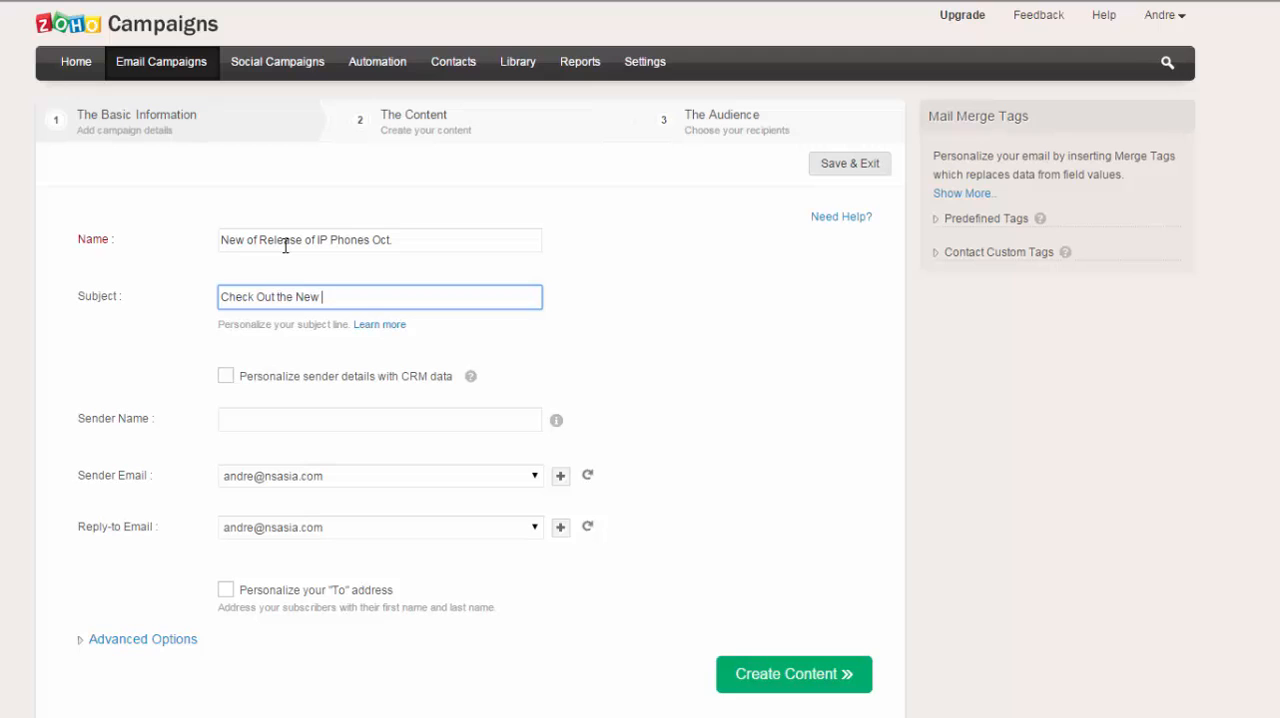
pyautogui.write('Range of')
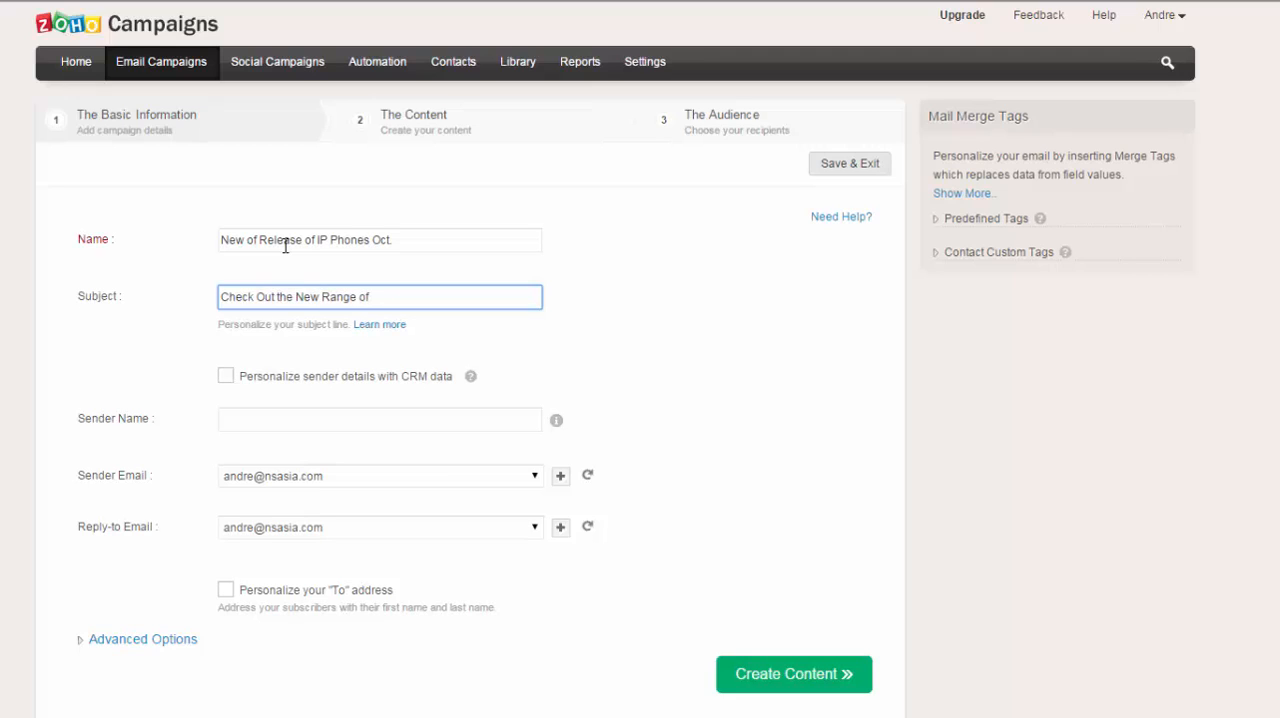
pyautogui.write('Yeak')
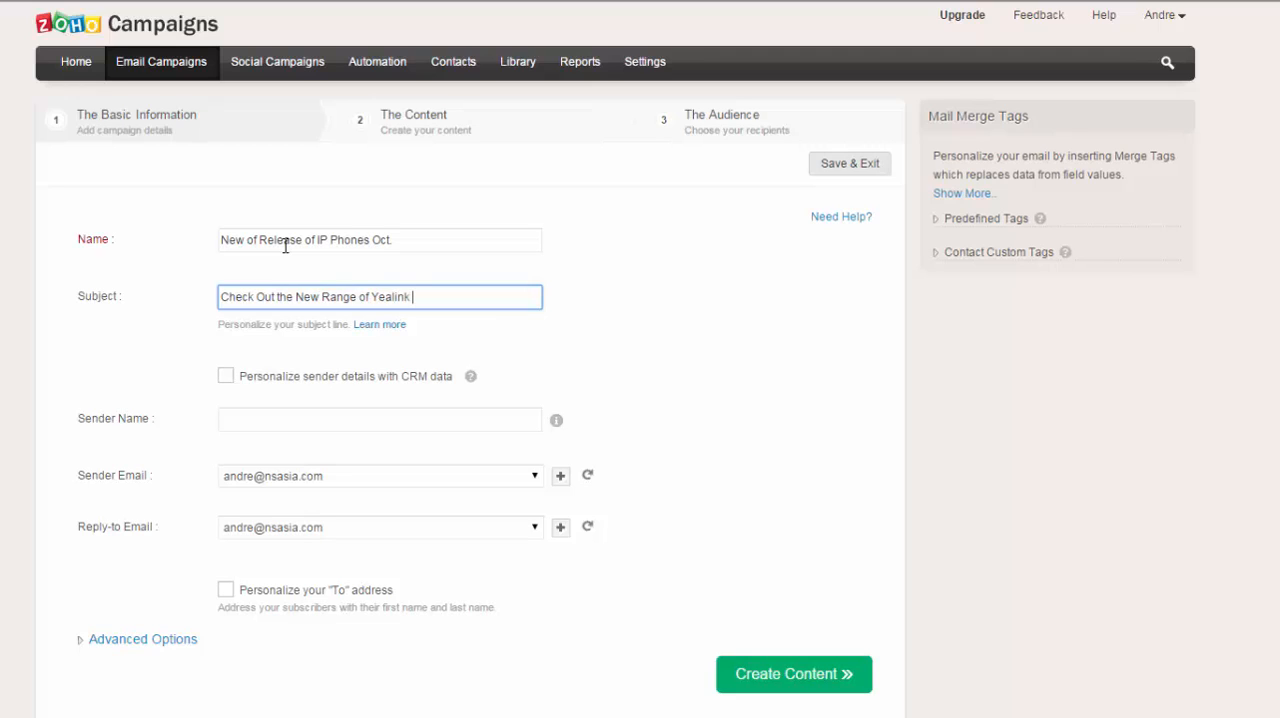
pyautogui.write('IP P')
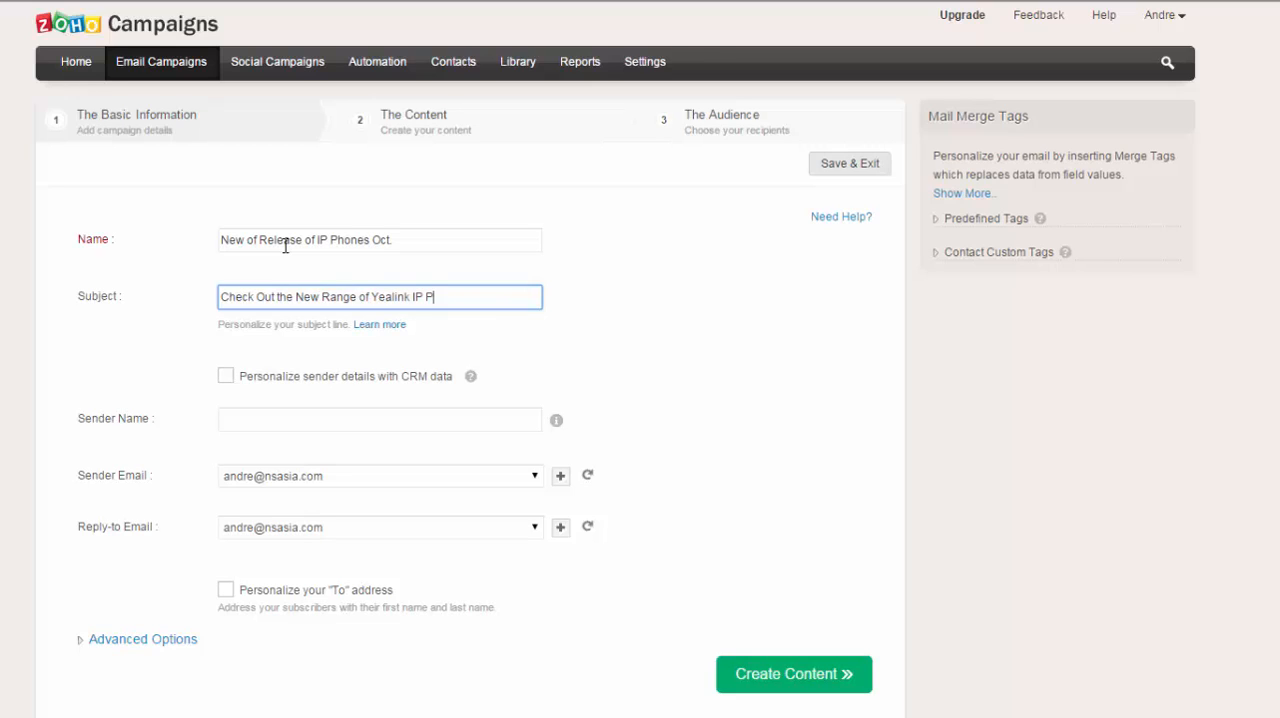
pyautogui.write('hone online')
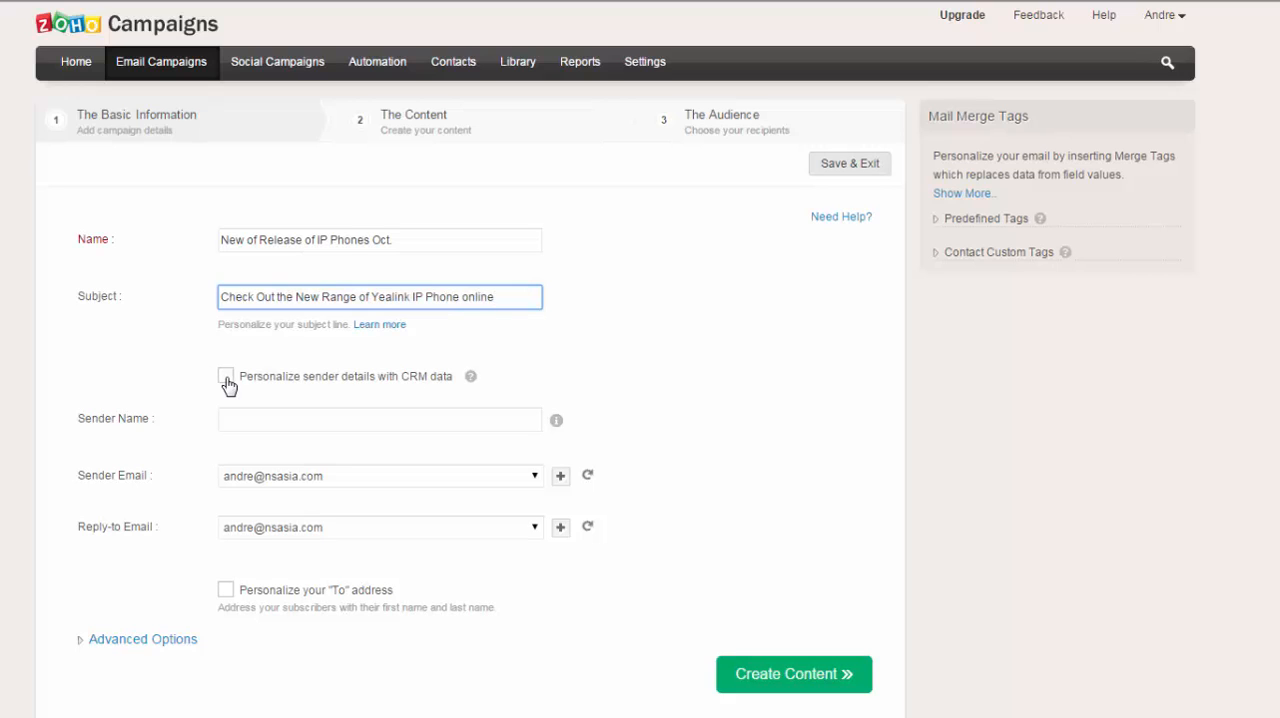
# - Set a CRM-personalized Cloud Solutions sender name, choose the alternate sender email, and continue to Create Content
pyautogui.click(224, 376)
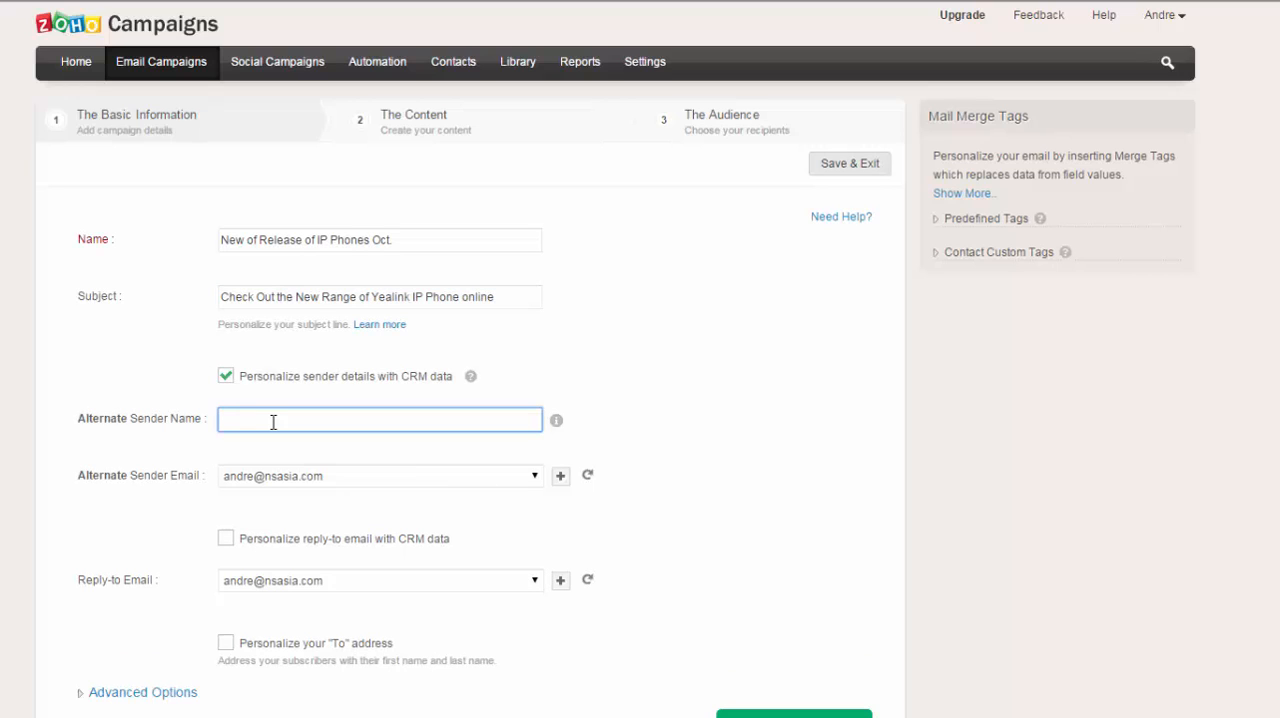
pyautogui.write('Cloud Soft')
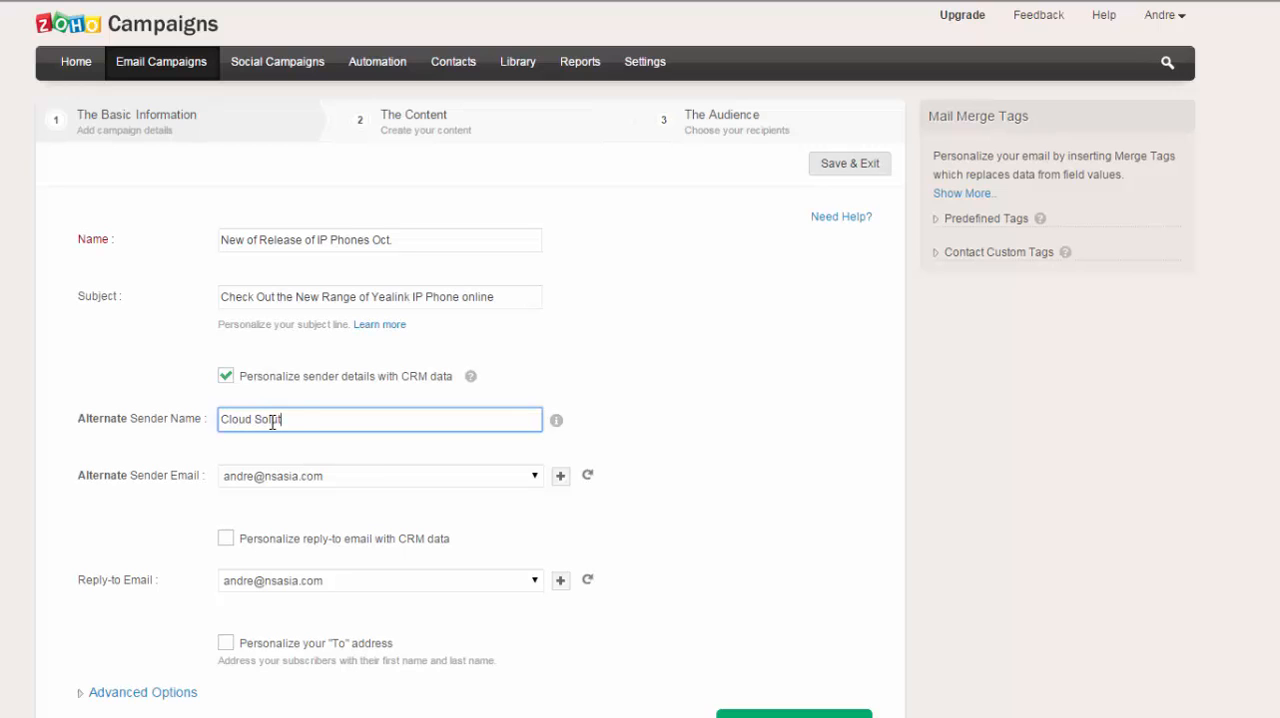
pyautogui.click(532, 476)
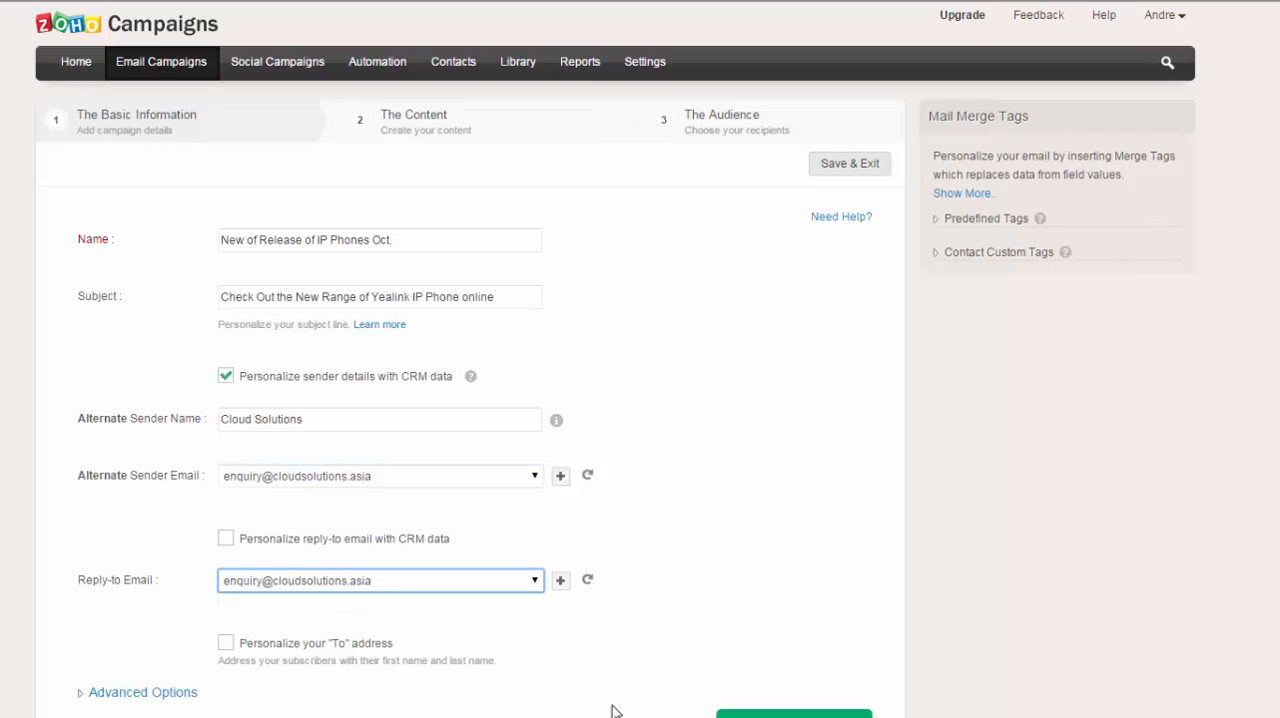
pyautogui.click(792, 710)
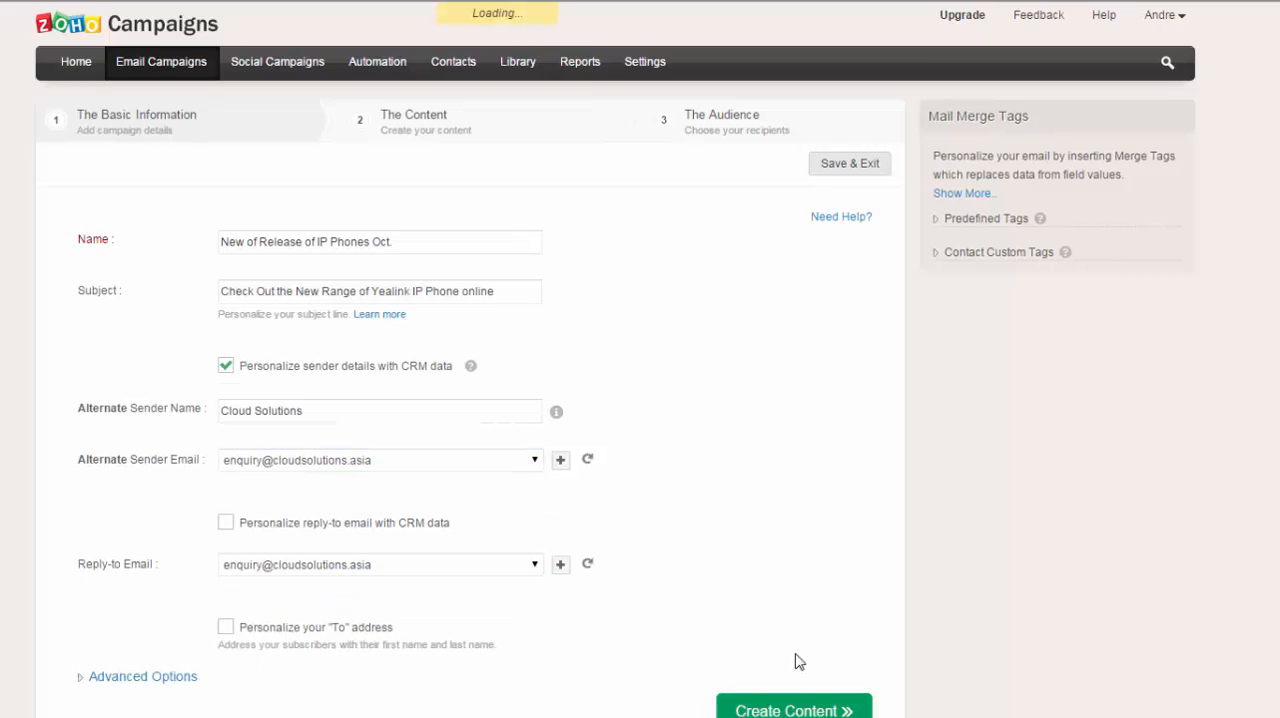
# - Review the All Products list of the Shopify store and switch to Custom Collections
pyautogui.click(792, 710)
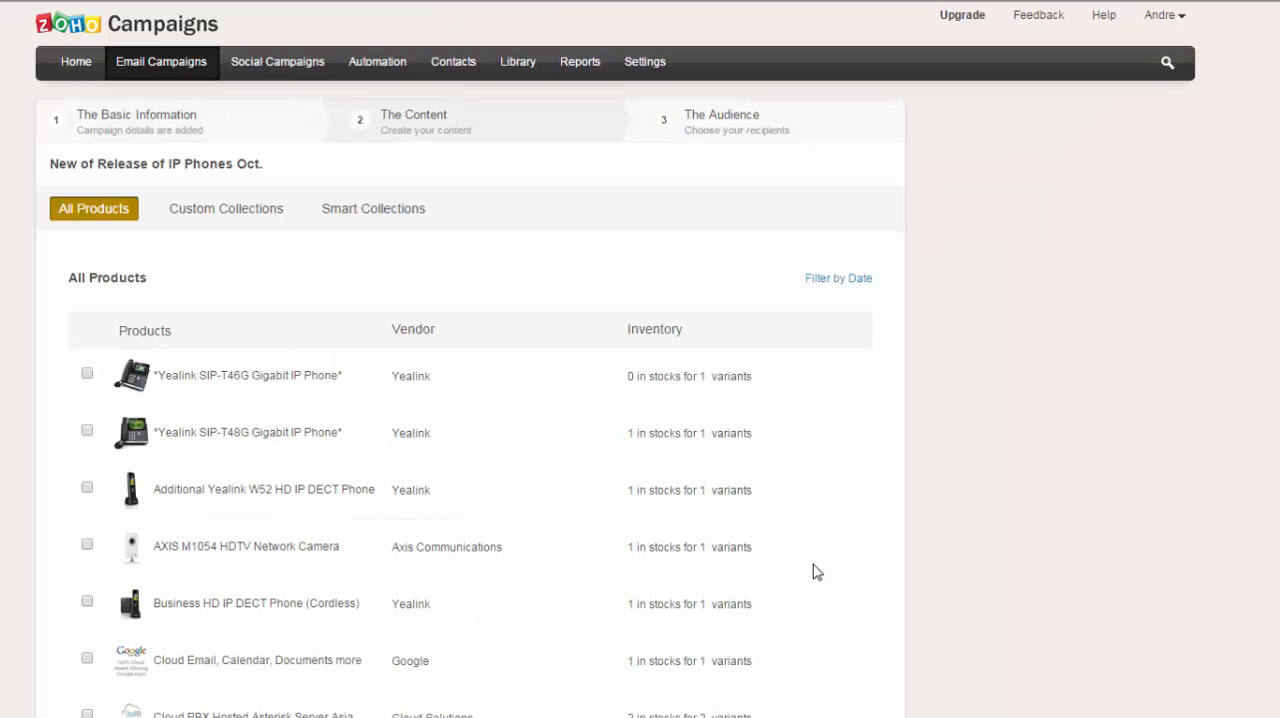
pyautogui.moveTo(878, 564)
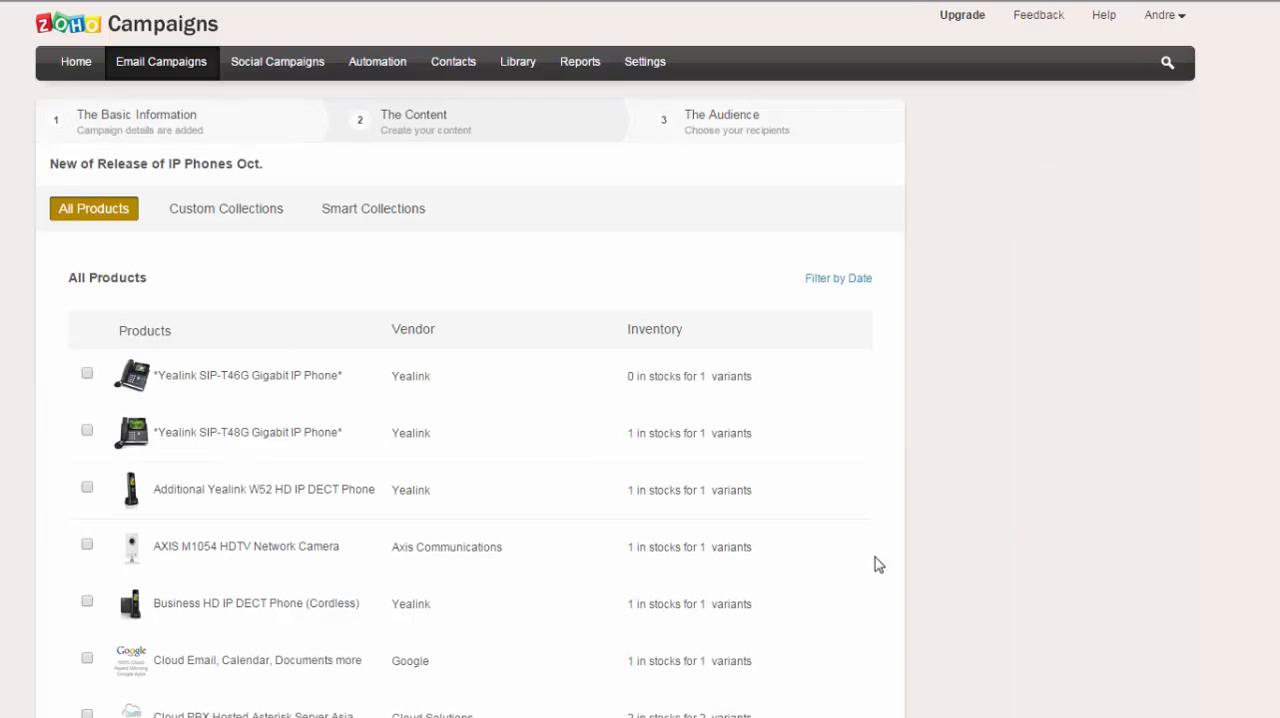
pyautogui.scroll(-3)
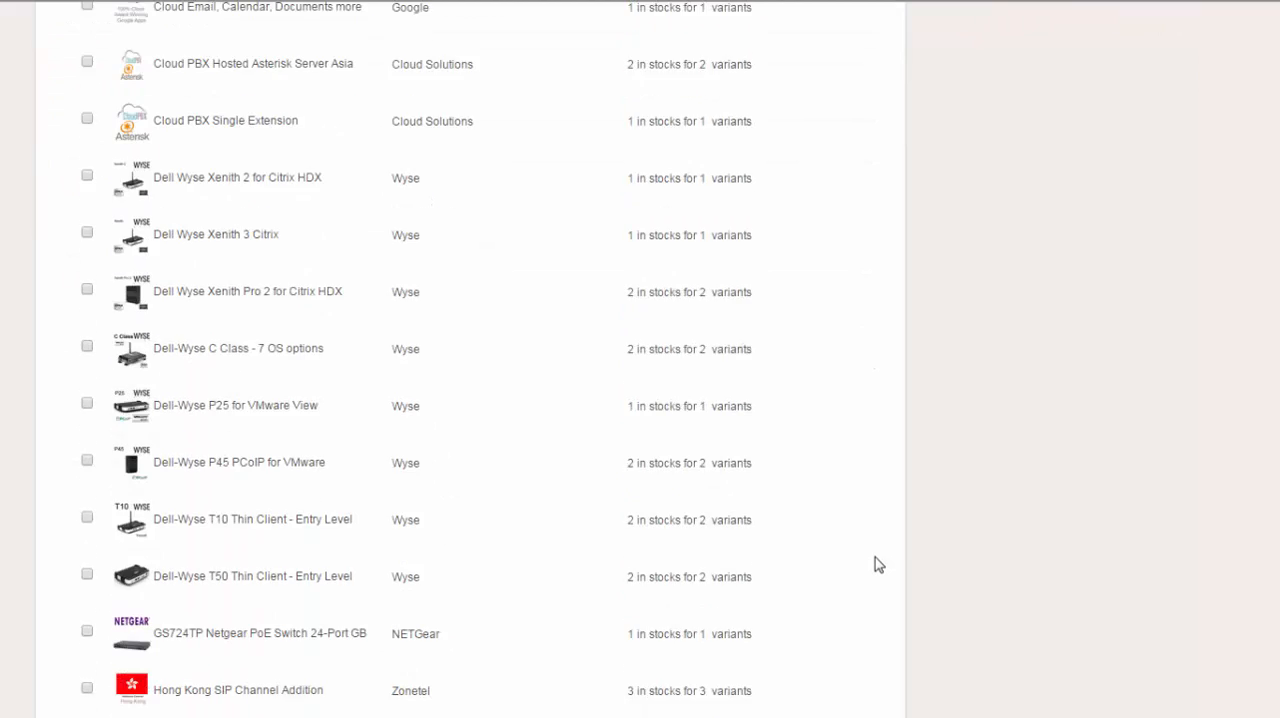
pyautogui.scroll(3)
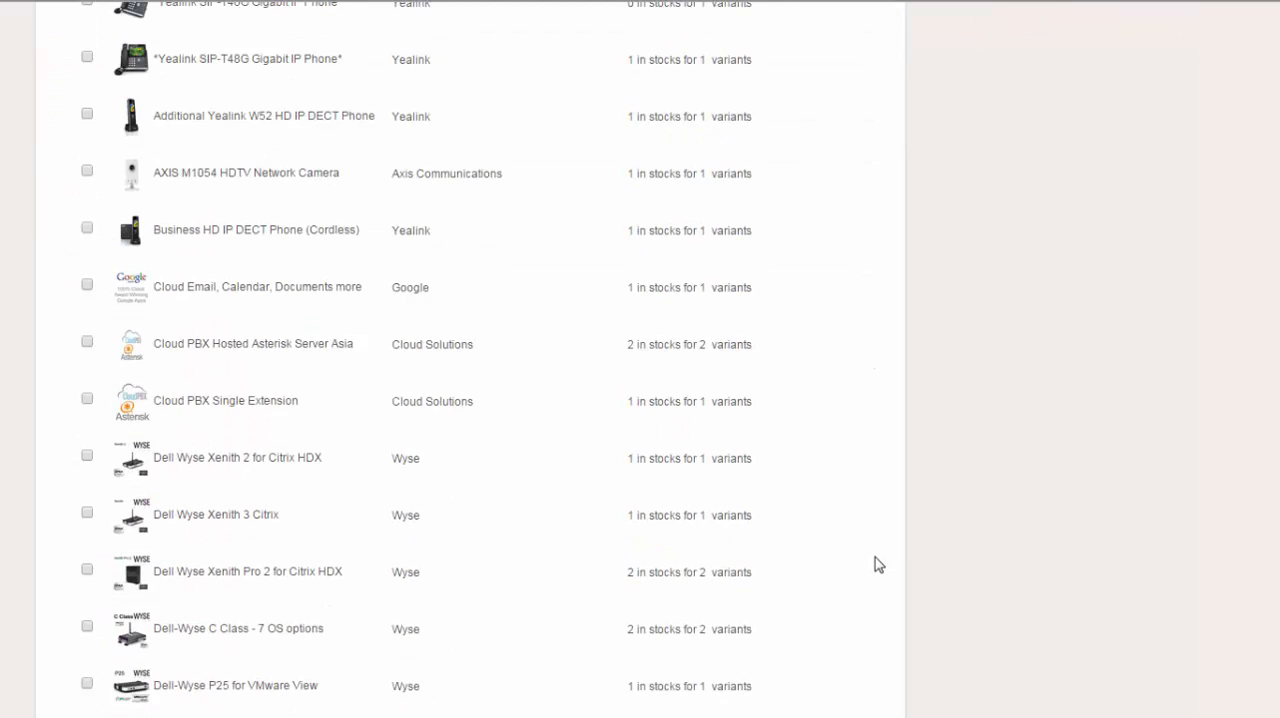
pyautogui.scroll(3)
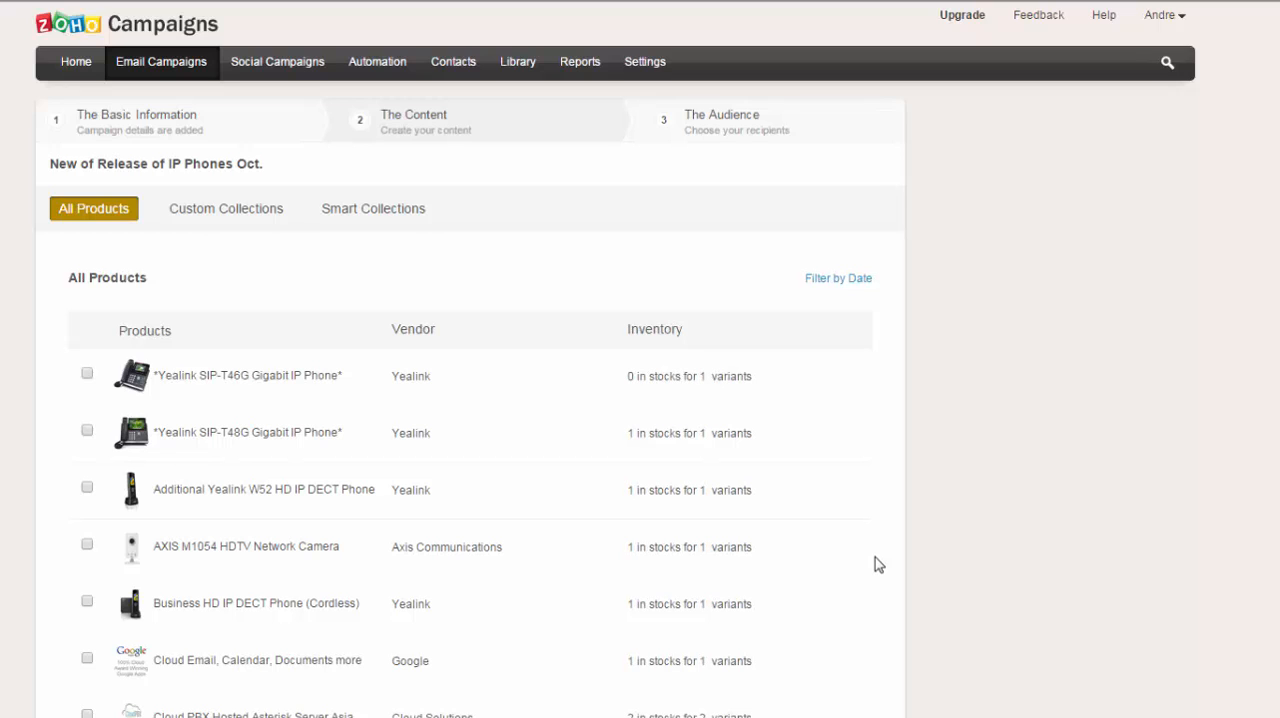
pyautogui.click(224, 208)
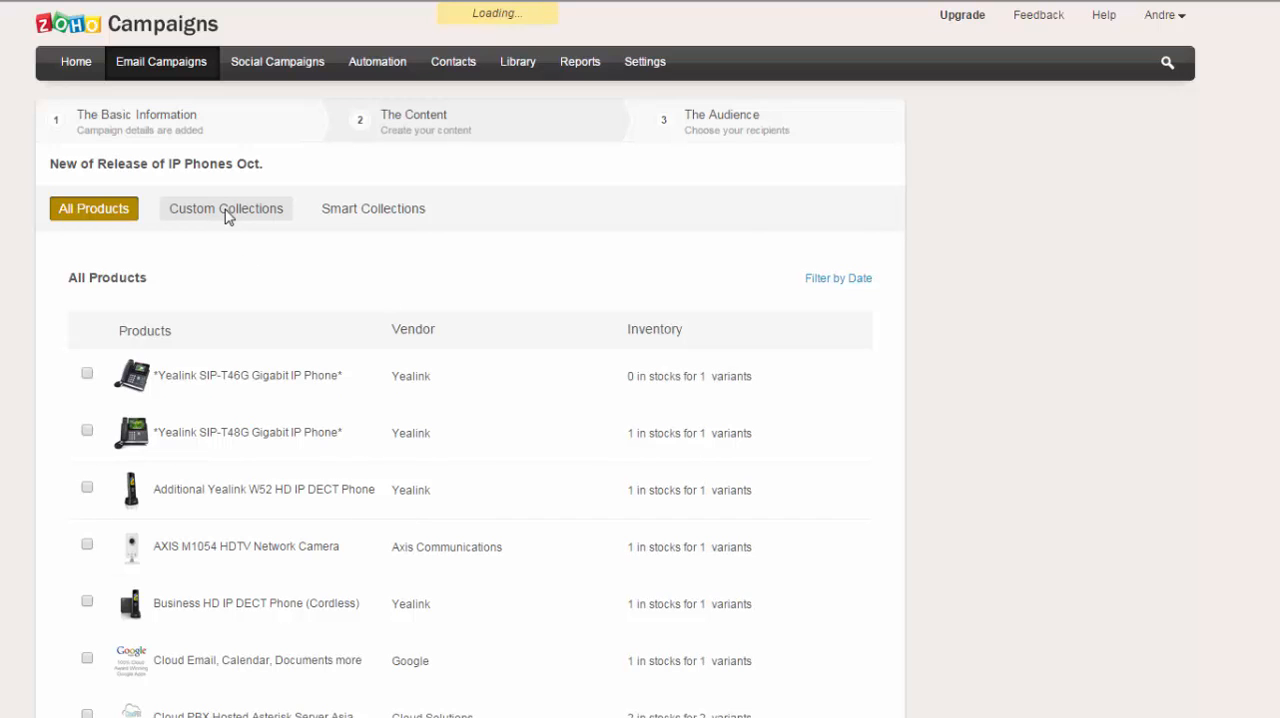
# - From the Yealink IP Phones collection, tick the SIP-T46G Gigabit and SIP-T41P IP phones to feature
pyautogui.click(226, 208)
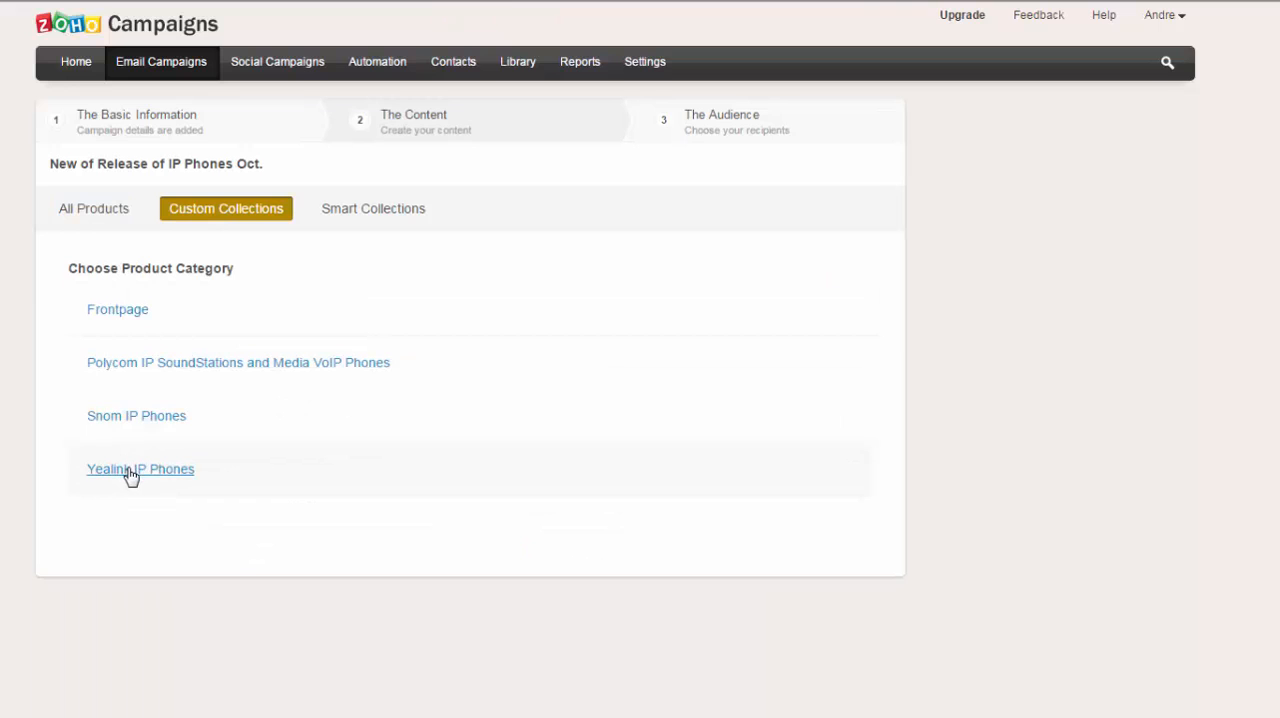
pyautogui.click(140, 468)
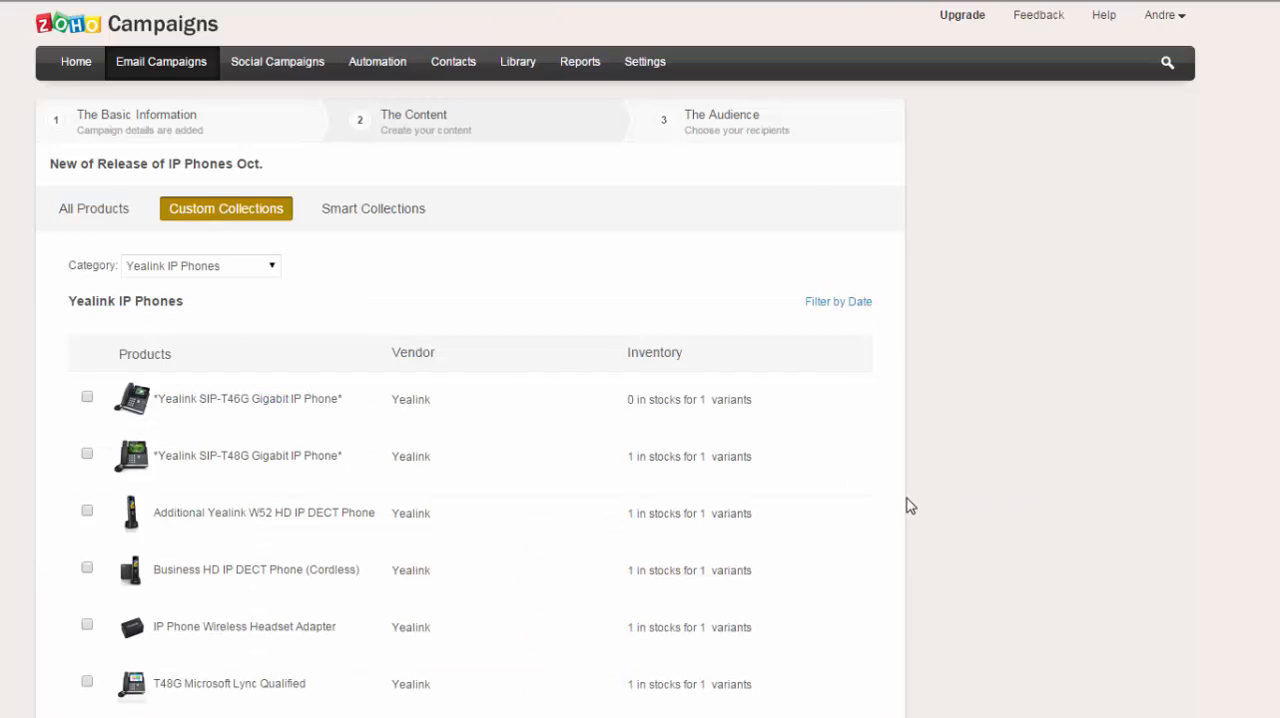
pyautogui.scroll(-3)
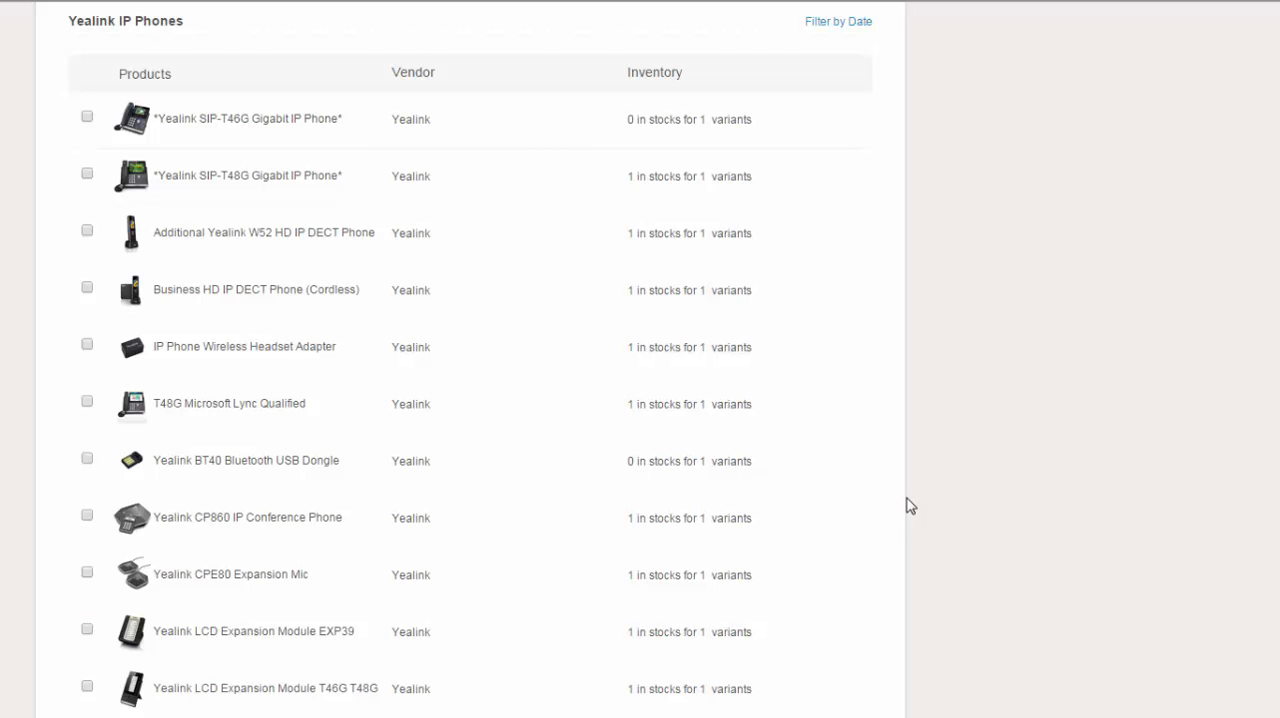
pyautogui.click(88, 116)
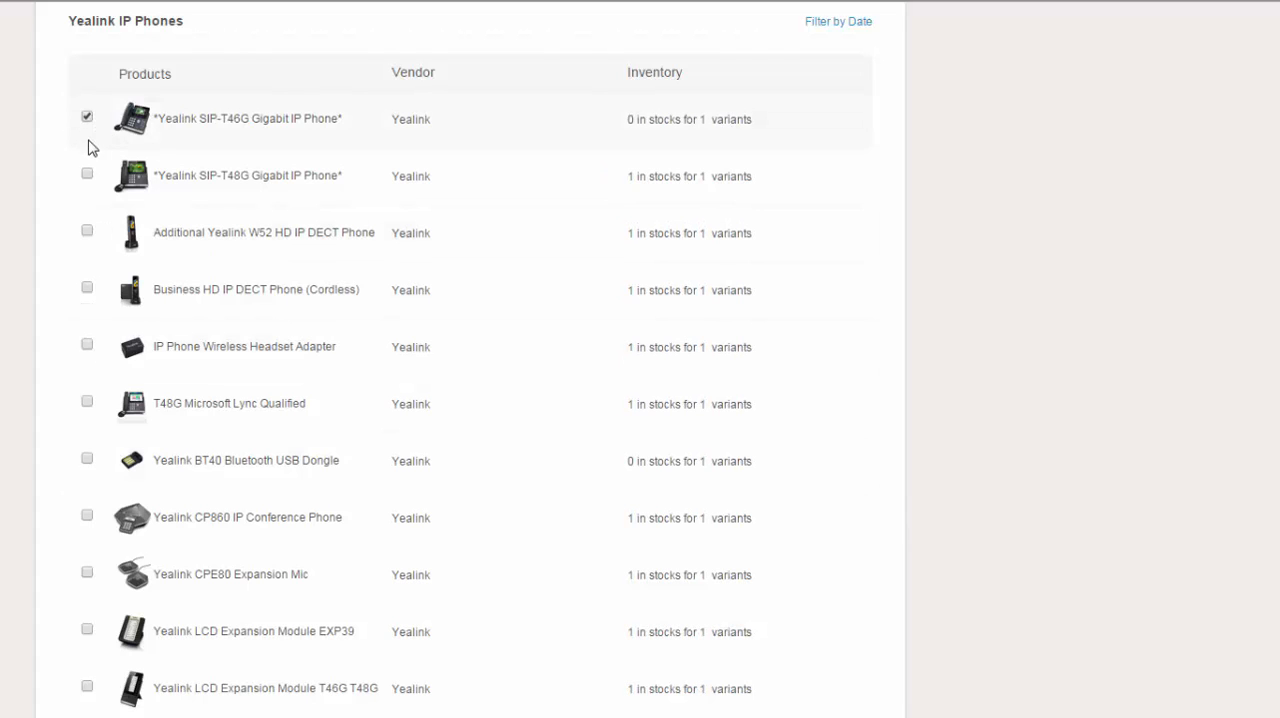
pyautogui.scroll(-3)
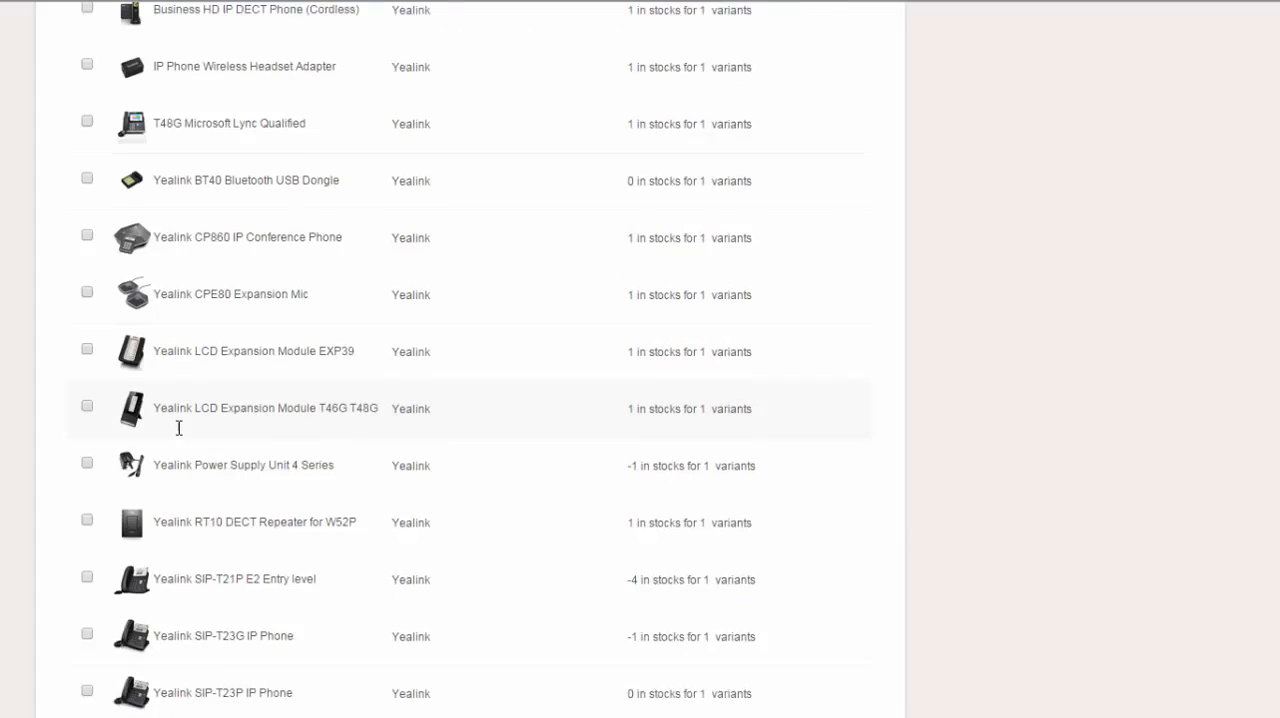
pyautogui.scroll(-3)
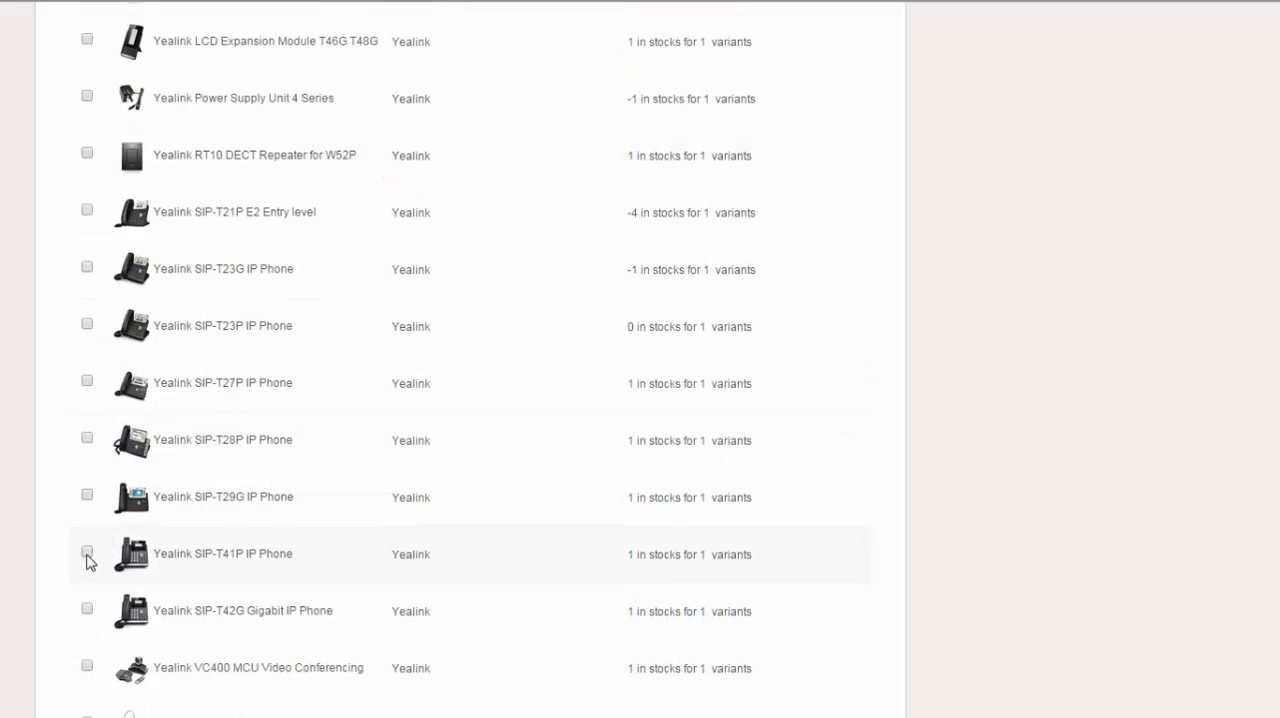
pyautogui.click(86, 552)
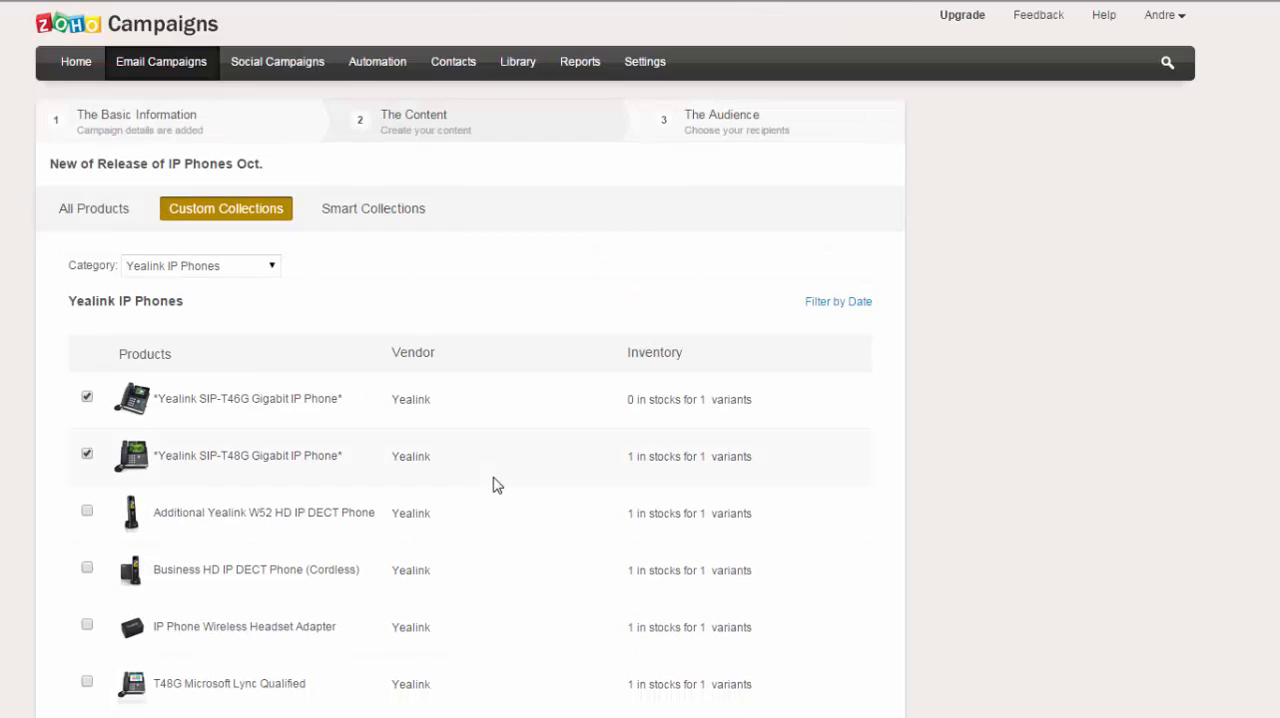
pyautogui.scroll(-3)
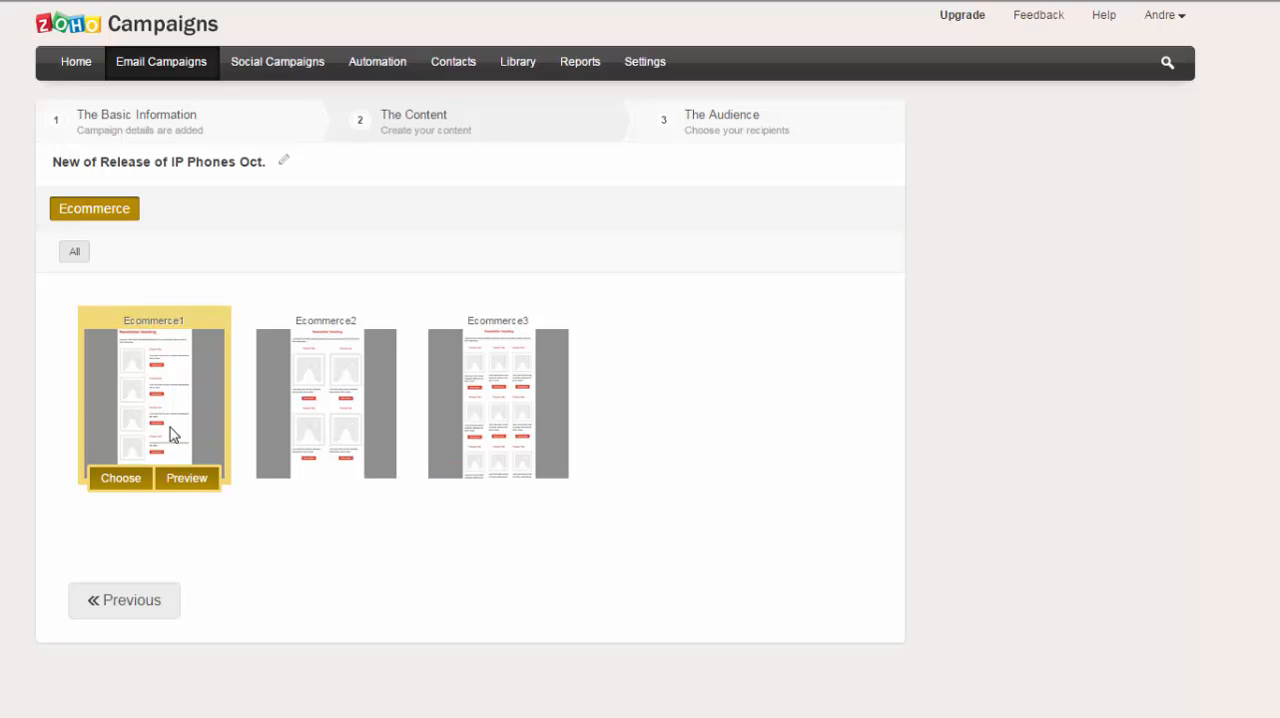
pyautogui.moveTo(150, 450)
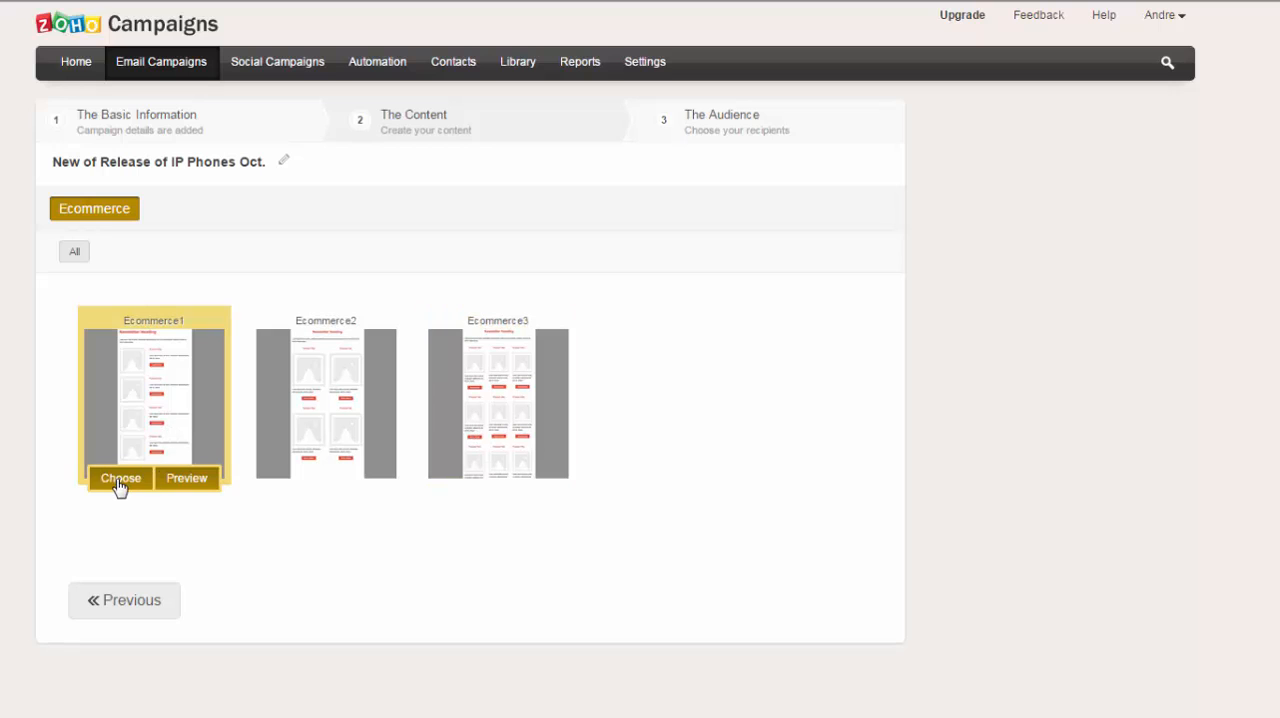
# - Choose the Ecommerce1 template and review the populated Yealink phone listings in the editor
pyautogui.click(120, 476)
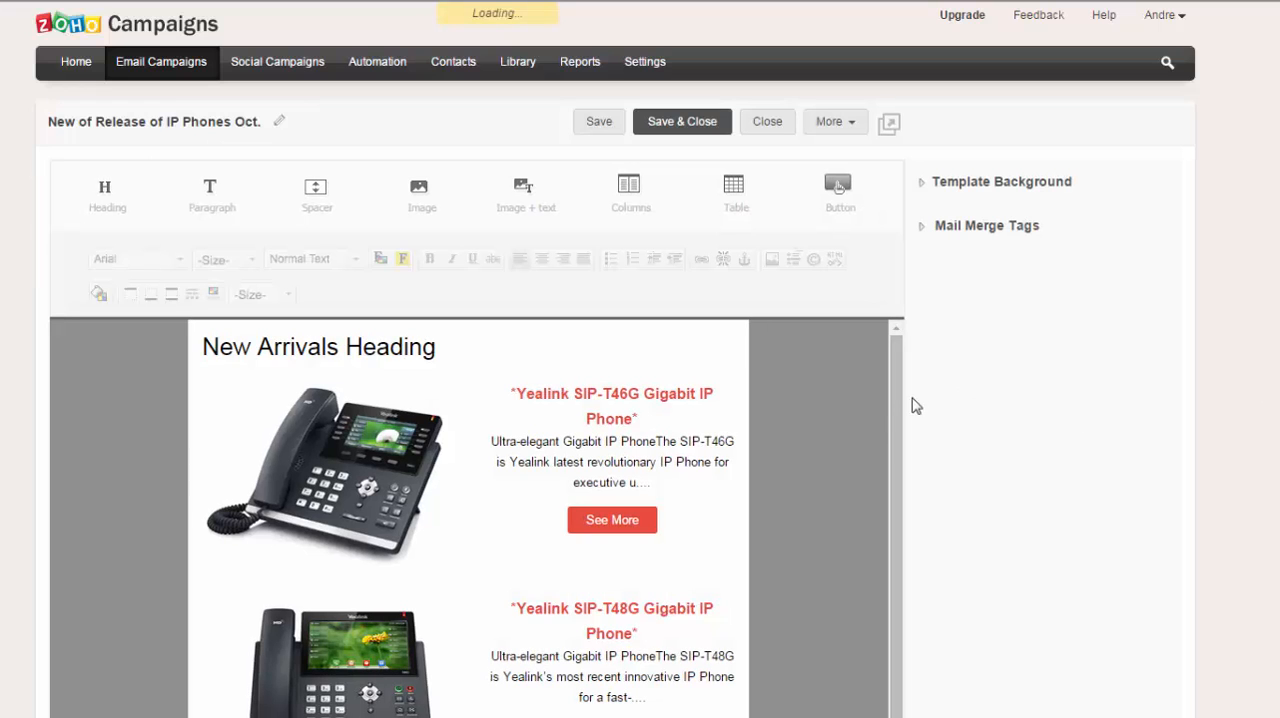
pyautogui.scroll(-3)
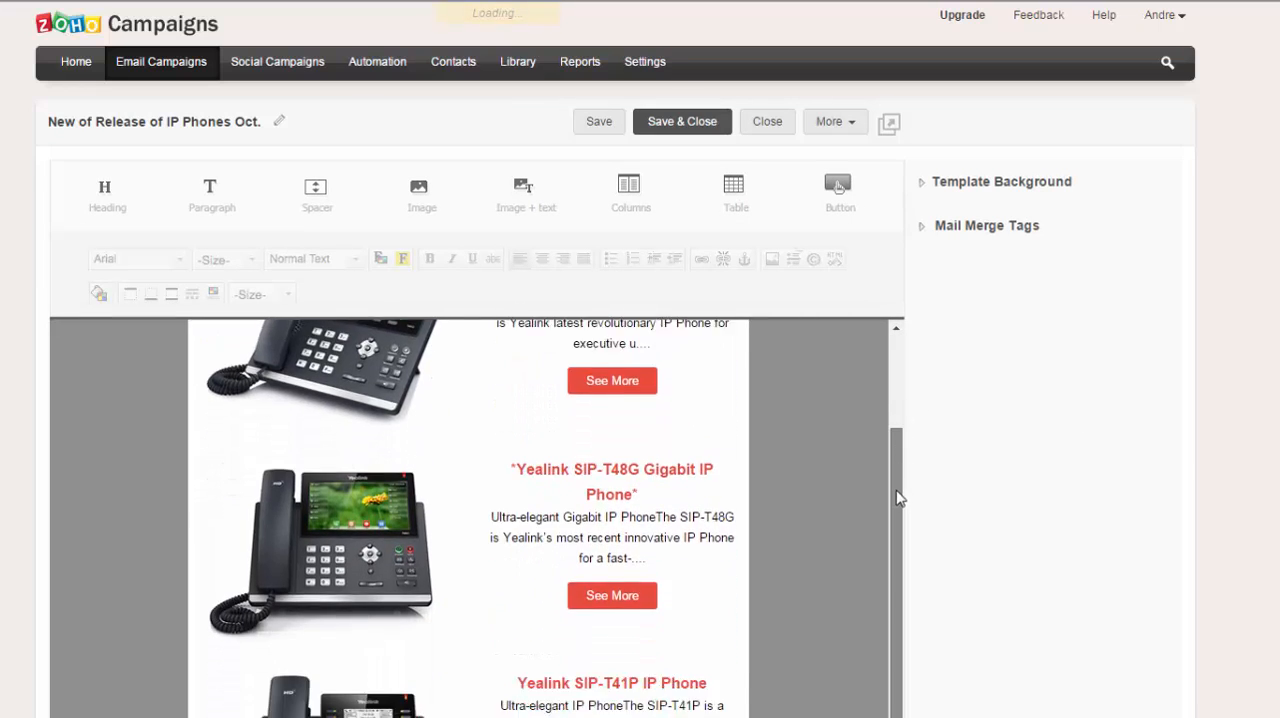
pyautogui.scroll(-3)
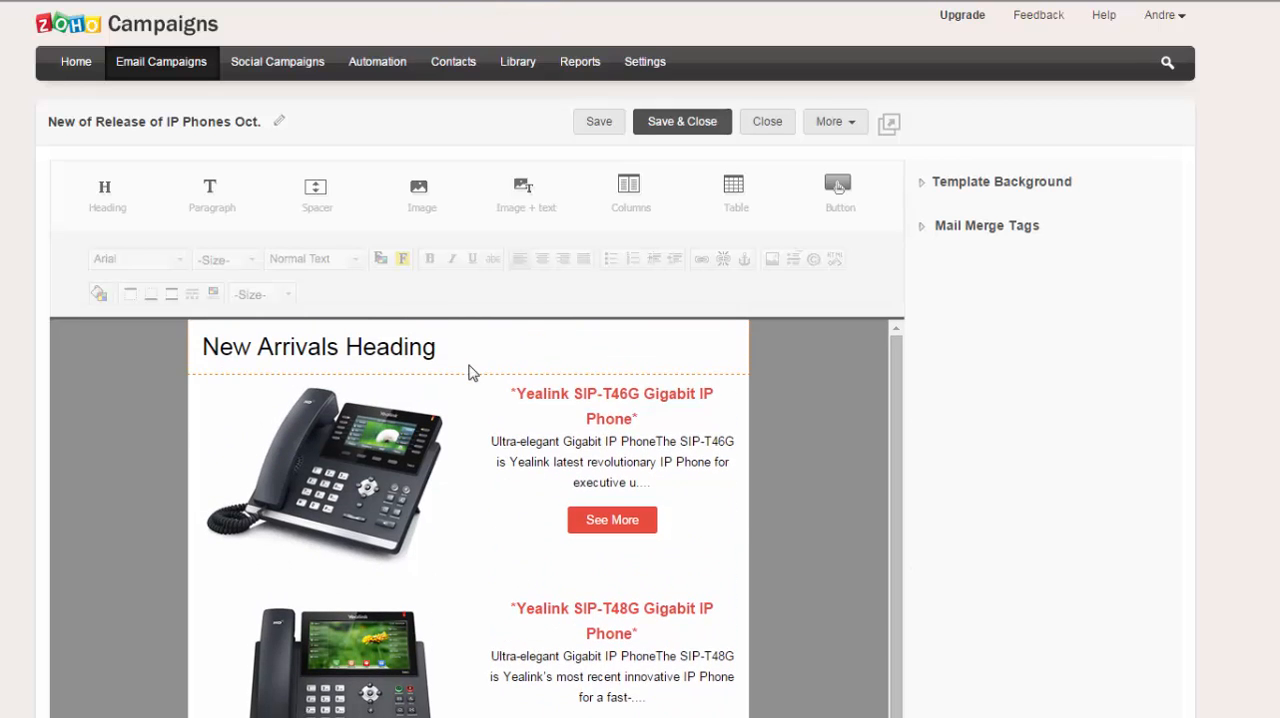
# - Retype the New Arrivals heading as 'New Range of 4 Series IP Phones'
pyautogui.click(318, 346)
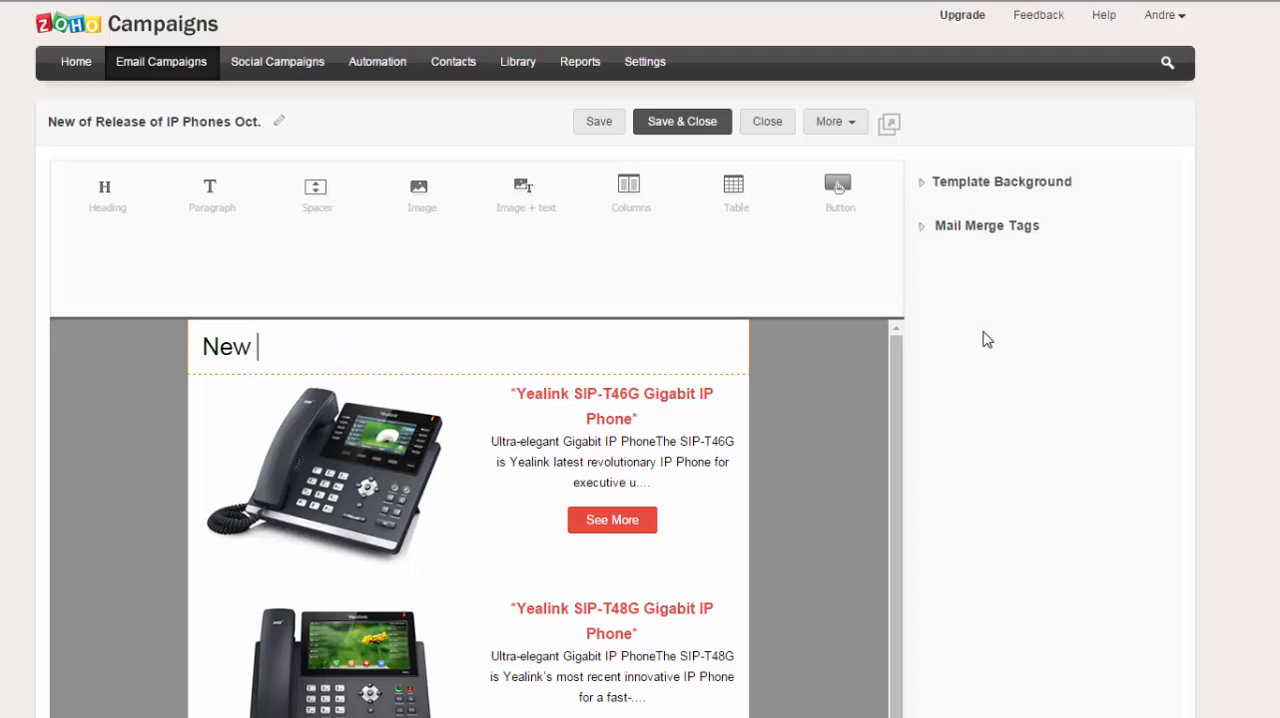
pyautogui.write('Range of')
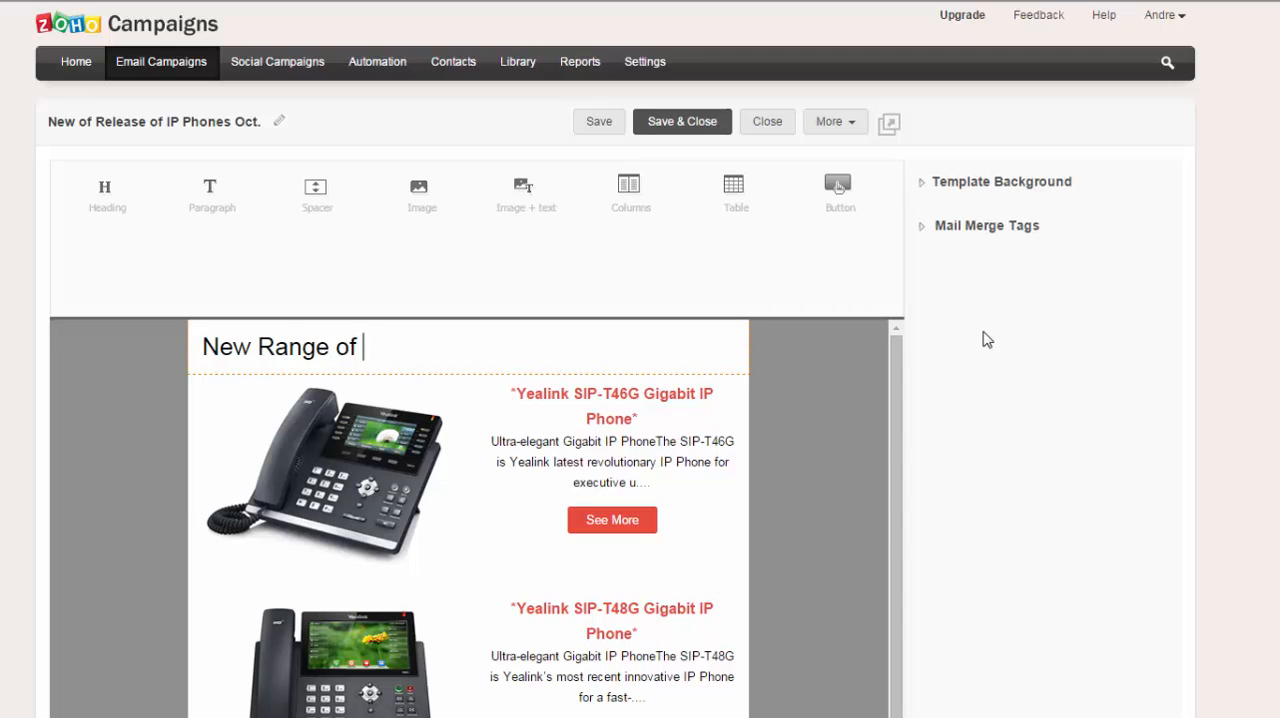
pyautogui.write('4 Series')
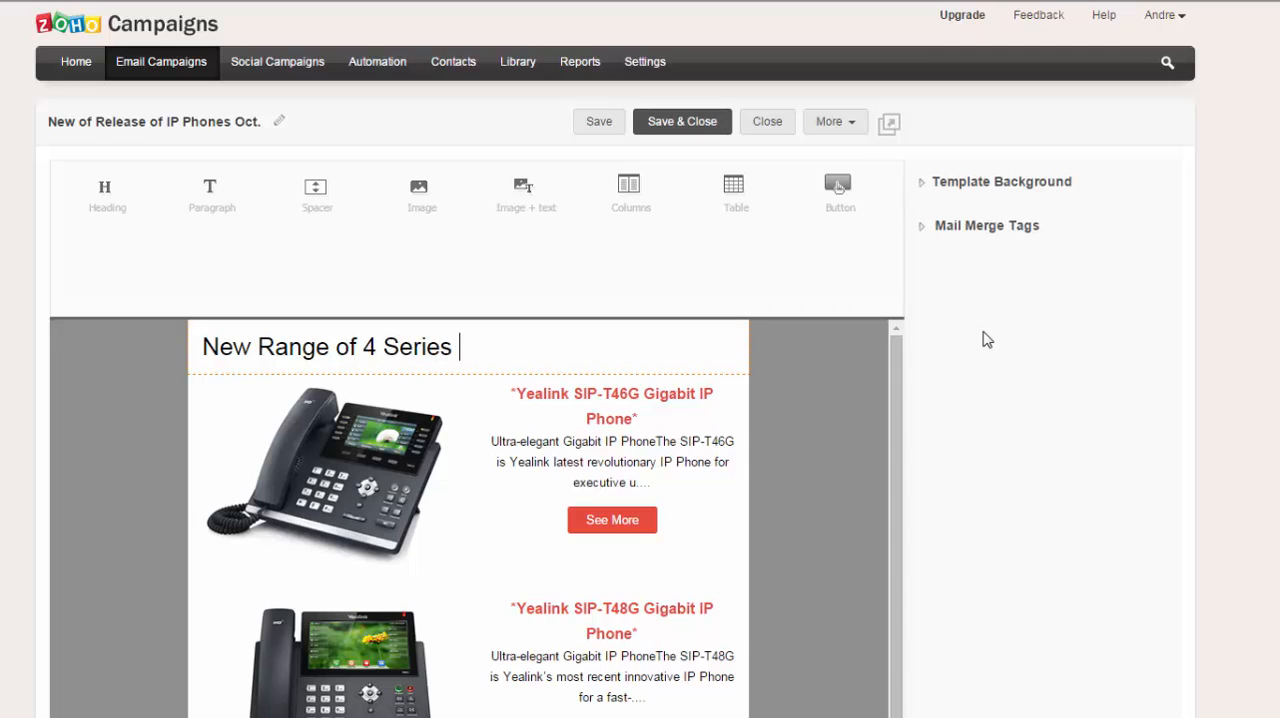
pyautogui.write('IP Phones')
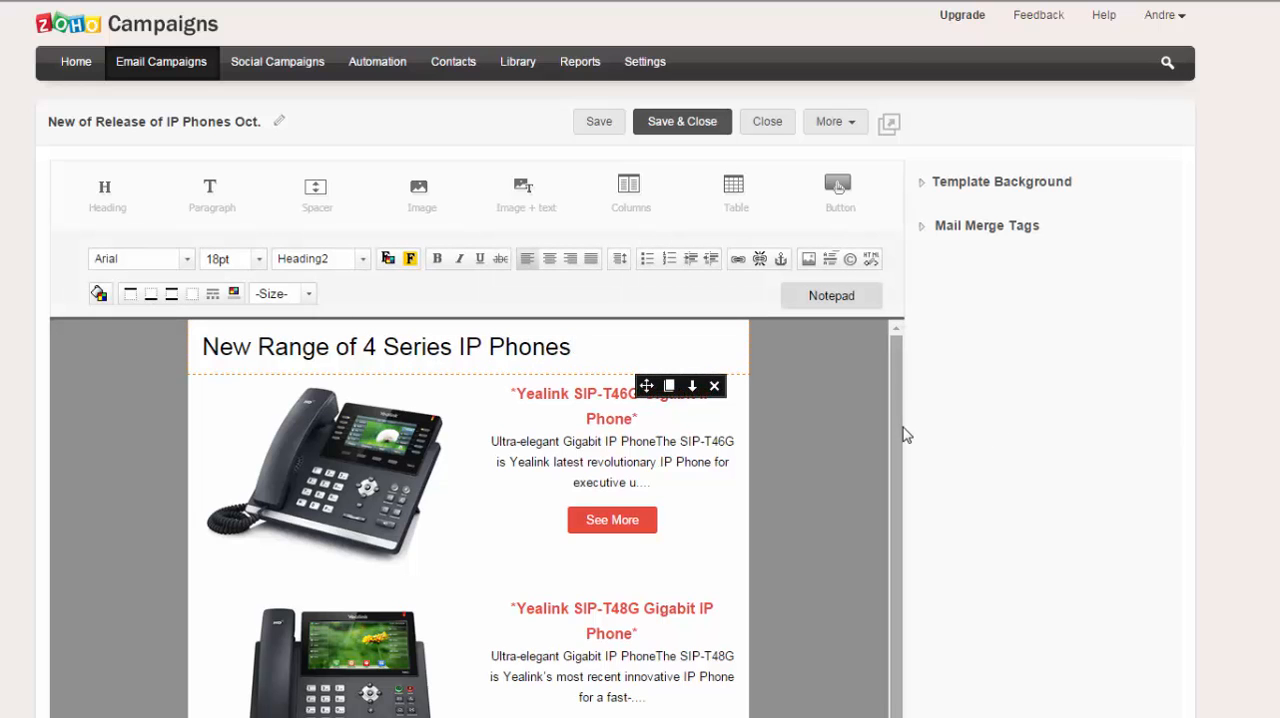
pyautogui.scroll(-3)
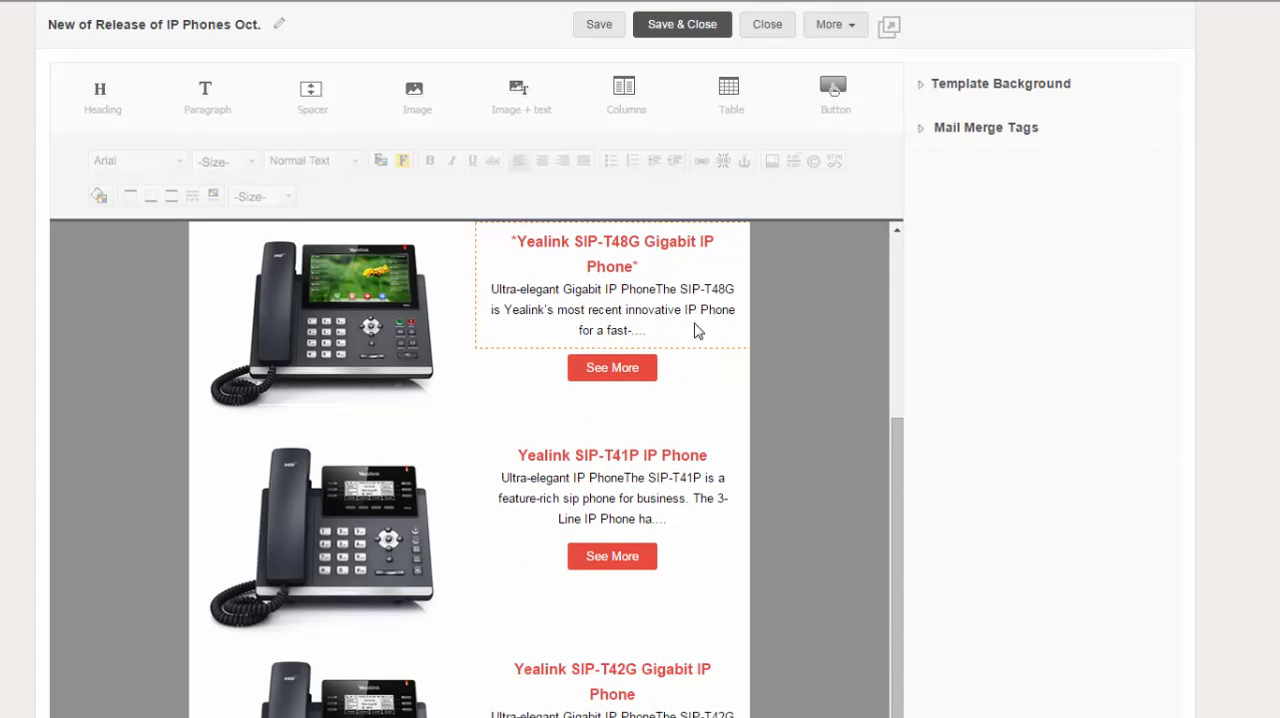
# - Insert an Image block with the CS logo from the File Manager and add an Image + Text block below it
pyautogui.click(416, 96)
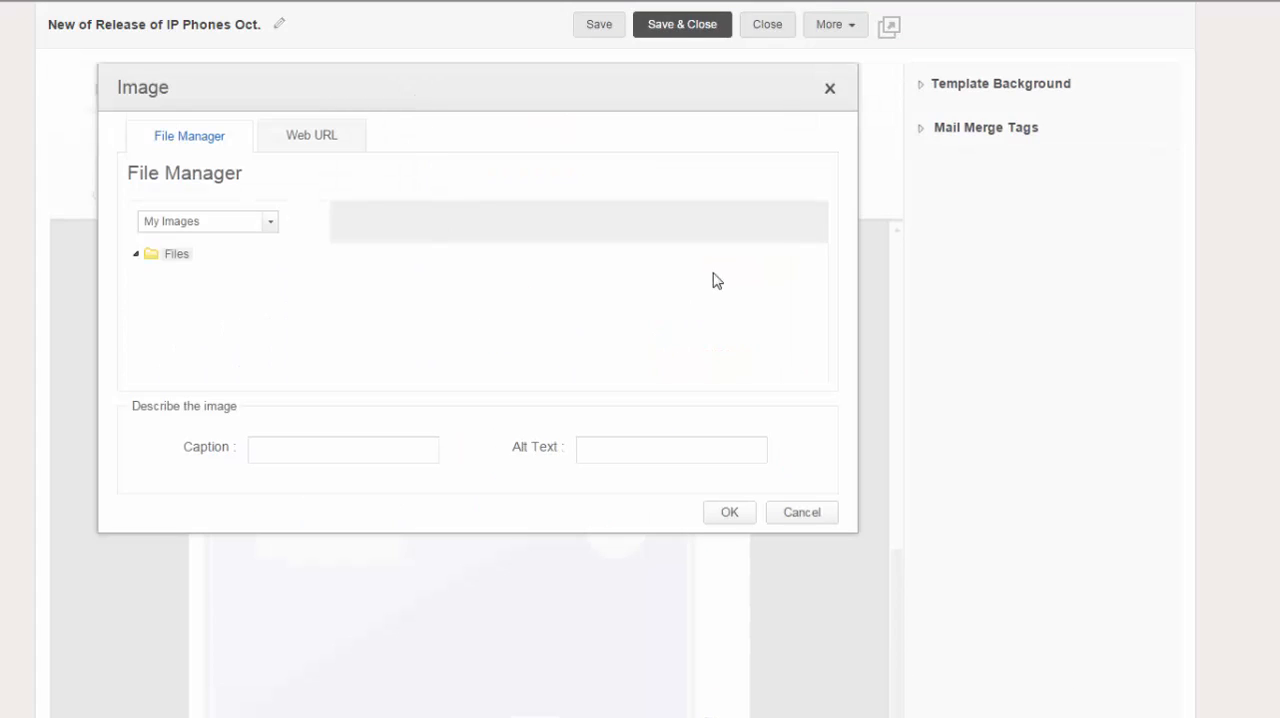
pyautogui.click(188, 136)
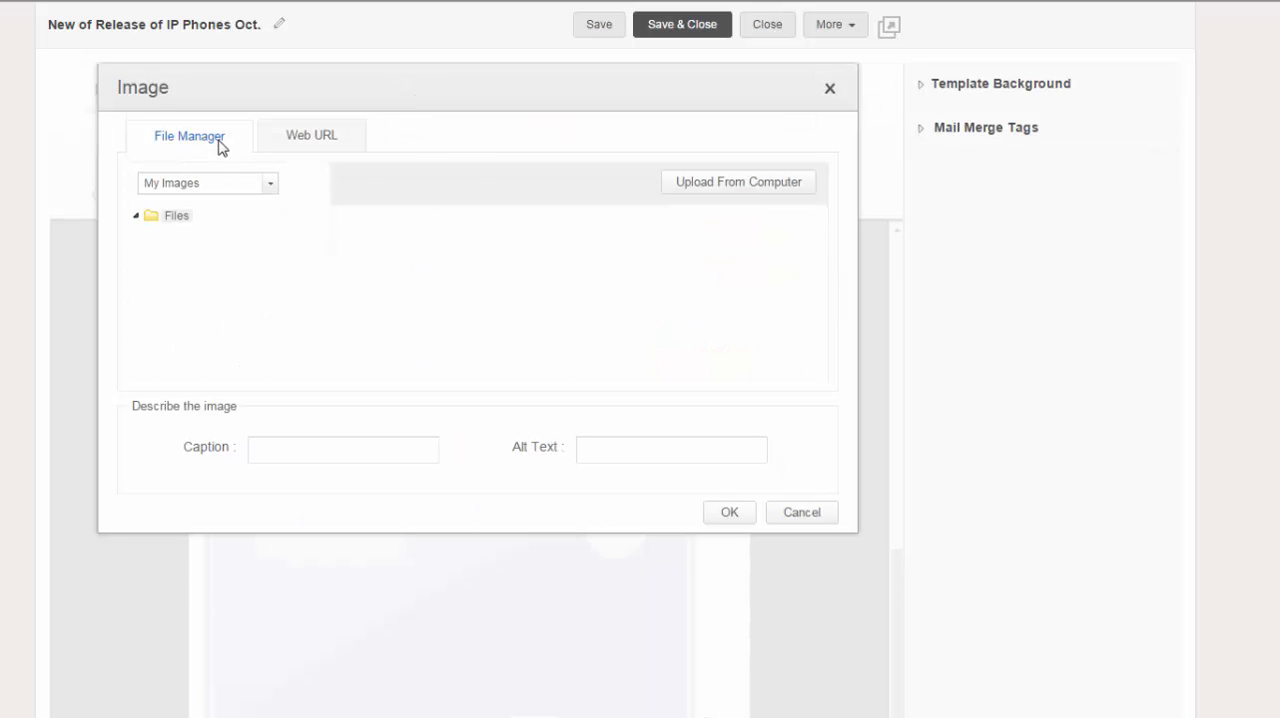
pyautogui.click(176, 214)
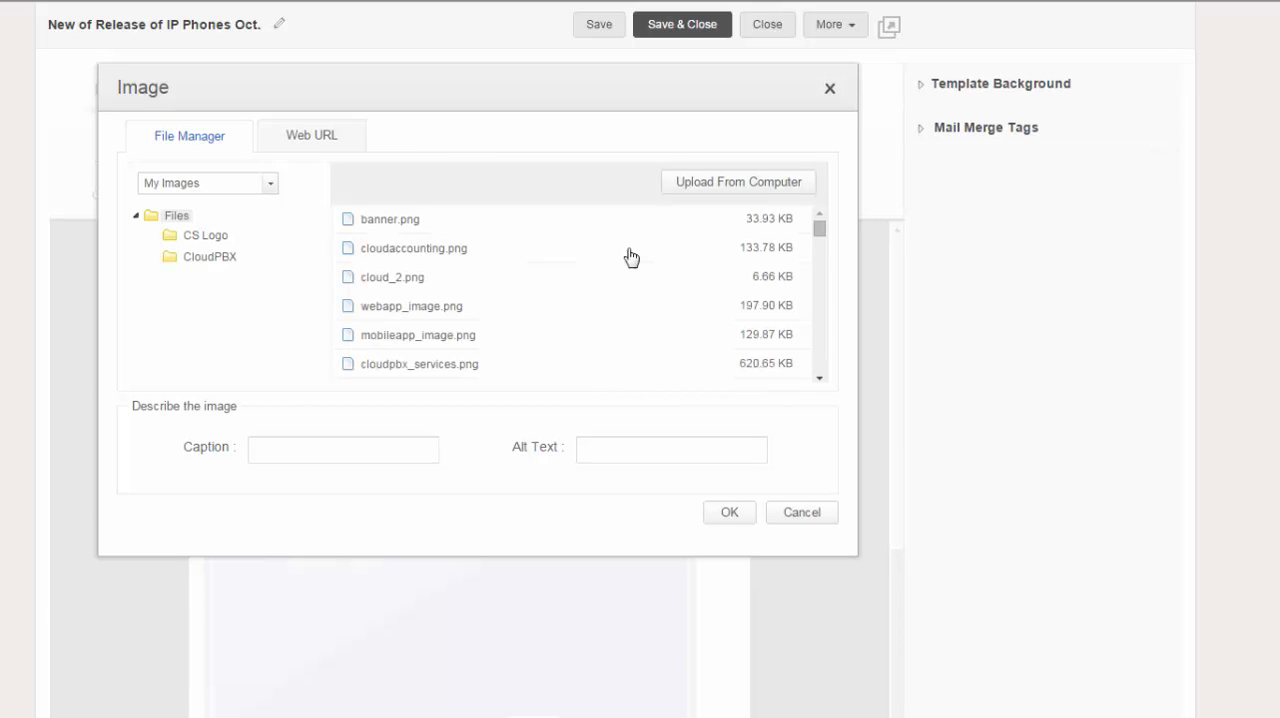
pyautogui.scroll(-3)
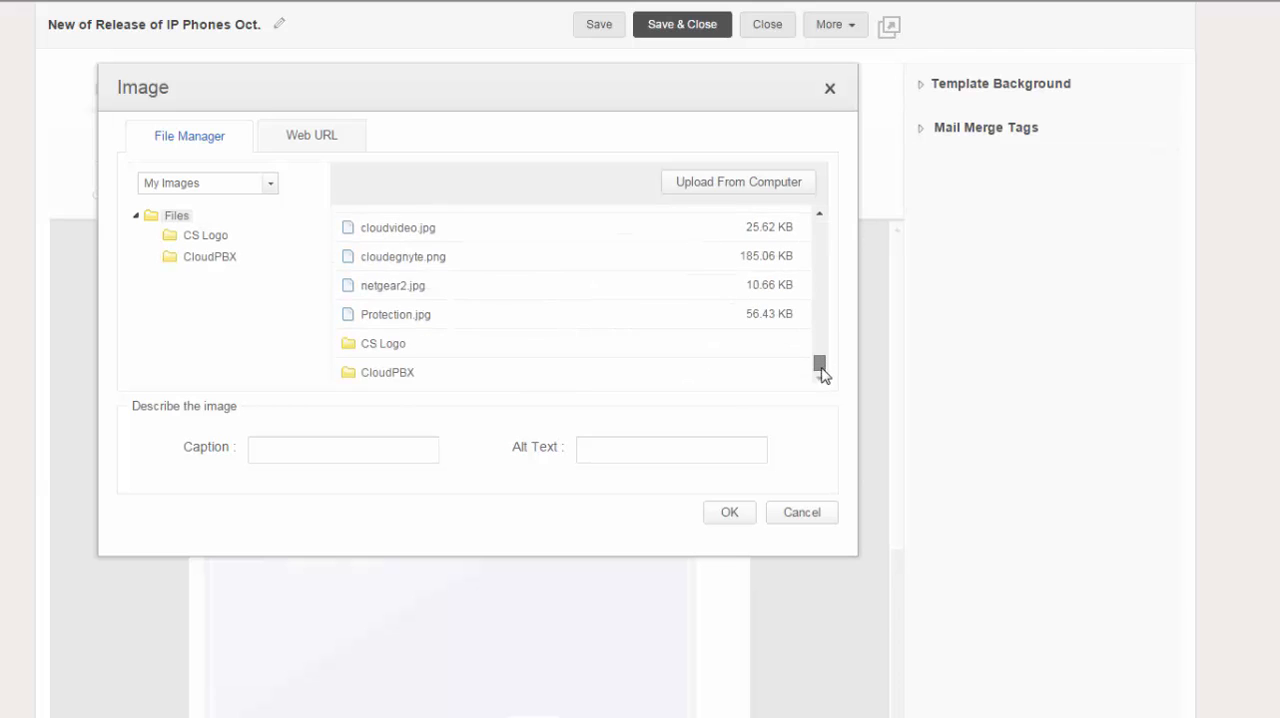
pyautogui.moveTo(462, 320)
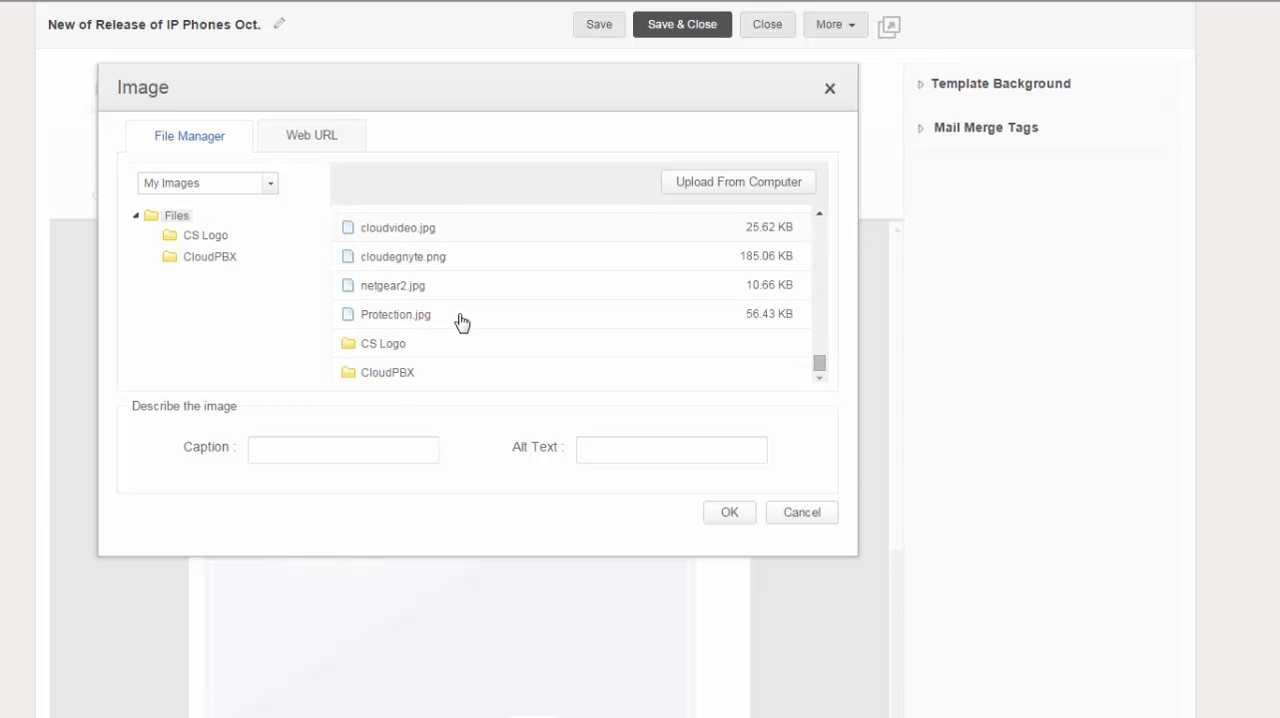
pyautogui.scroll(-3)
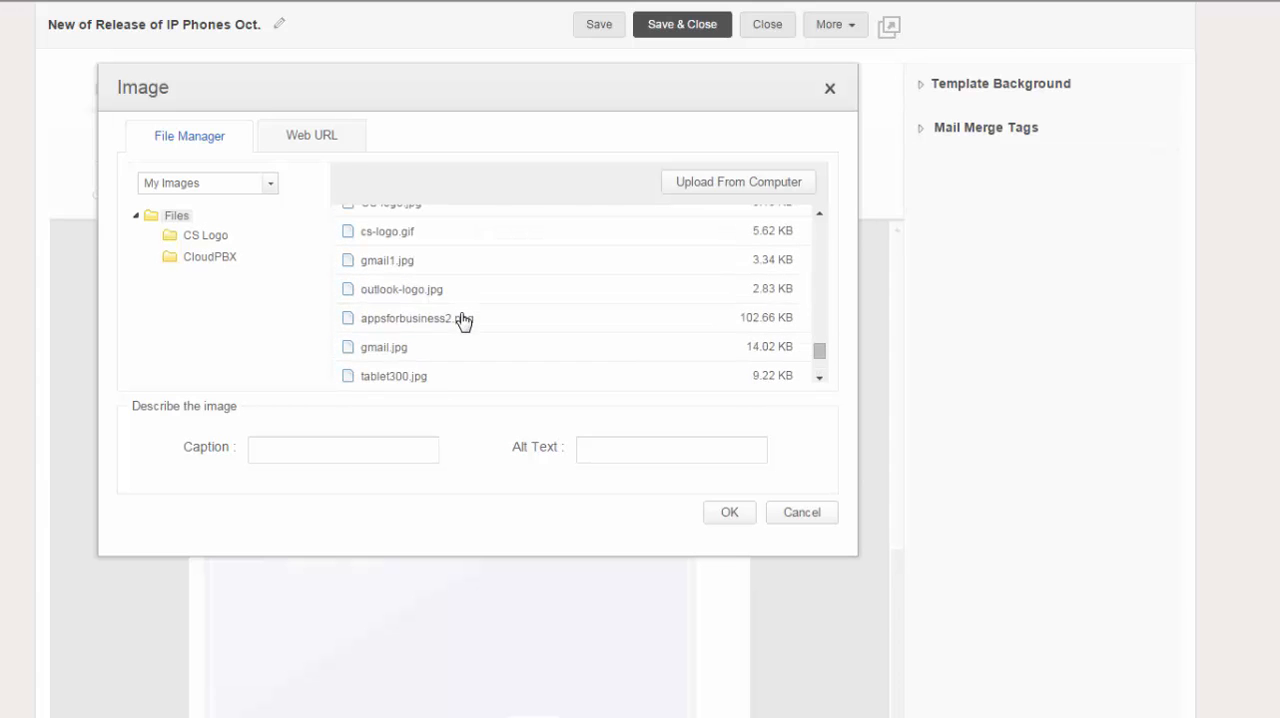
pyautogui.scroll(3)
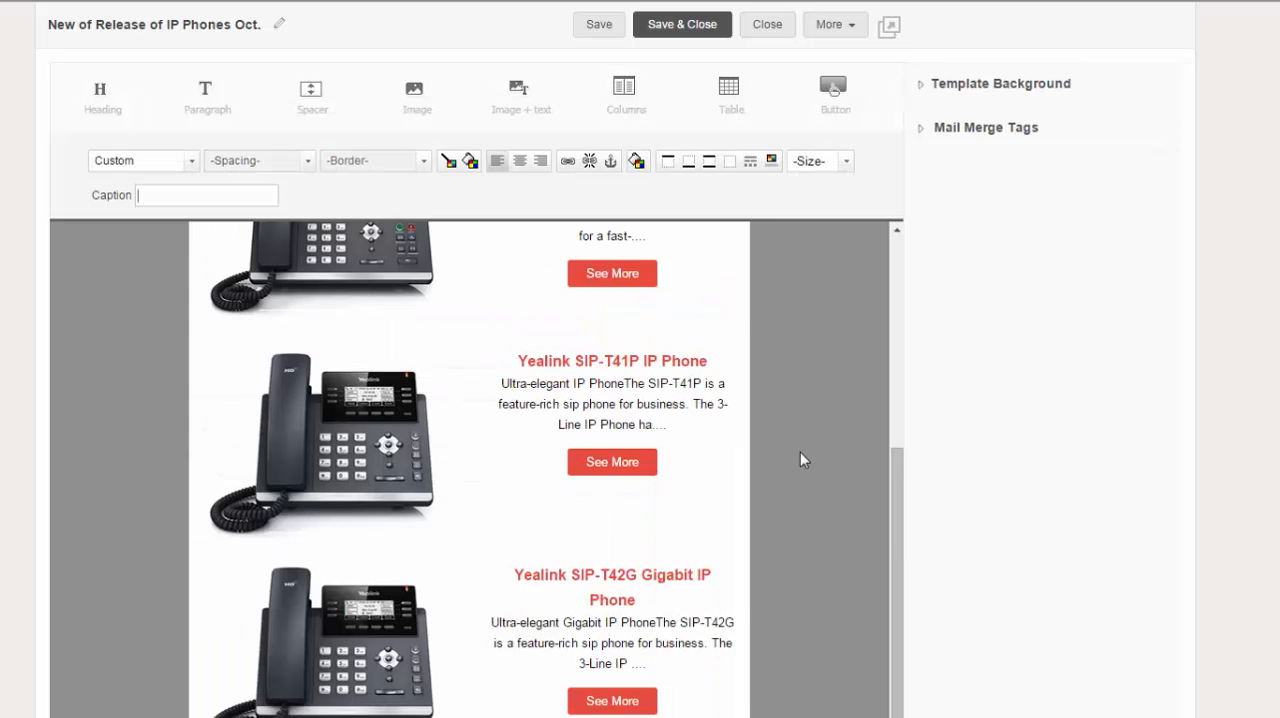
pyautogui.scroll(-3)
pyautogui.write('text')
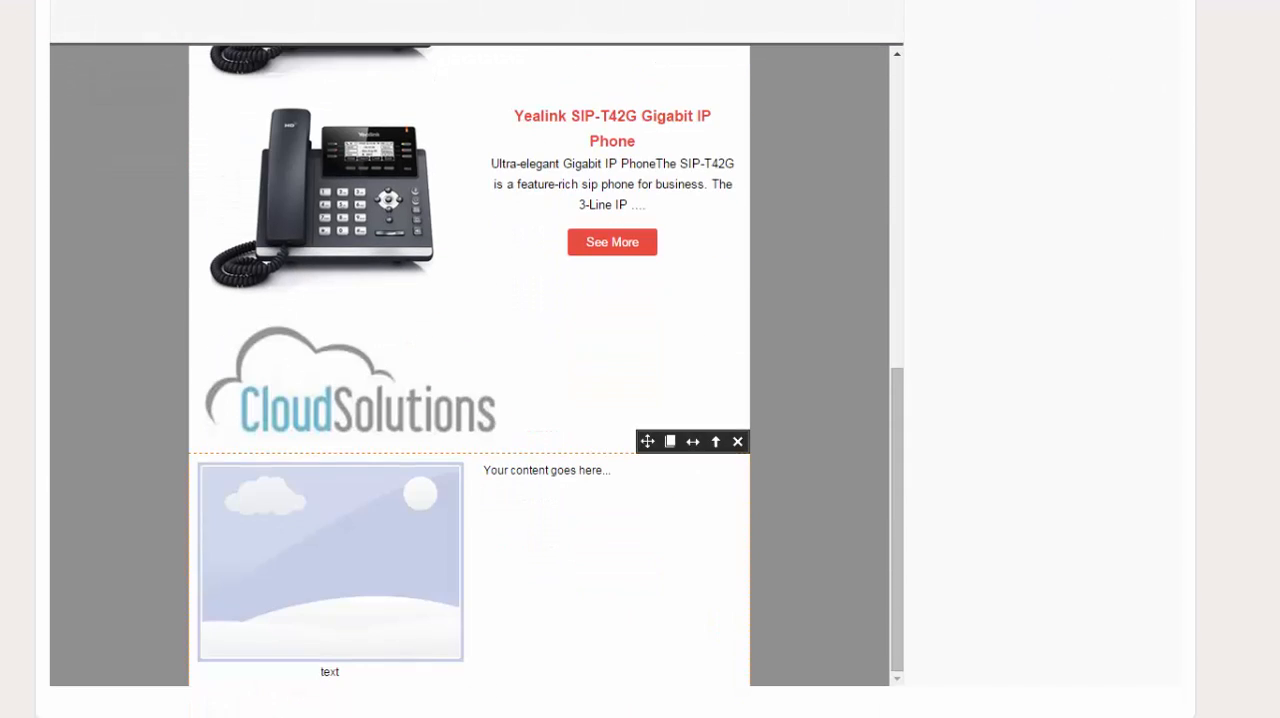
# - Replace the Image + Text block's placeholder picture with CS-logo.jpg from the File Manager
pyautogui.click(330, 560)
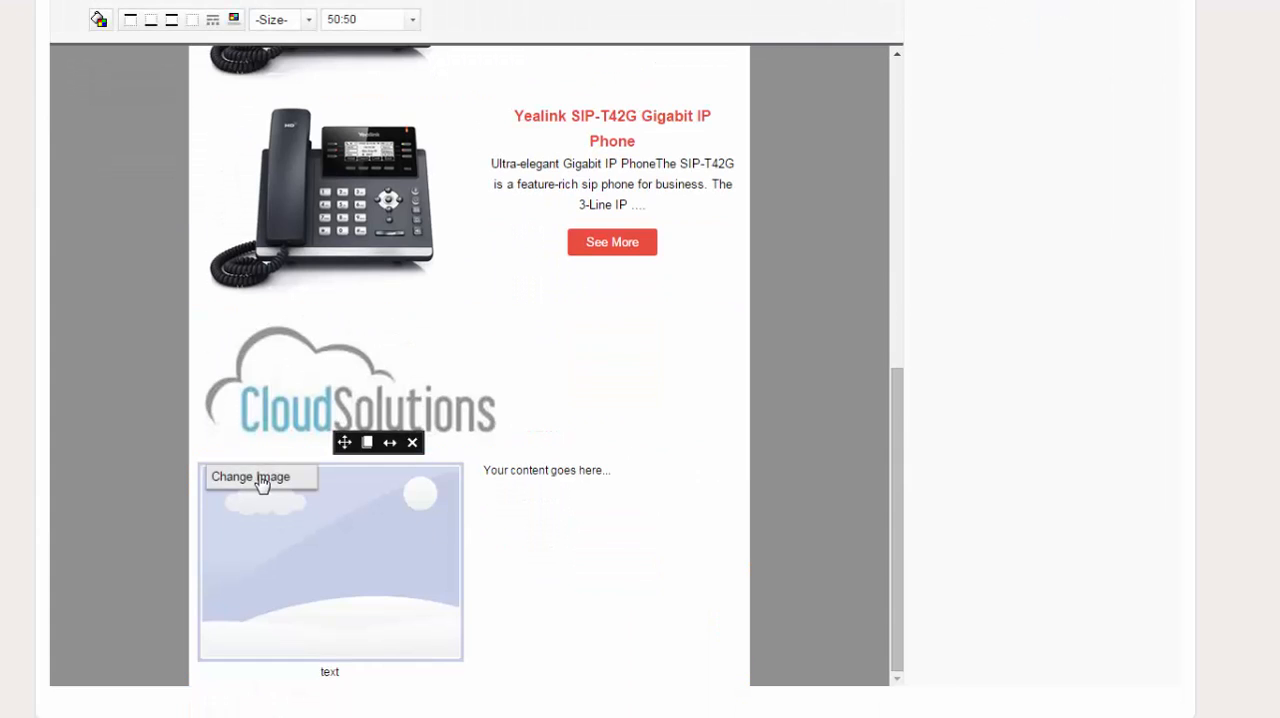
pyautogui.click(250, 476)
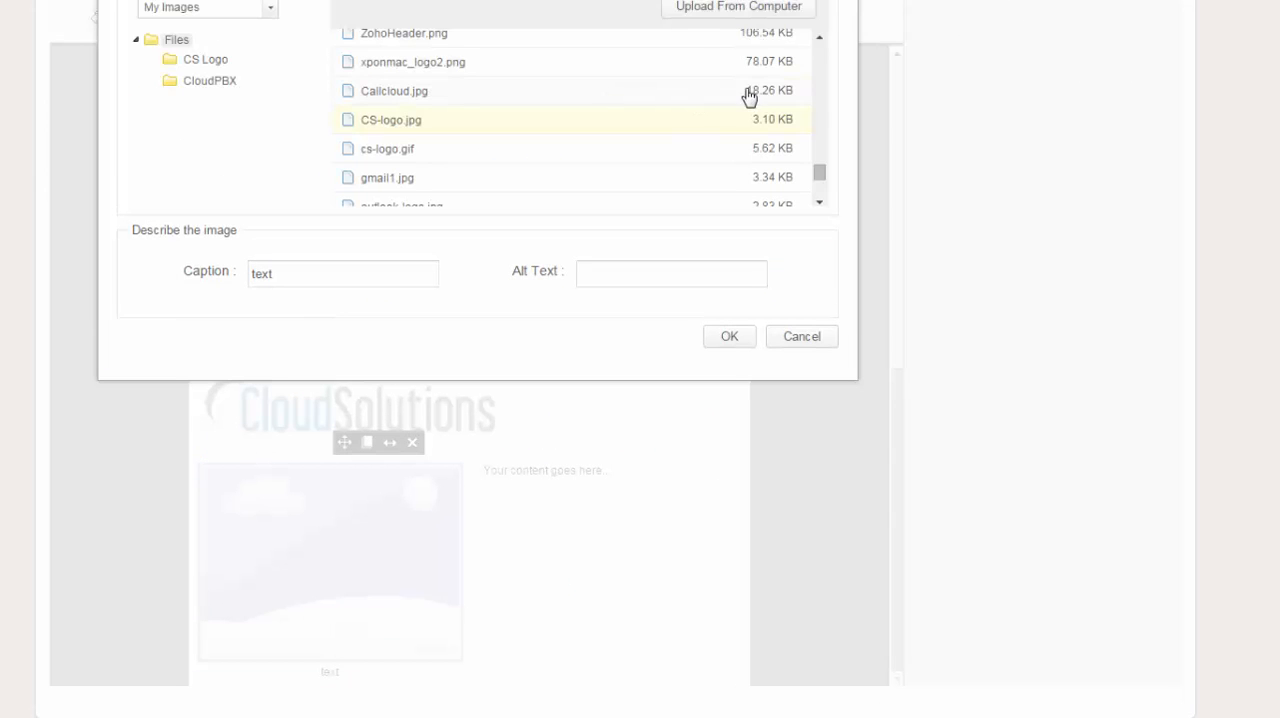
pyautogui.click(728, 336)
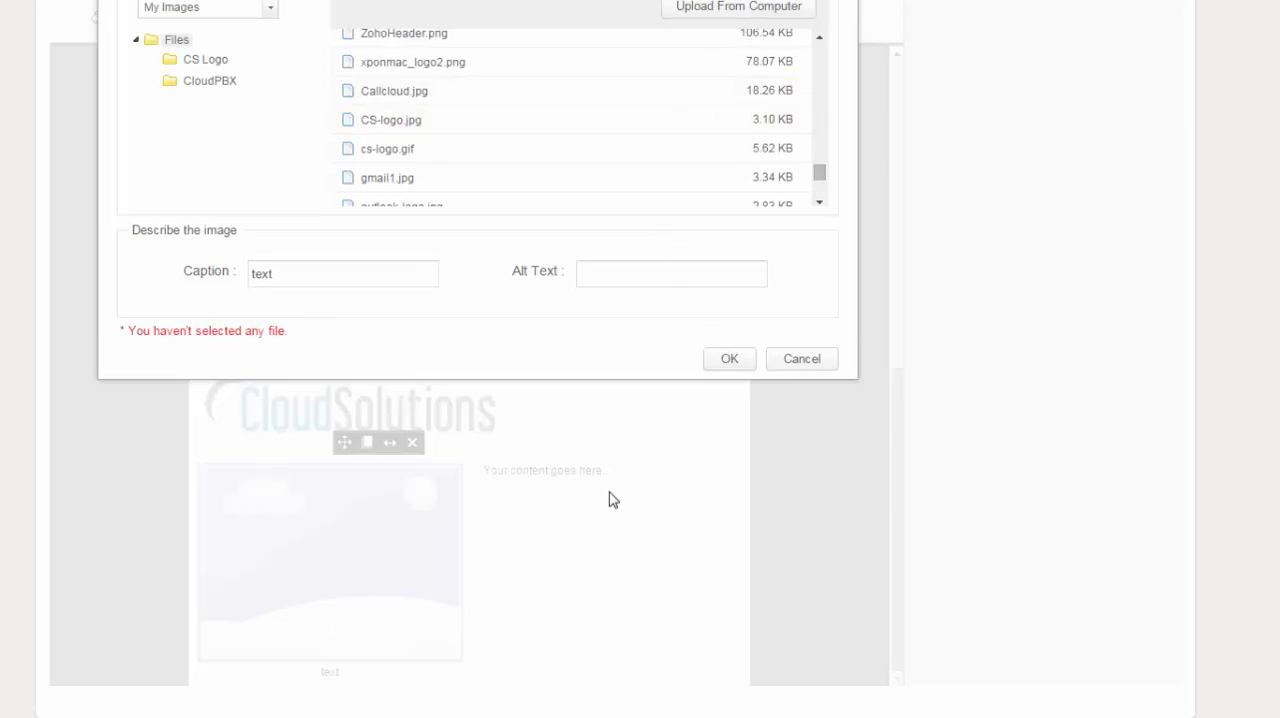
pyautogui.moveTo(624, 536)
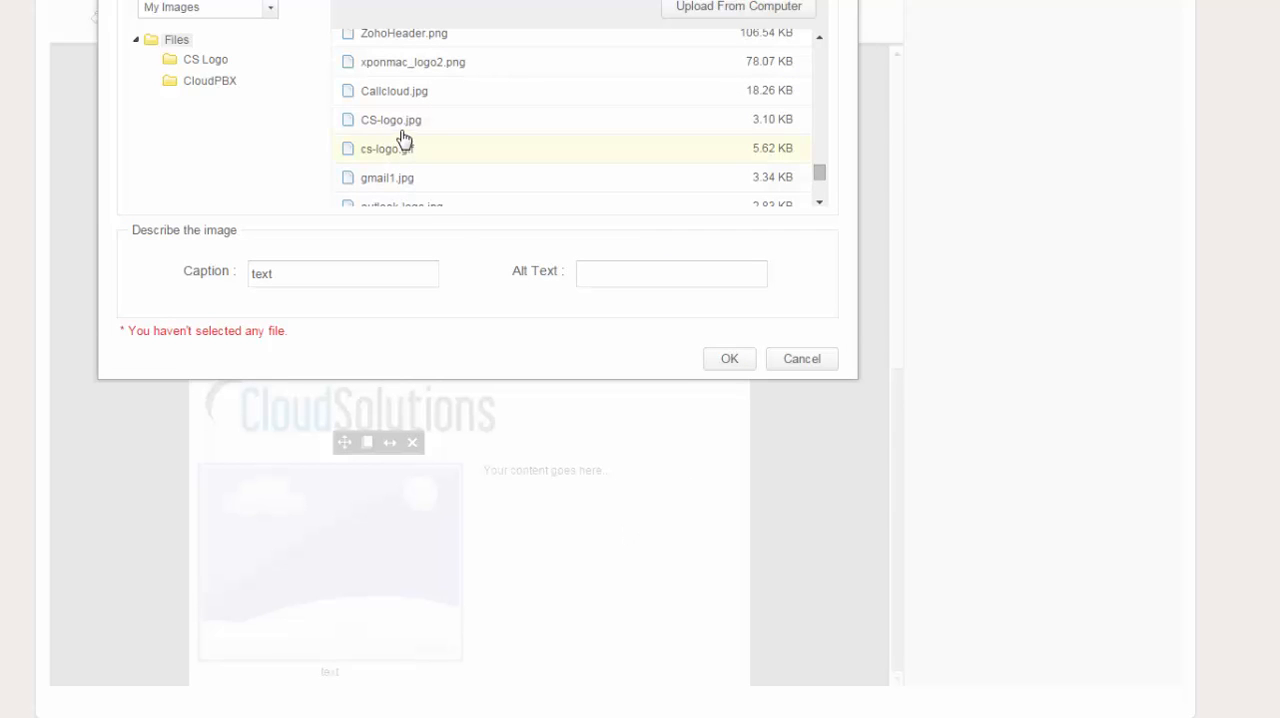
pyautogui.click(800, 358)
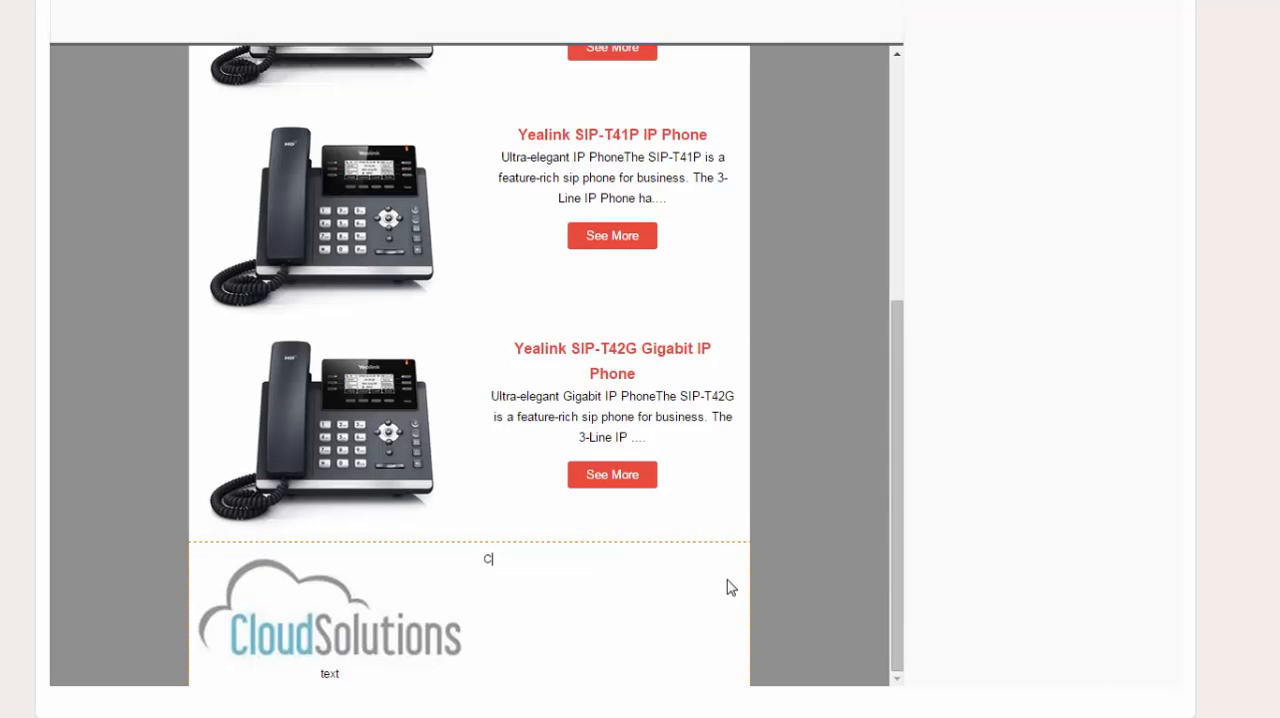
# - Fill the block's text with 'Cloud Solutions', Hong Kong and the 852 39733 phone number
pyautogui.write('Cloud Solutions')
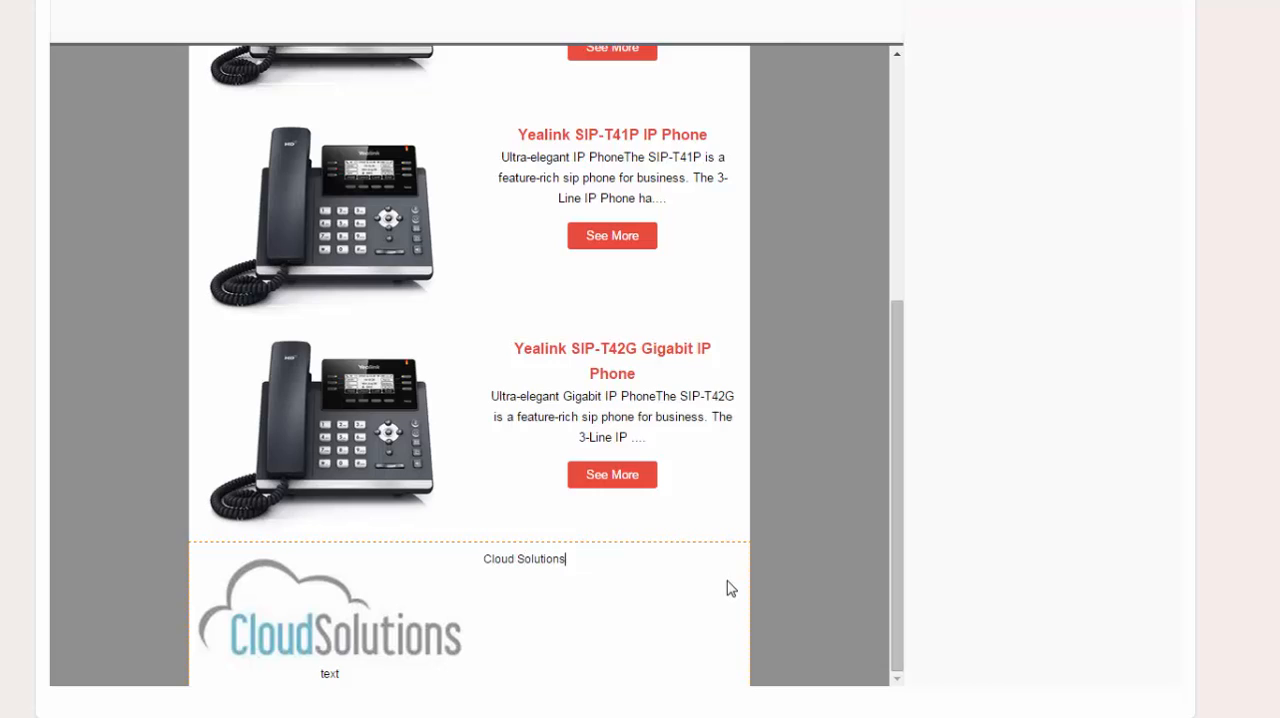
pyautogui.write('Hong Kong +')
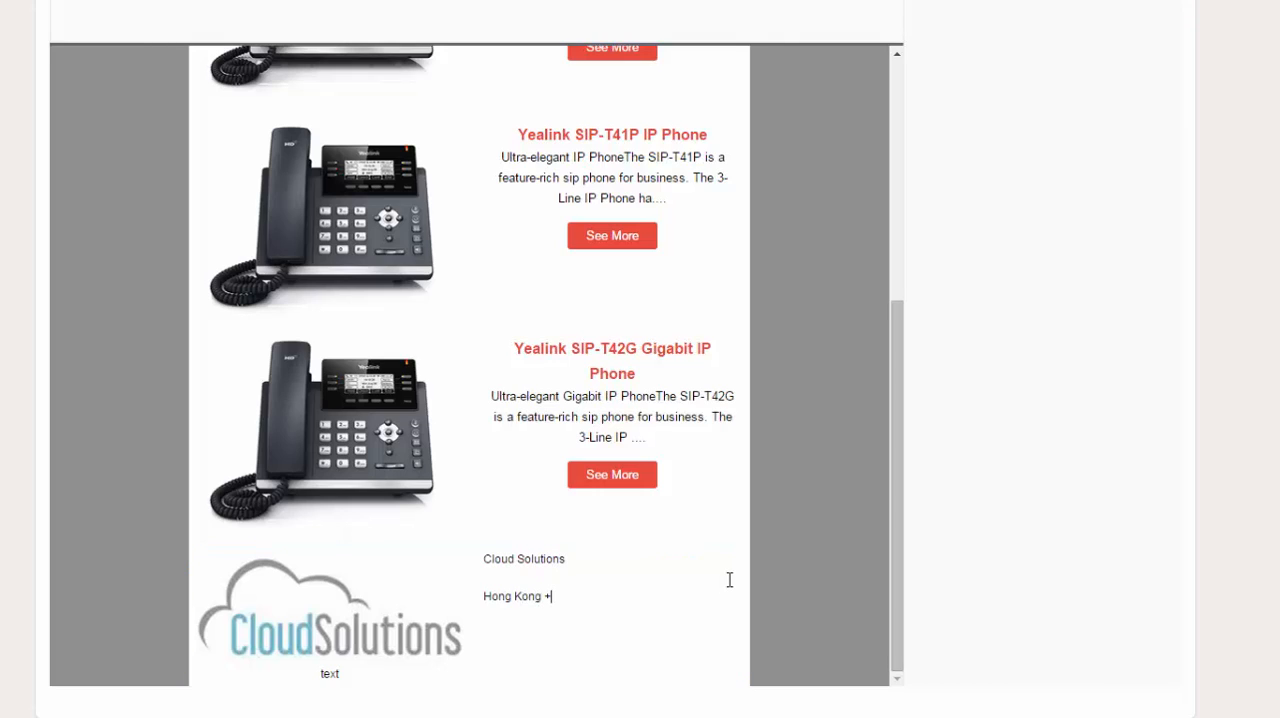
pyautogui.write('852 39733')
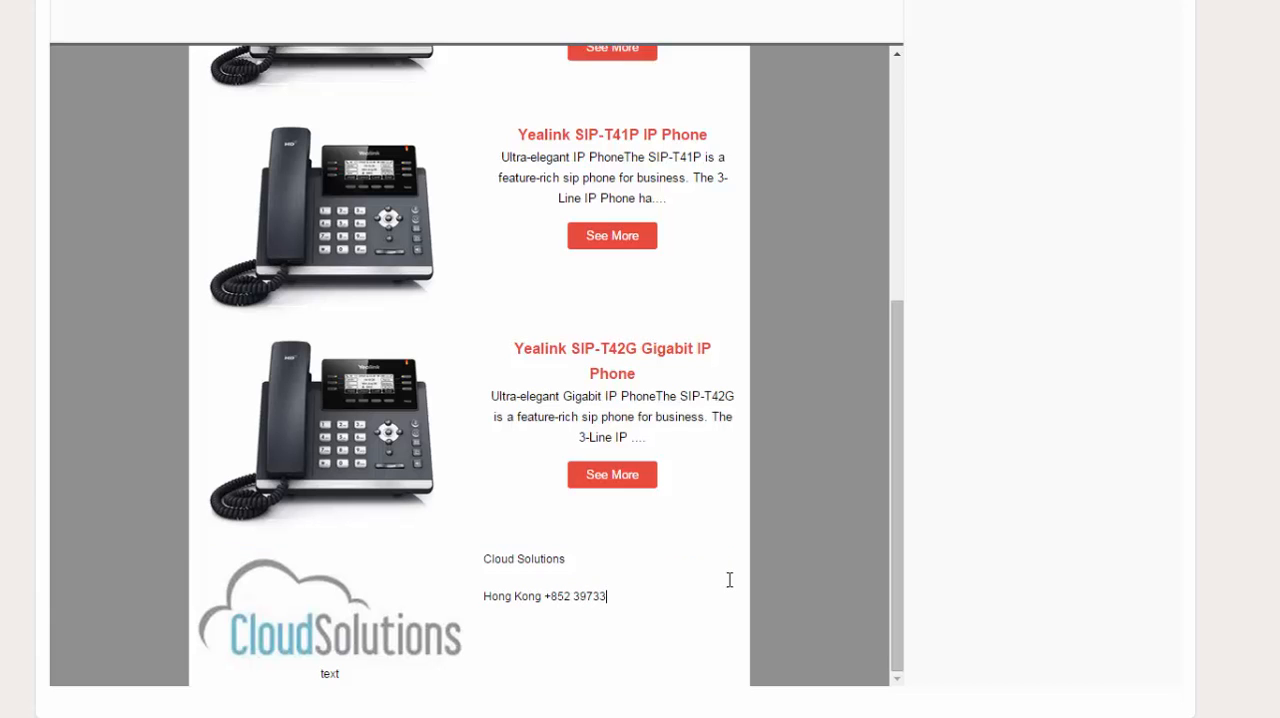
pyautogui.scroll(3)
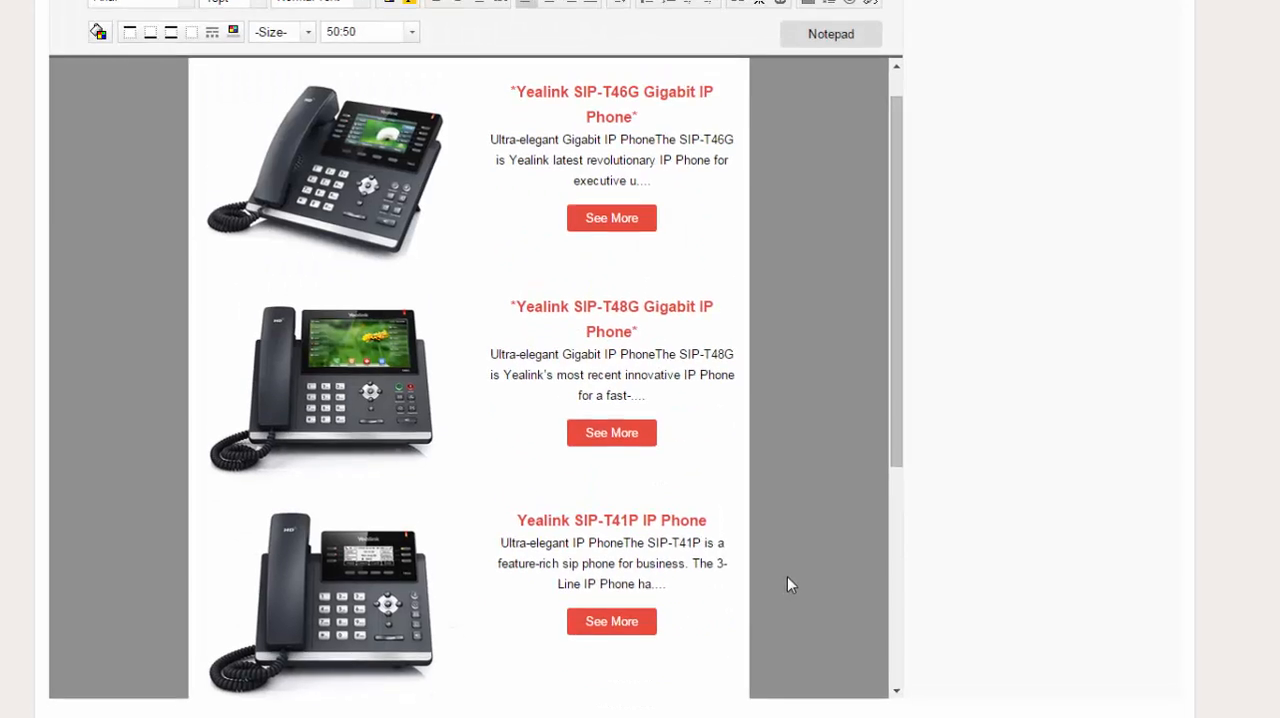
pyautogui.scroll(3)
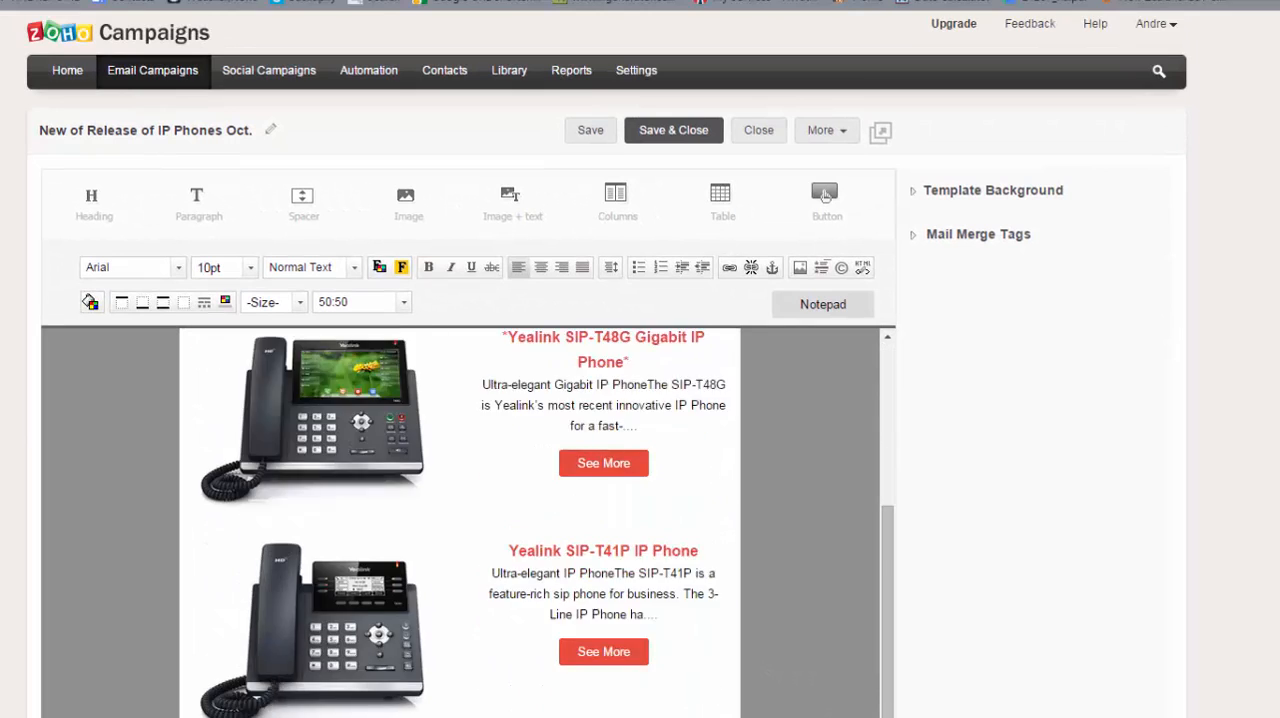
pyautogui.scroll(3)
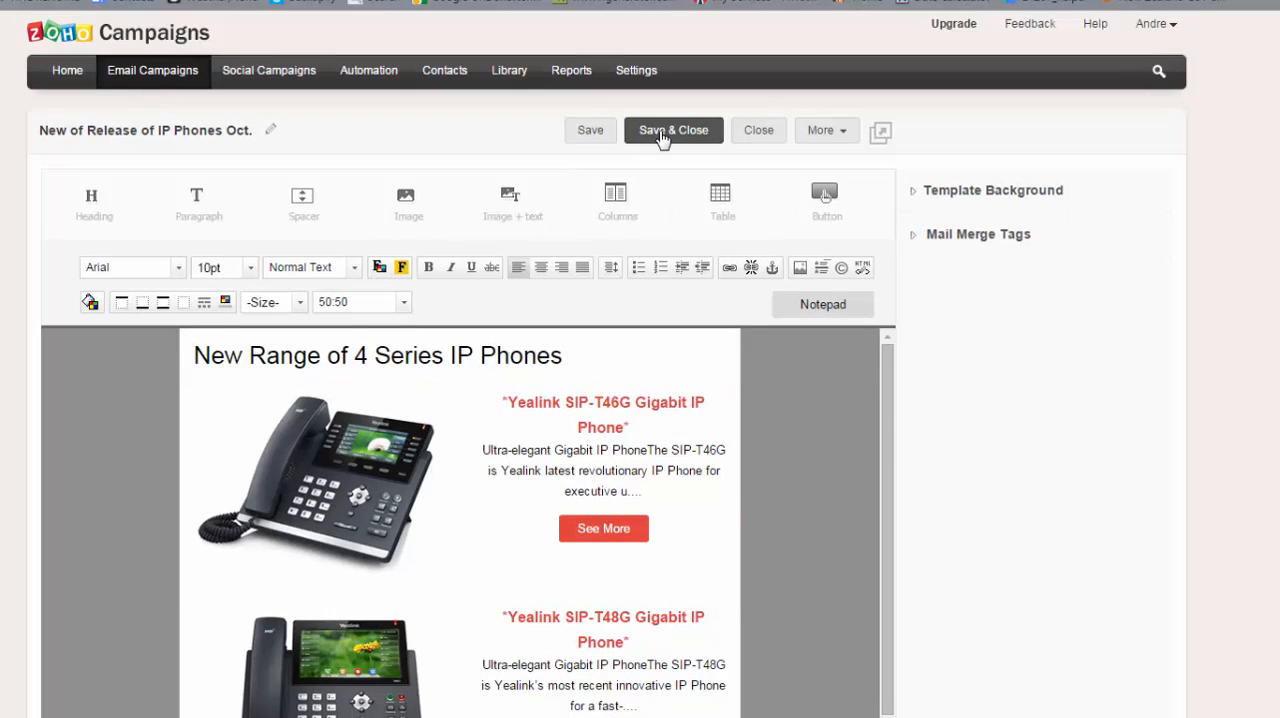
# - Save and close the email content, then show its HTML preview of the Yealink listings
pyautogui.click(672, 130)
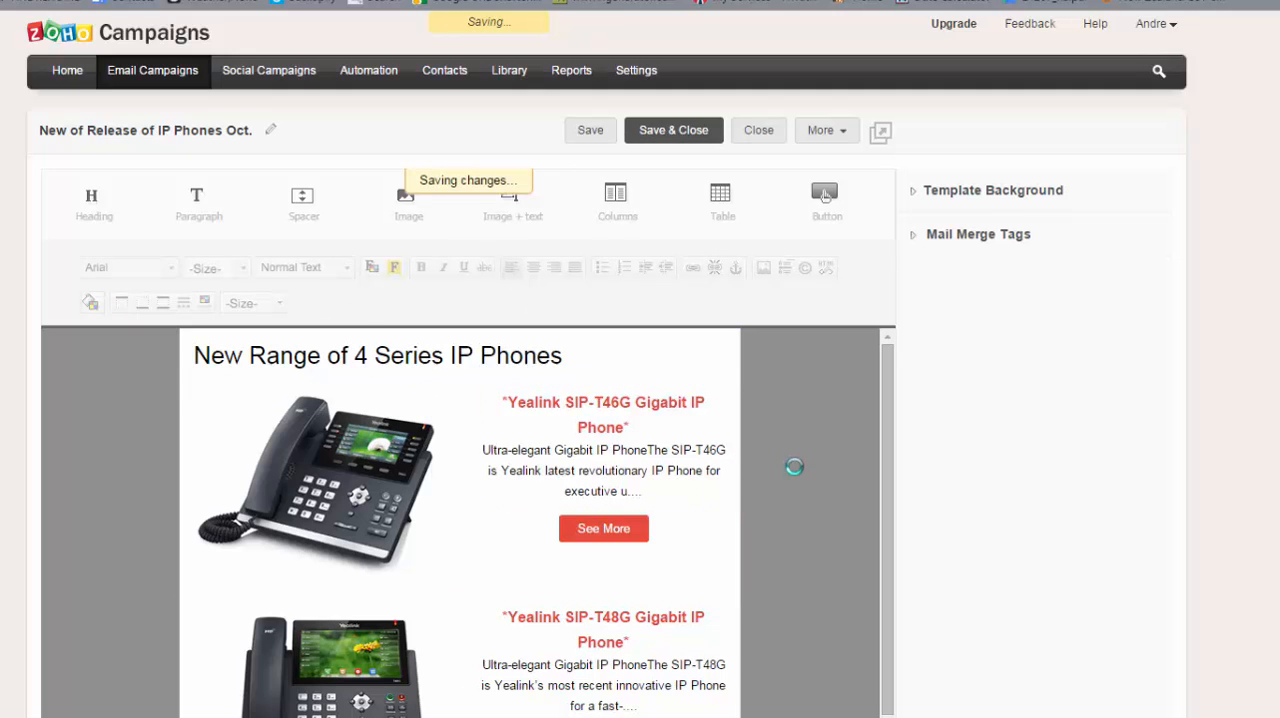
pyautogui.click(672, 130)
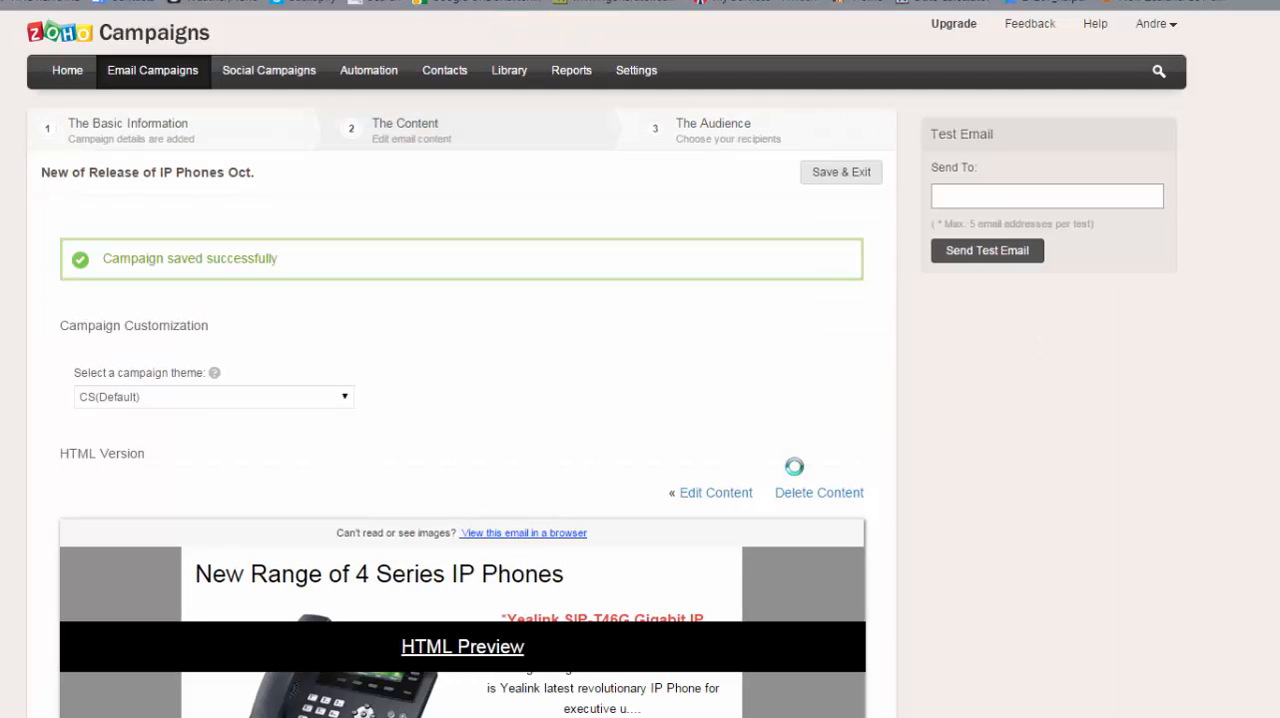
pyautogui.scroll(-3)
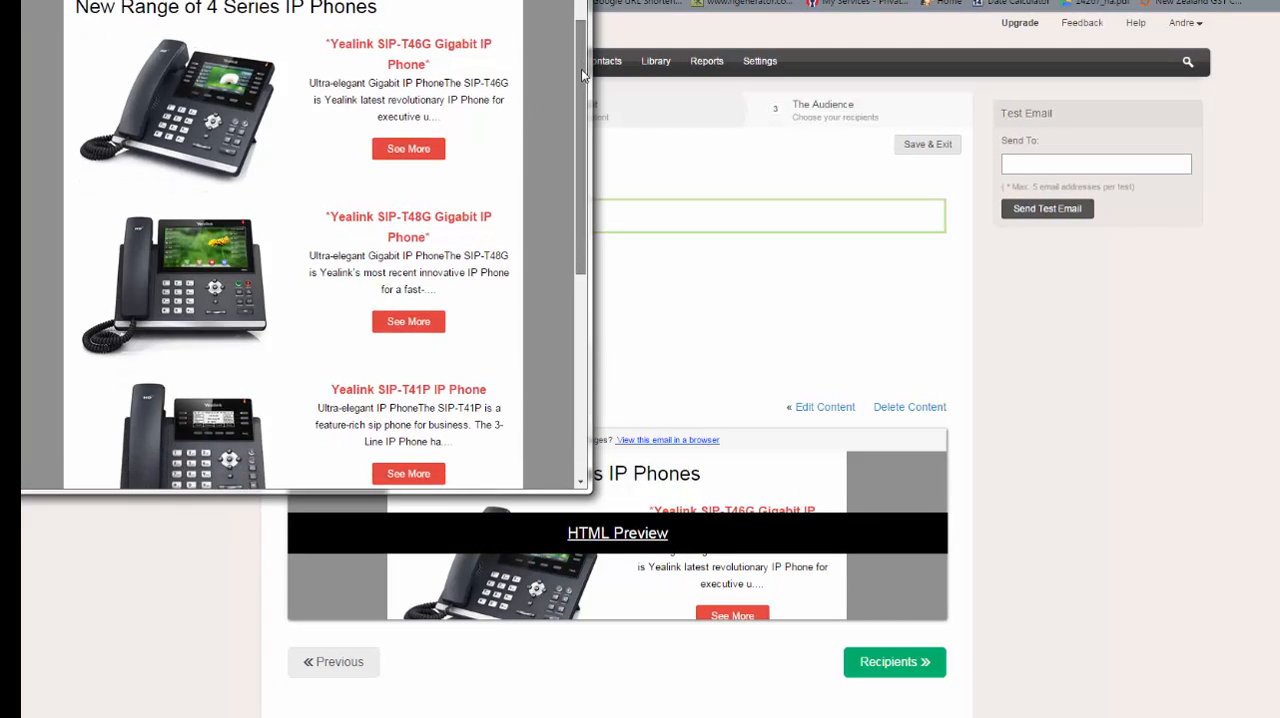
# - Review the preview down to the footer and follow the SIP-T46G See More link
pyautogui.scroll(-3)
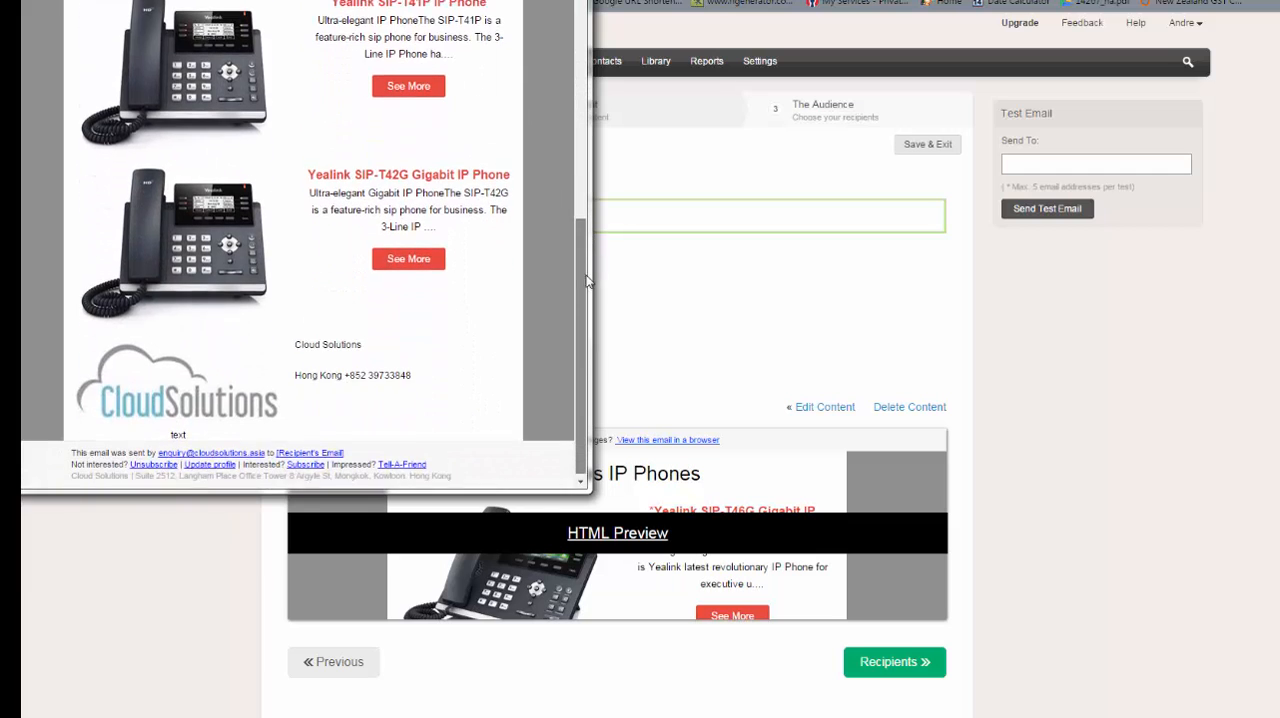
pyautogui.scroll(3)
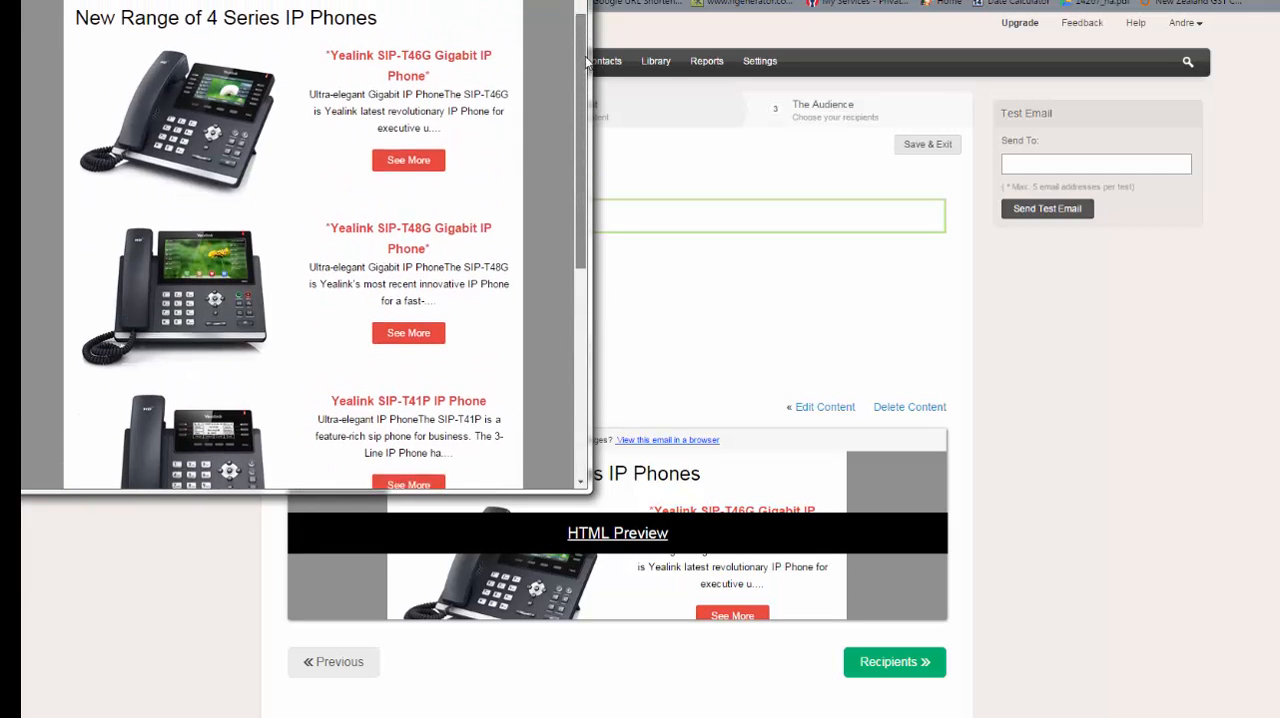
pyautogui.scroll(3)
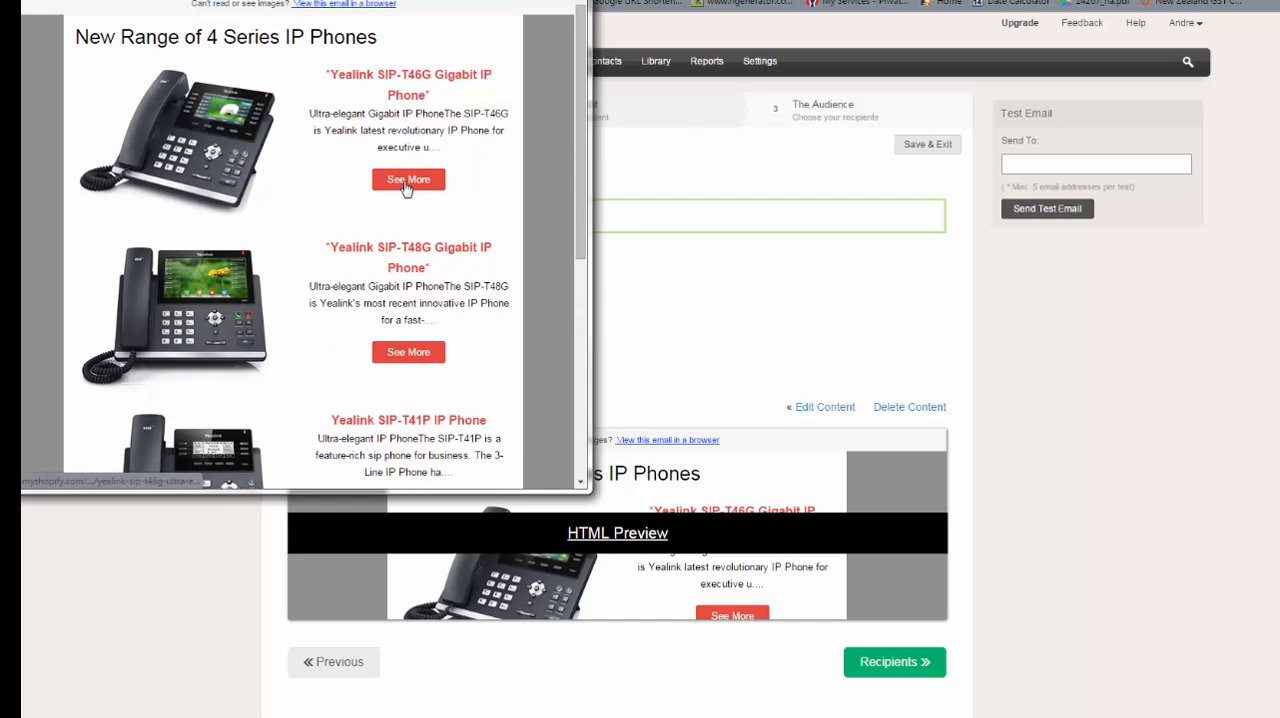
pyautogui.click(408, 180)
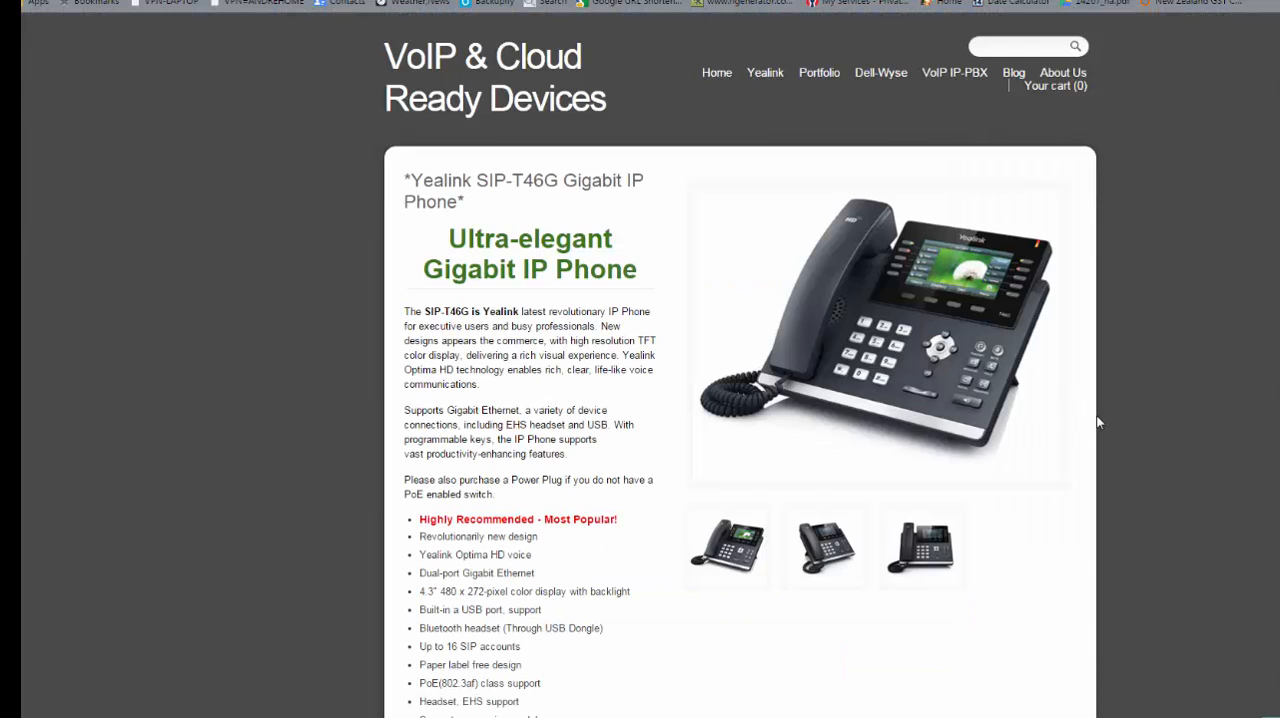
# - Look over the SIP-T46G store page and view its enlarged product photo
pyautogui.scroll(-3)
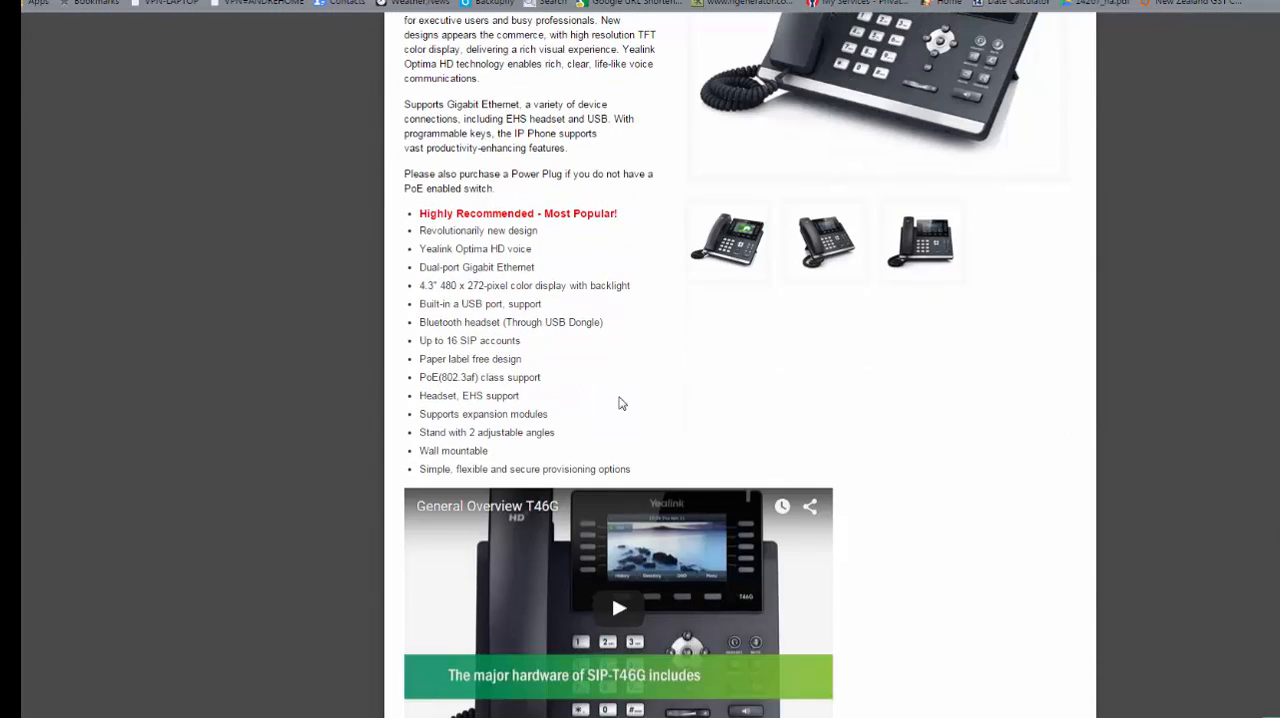
pyautogui.scroll(3)
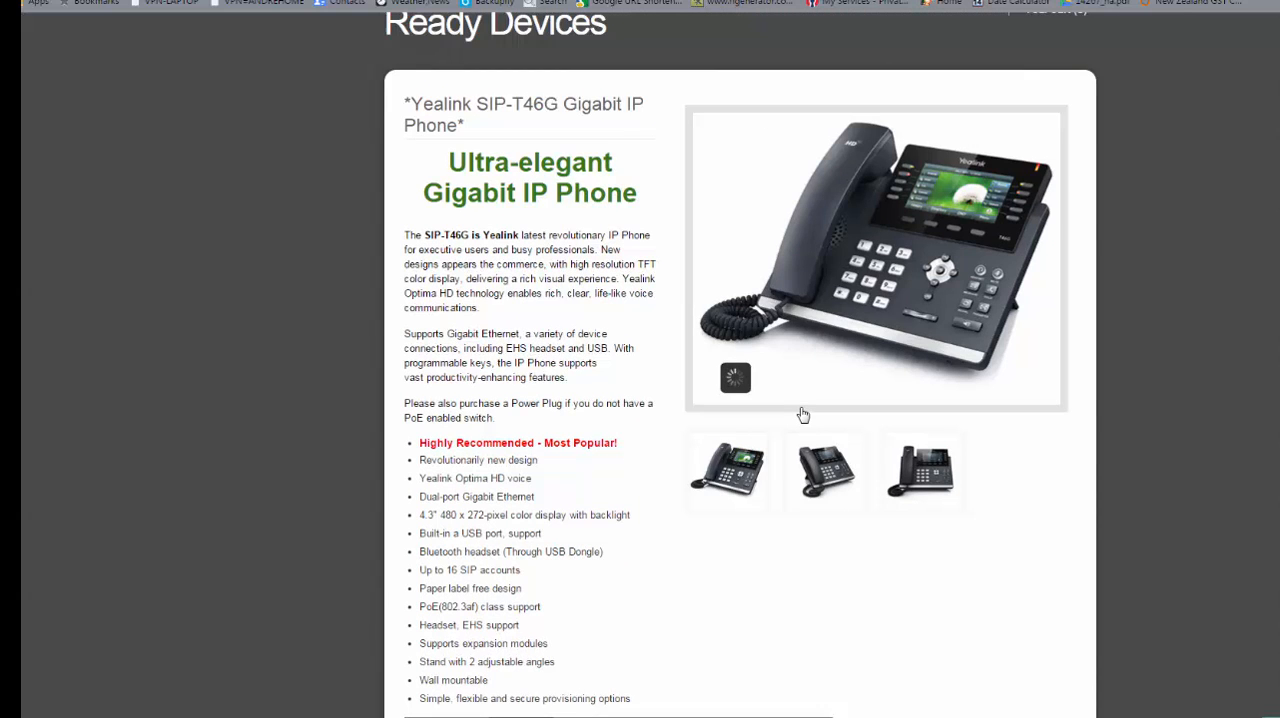
pyautogui.click(876, 258)
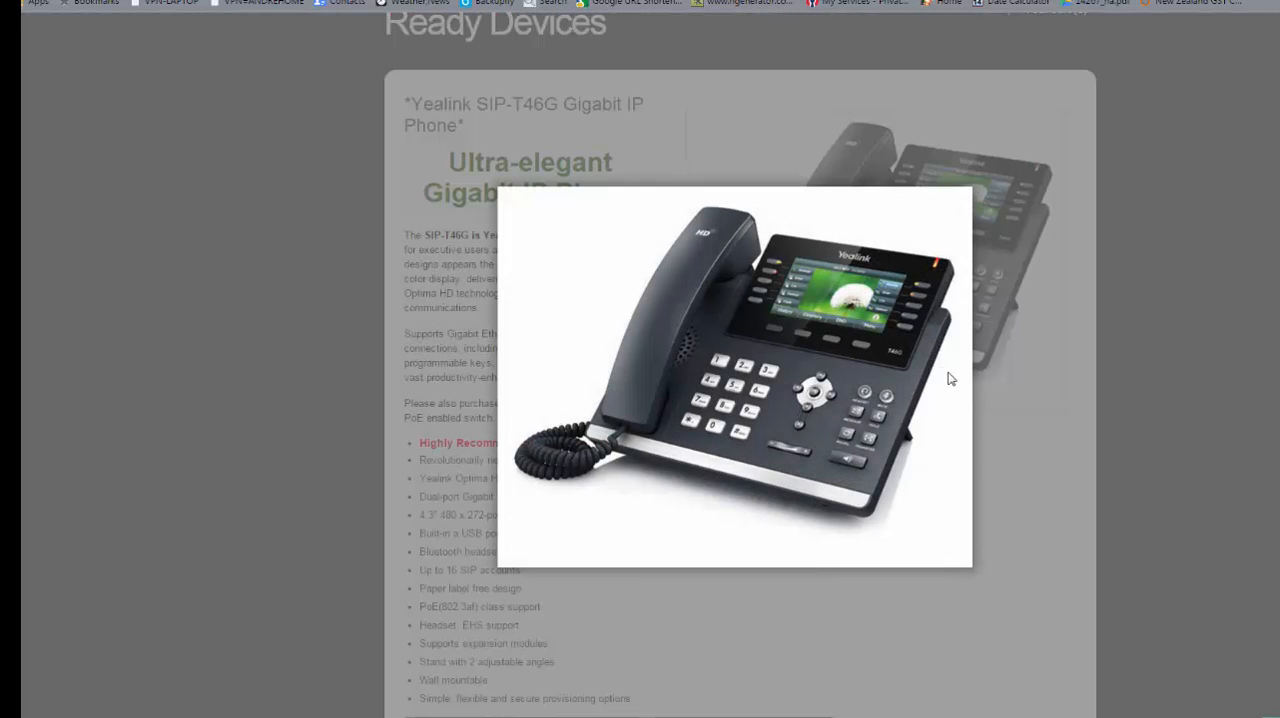
pyautogui.click(736, 376)
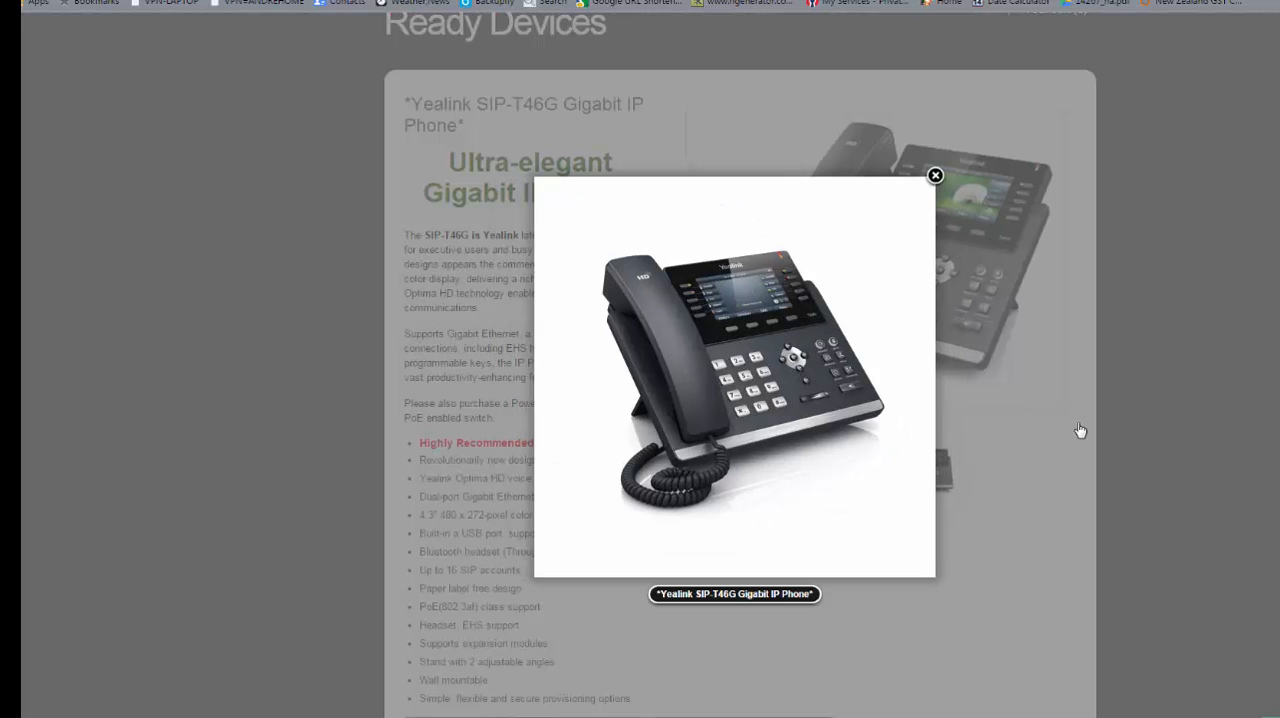
pyautogui.click(934, 176)
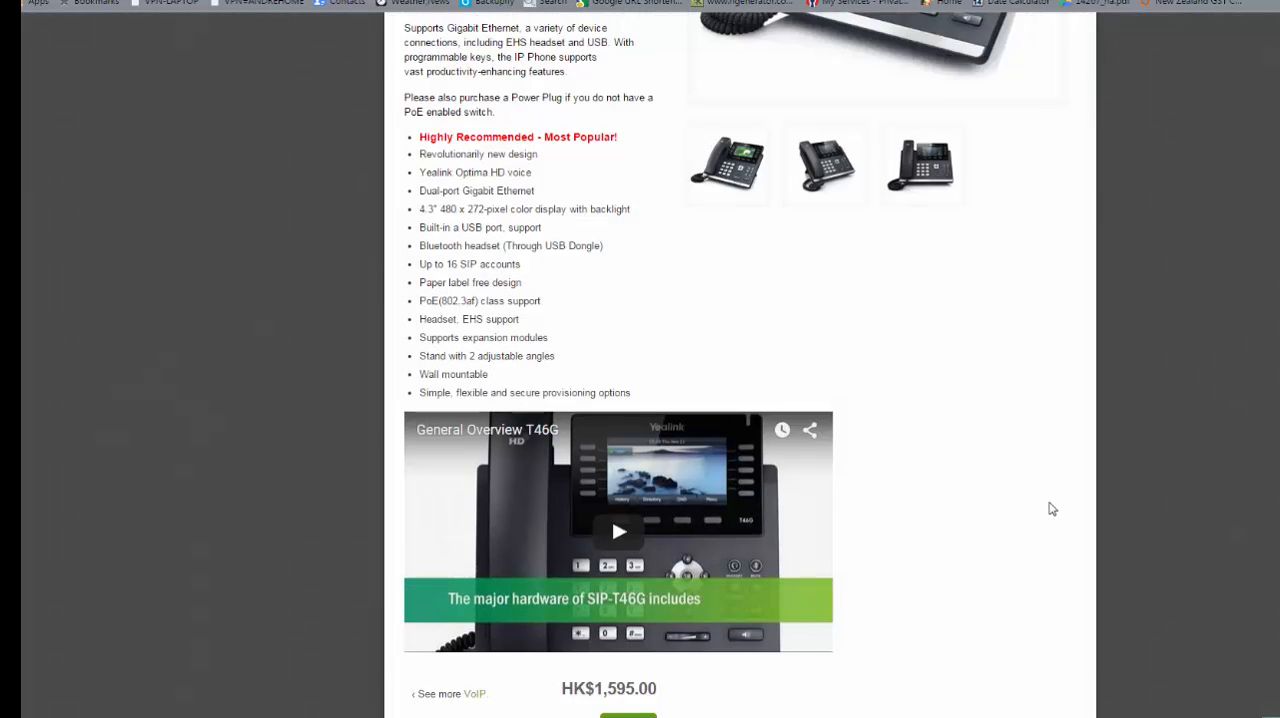
# - Check the Add to cart area, then return to the email's HTML preview in Zoho Campaigns
pyautogui.scroll(-3)
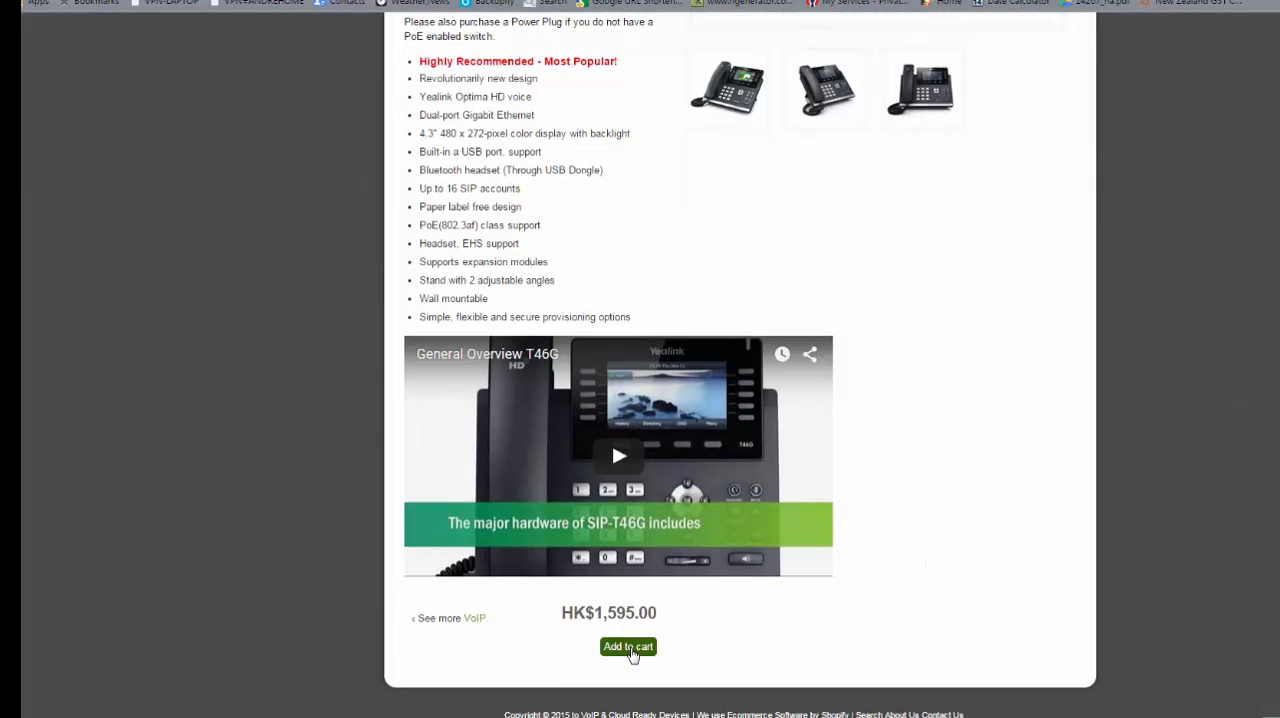
pyautogui.scroll(3)
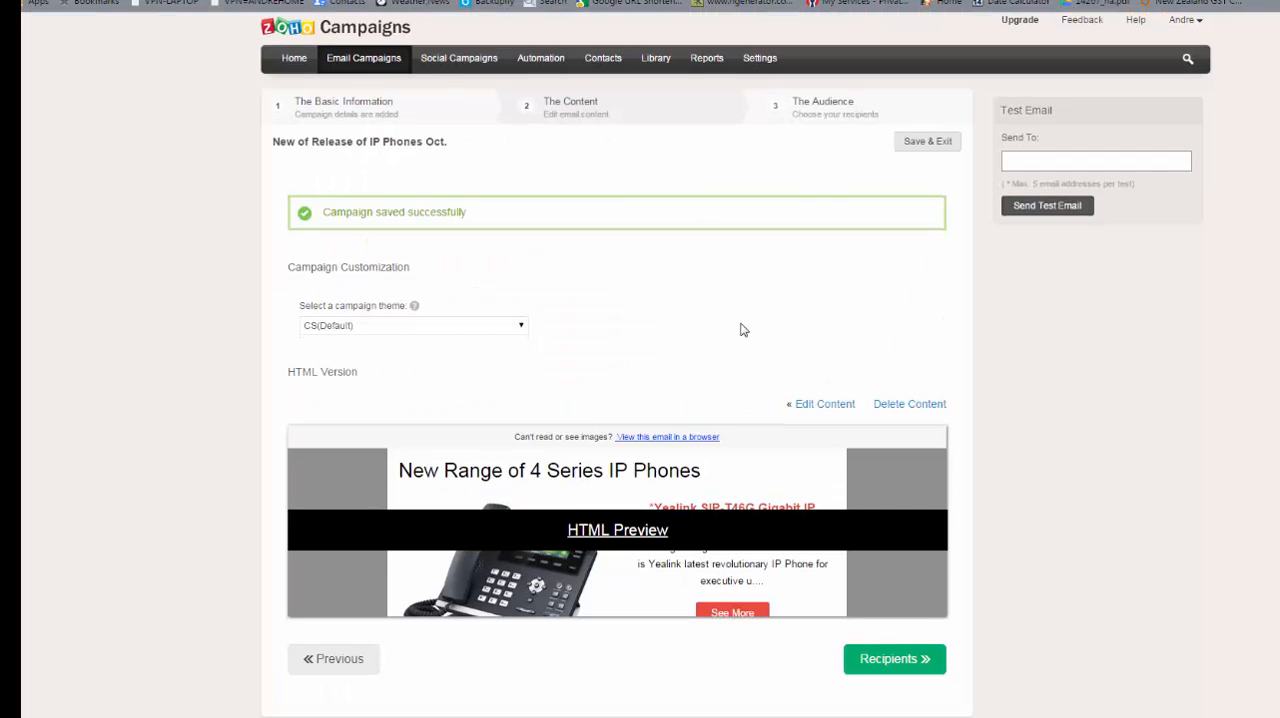
pyautogui.click(616, 530)
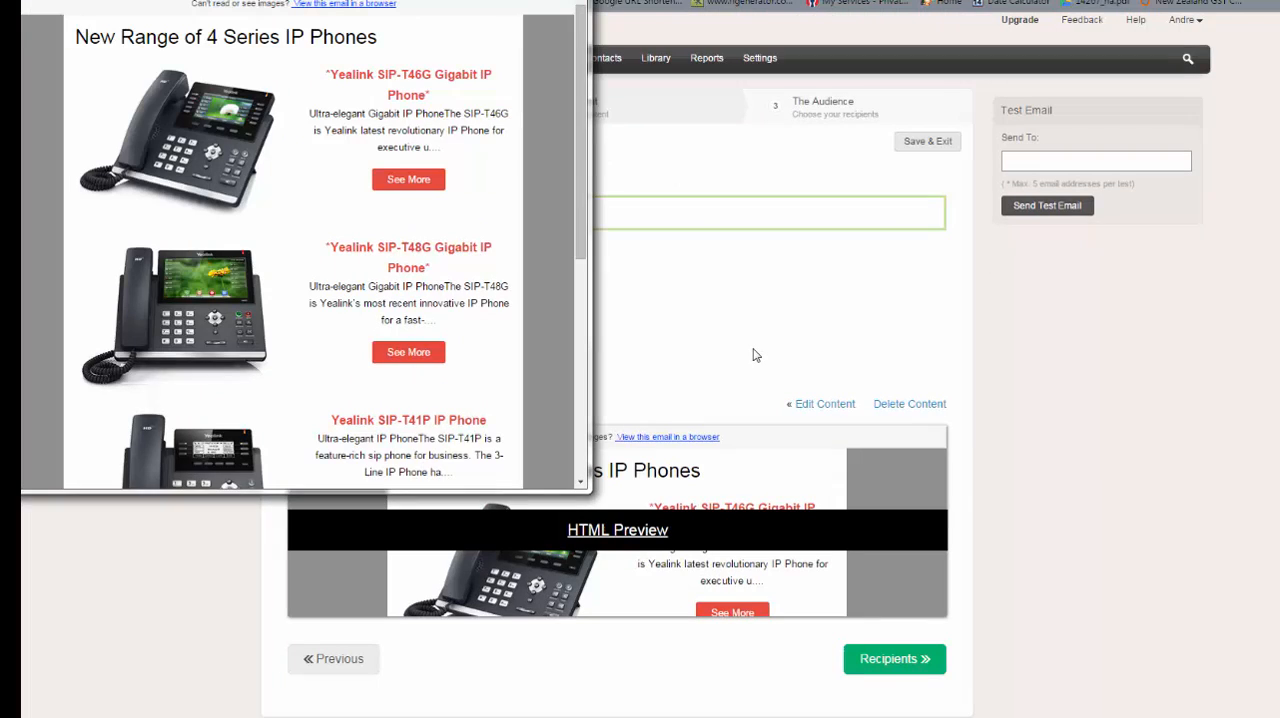